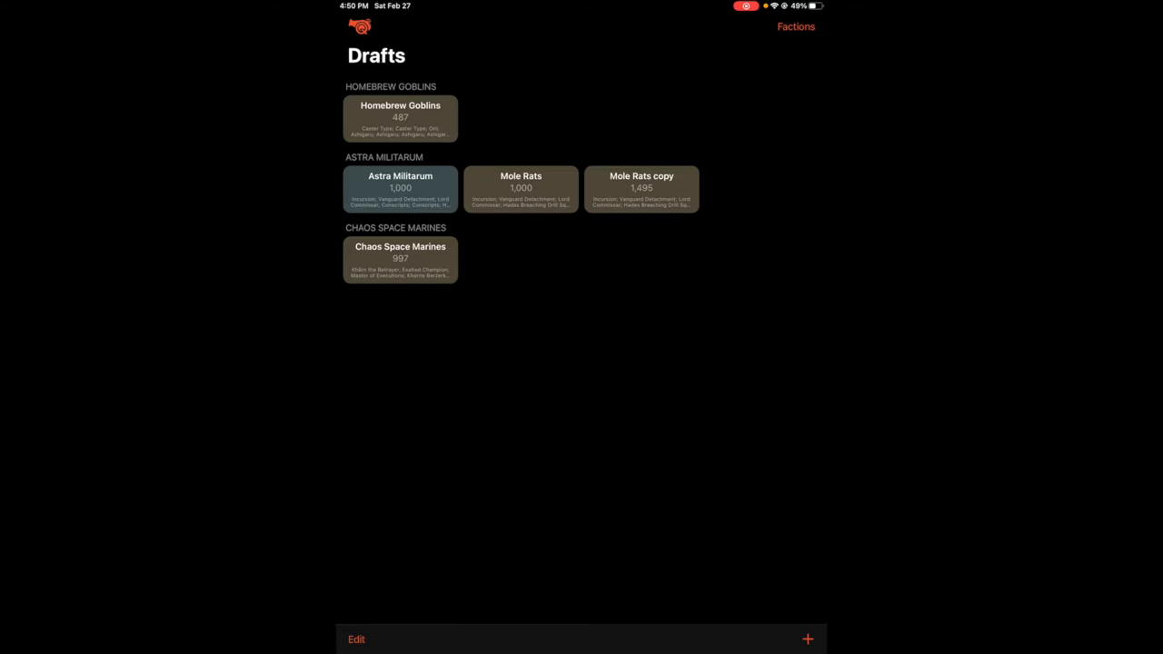
# Create an empty AT-43 draft named 'Karmans'
pyautogui.click(806, 639)
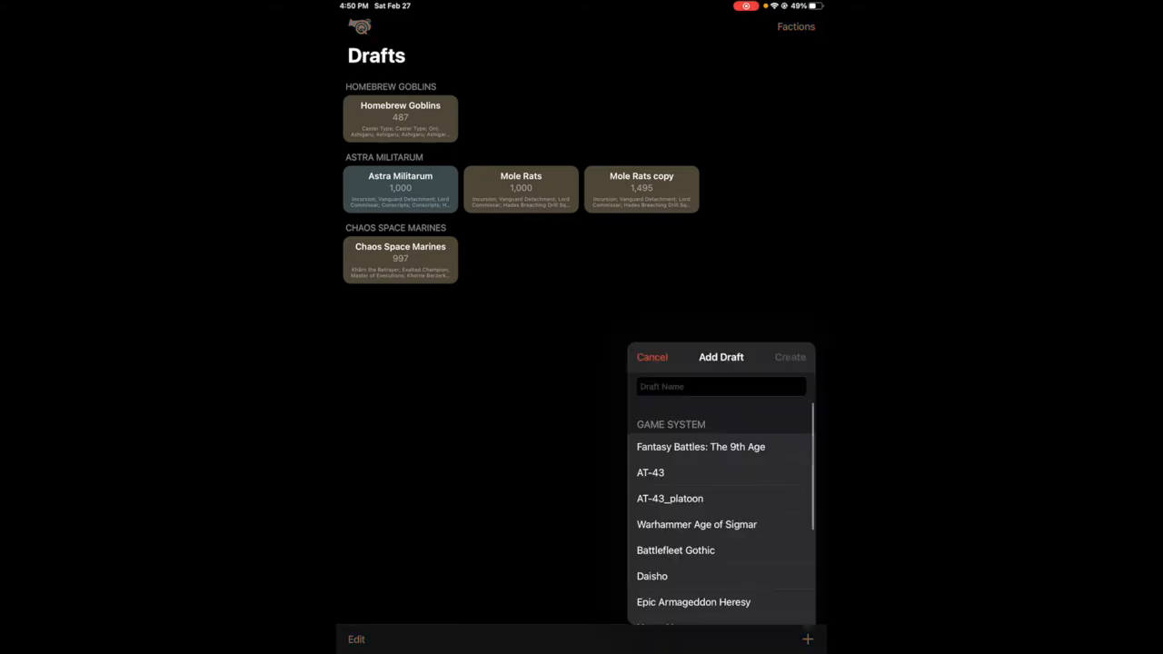
pyautogui.click(649, 472)
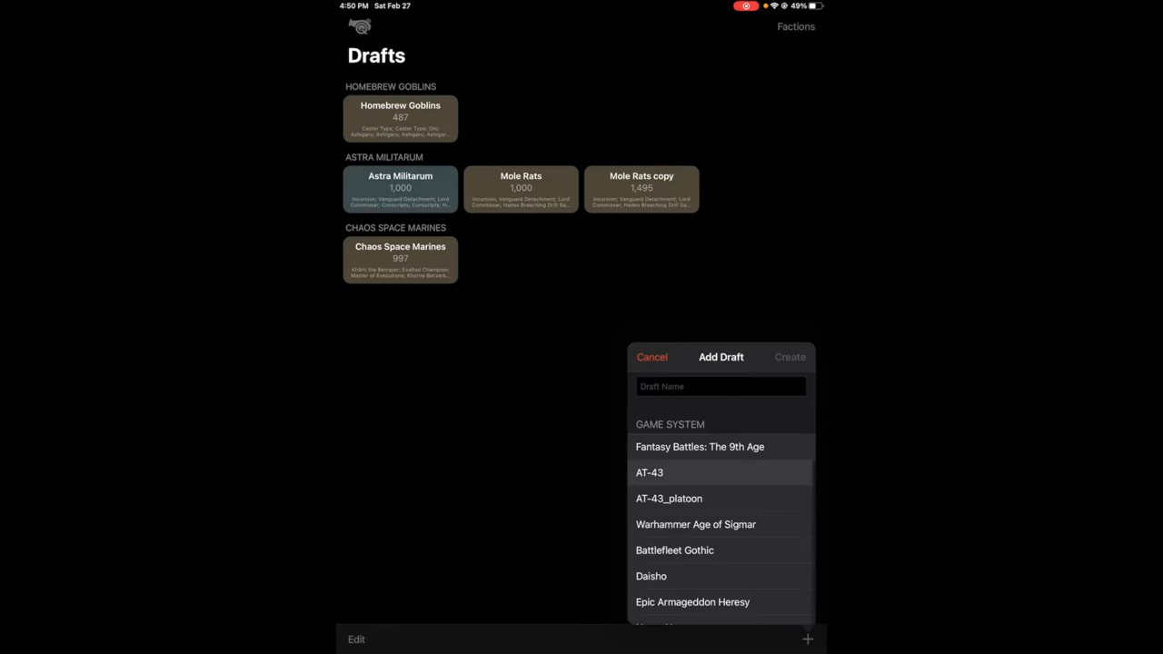
pyautogui.click(650, 472)
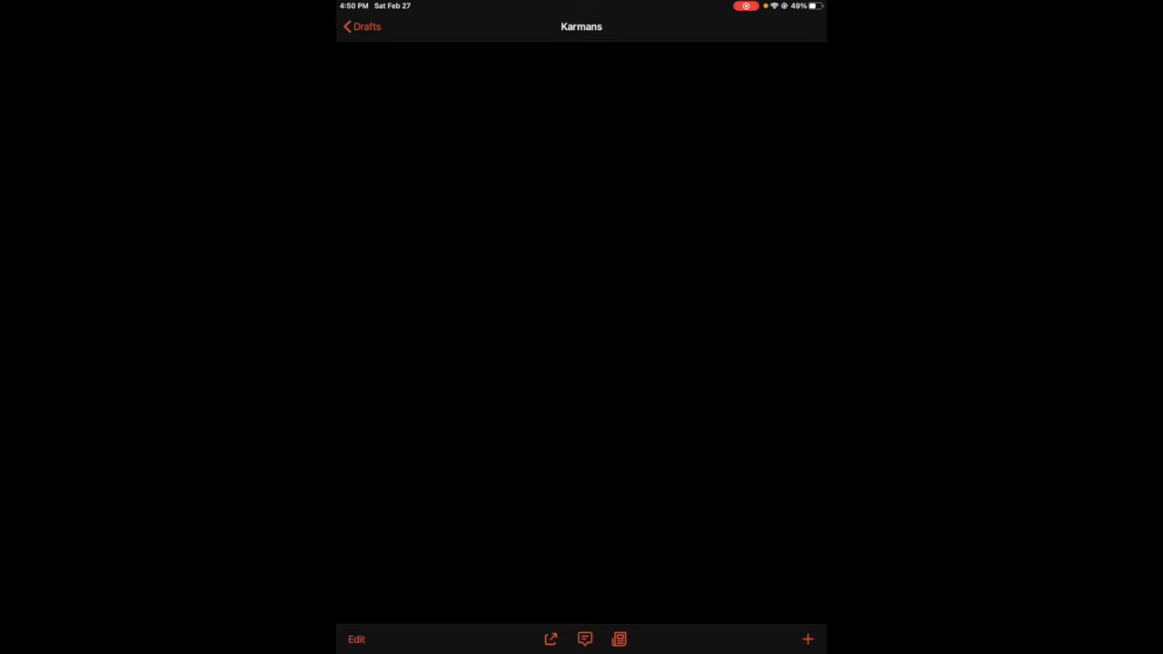
# Add a Standard Organization platoon to Karmans and show its attachable units
pyautogui.click(805, 638)
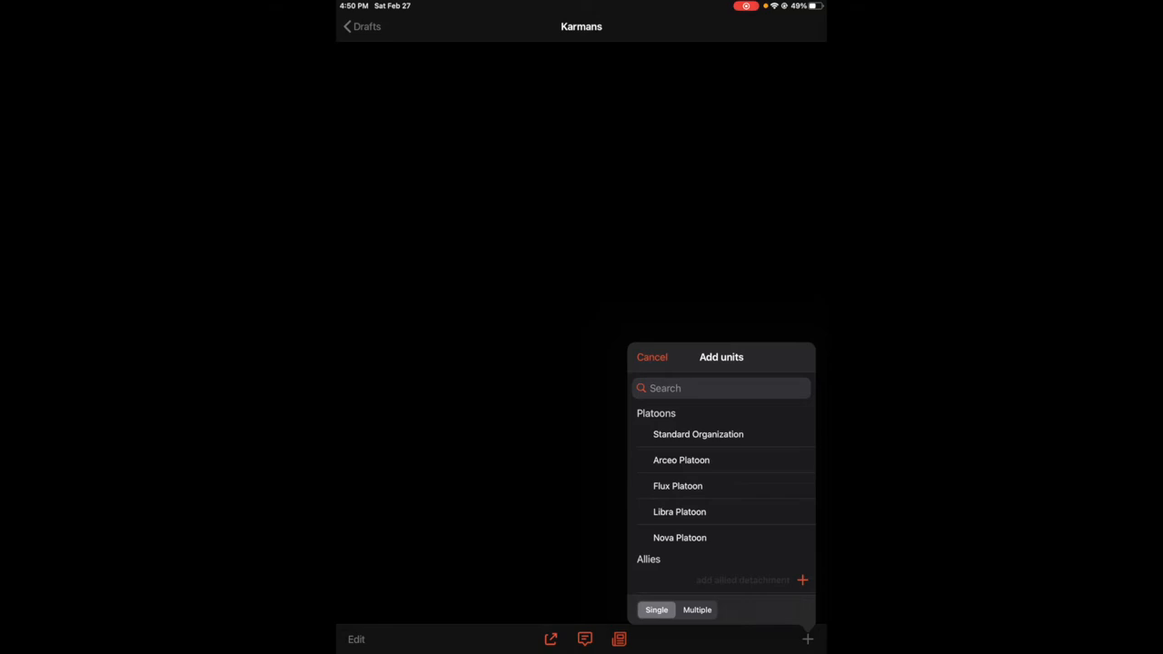
pyautogui.click(697, 433)
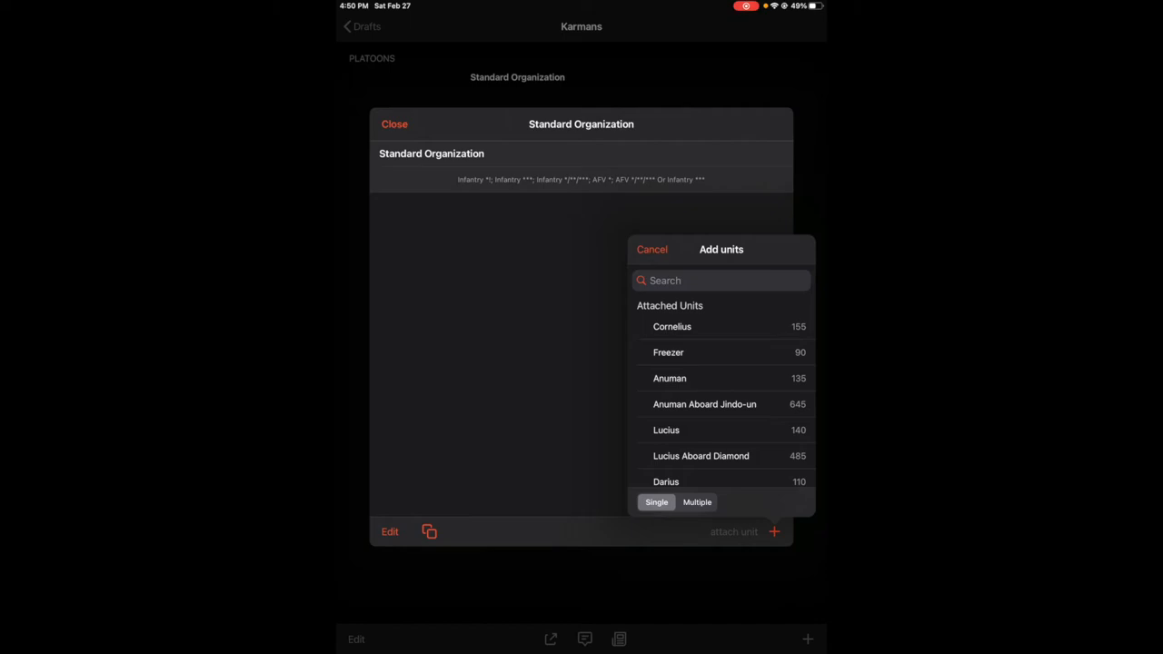
# Attach Anakongas, Kaptars, three Wendigos, Yeti and Cornelius, totalling 2,305 points
pyautogui.click(652, 248)
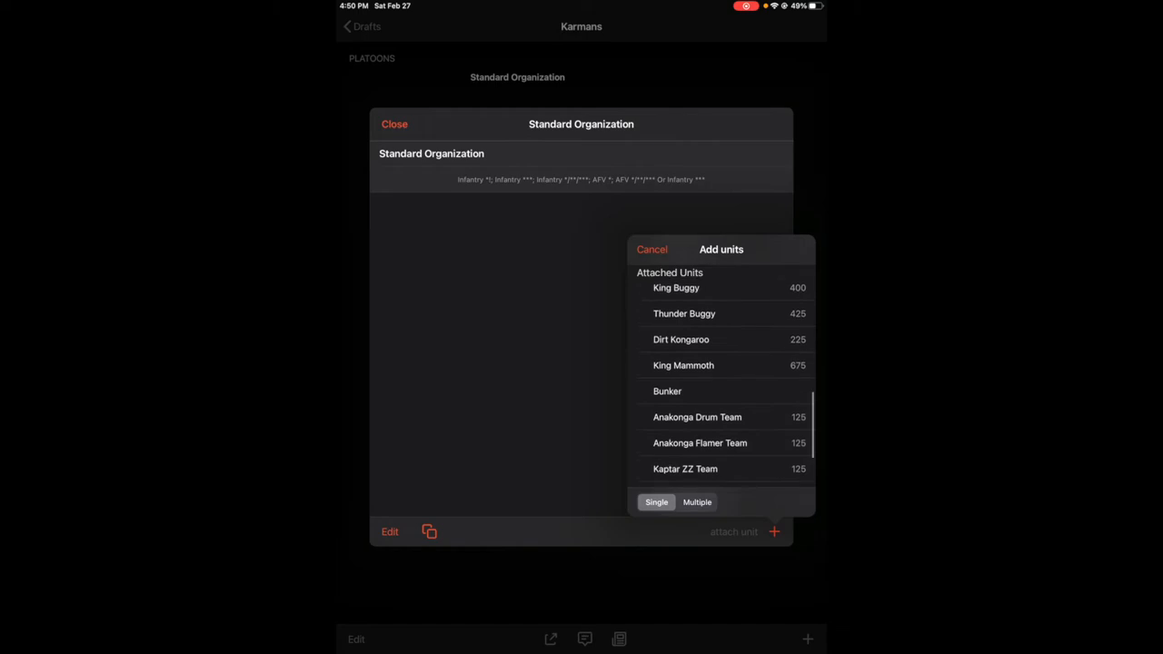
pyautogui.scroll(-3)
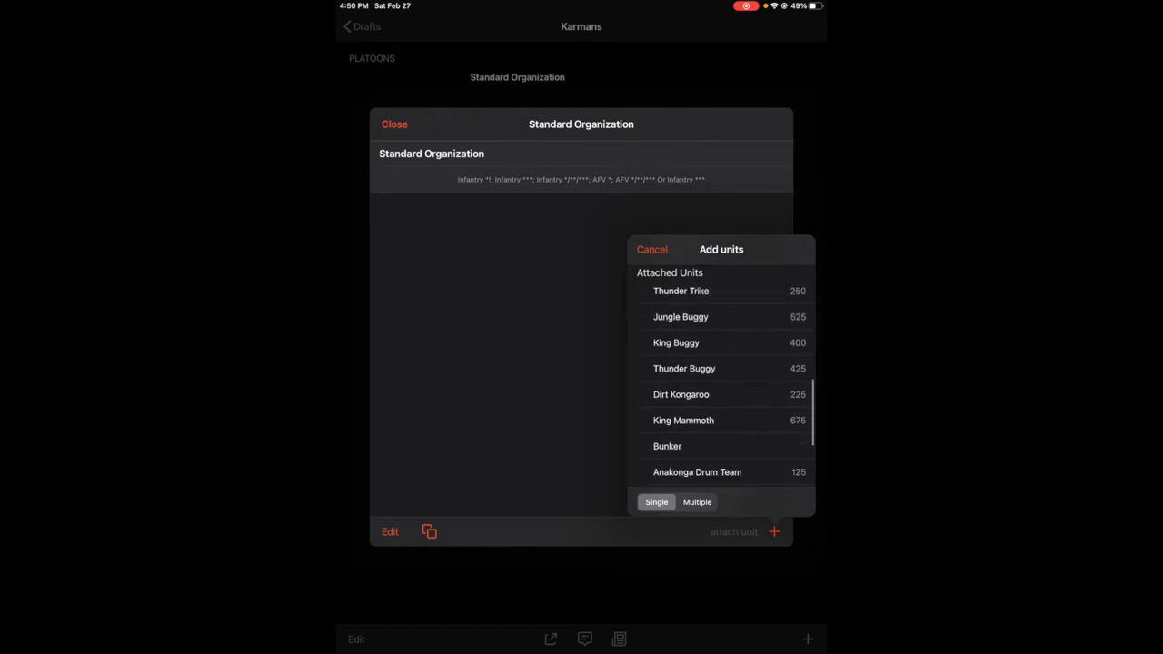
pyautogui.scroll(-3)
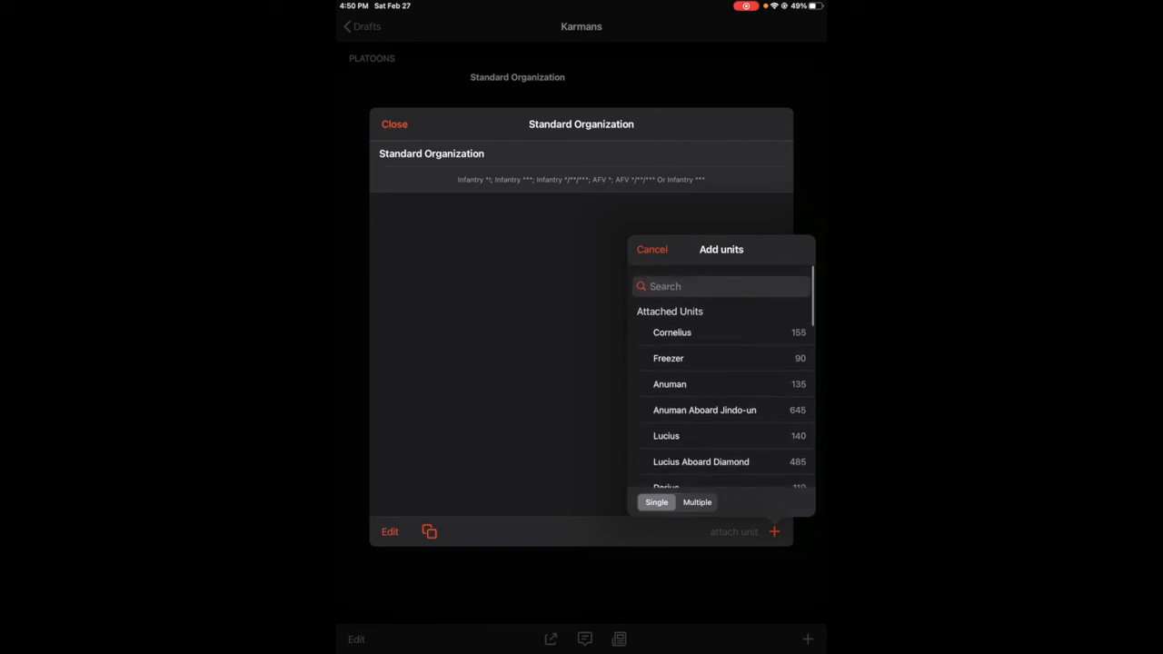
pyautogui.click(696, 502)
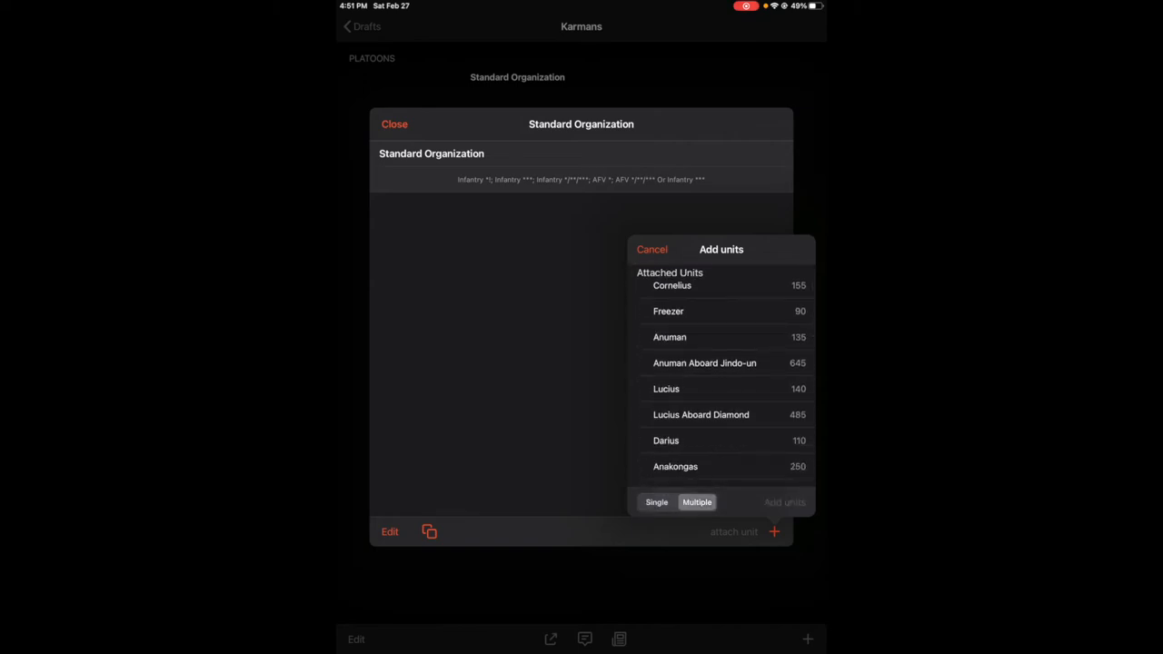
pyautogui.scroll(-3)
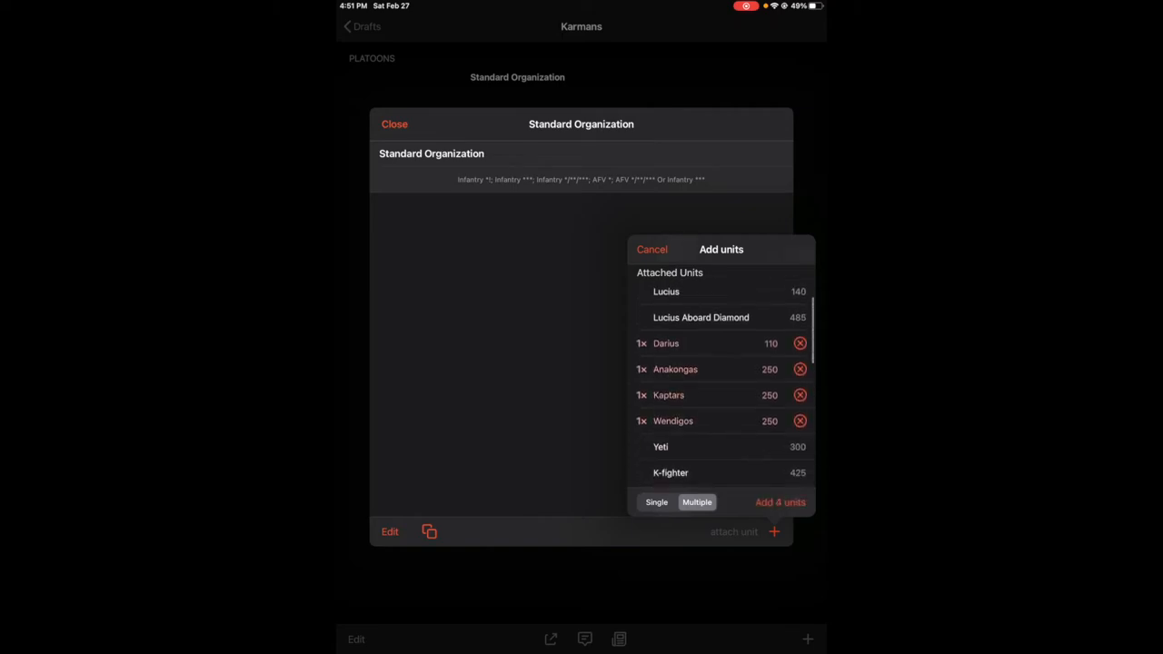
pyautogui.click(672, 421)
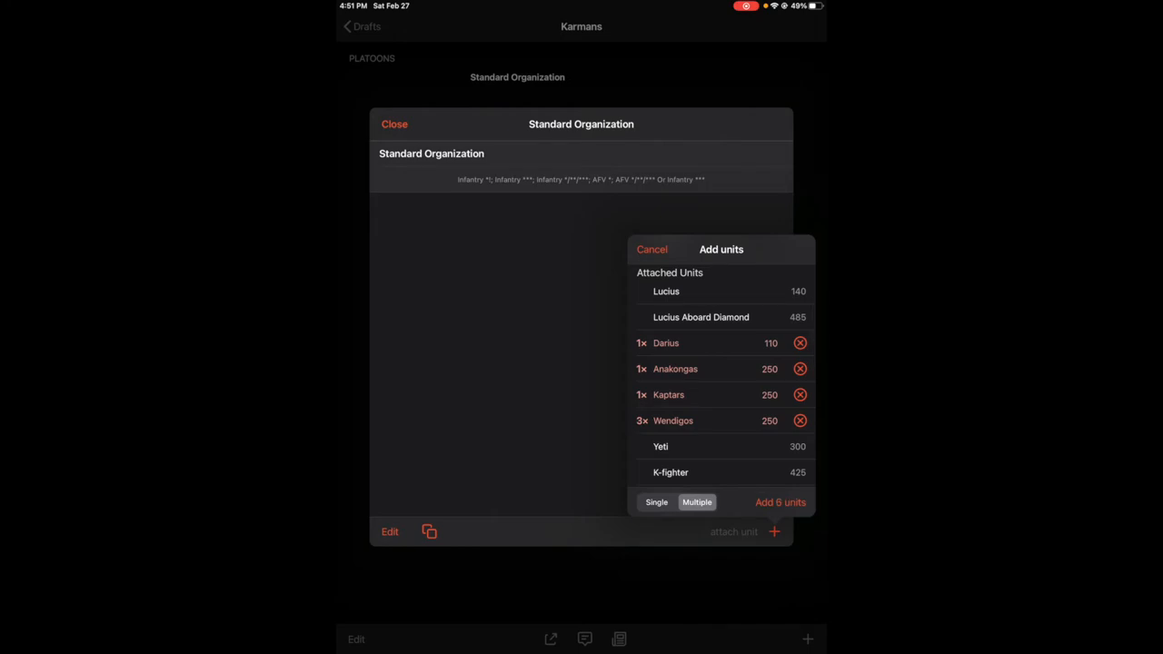
pyautogui.scroll(-3)
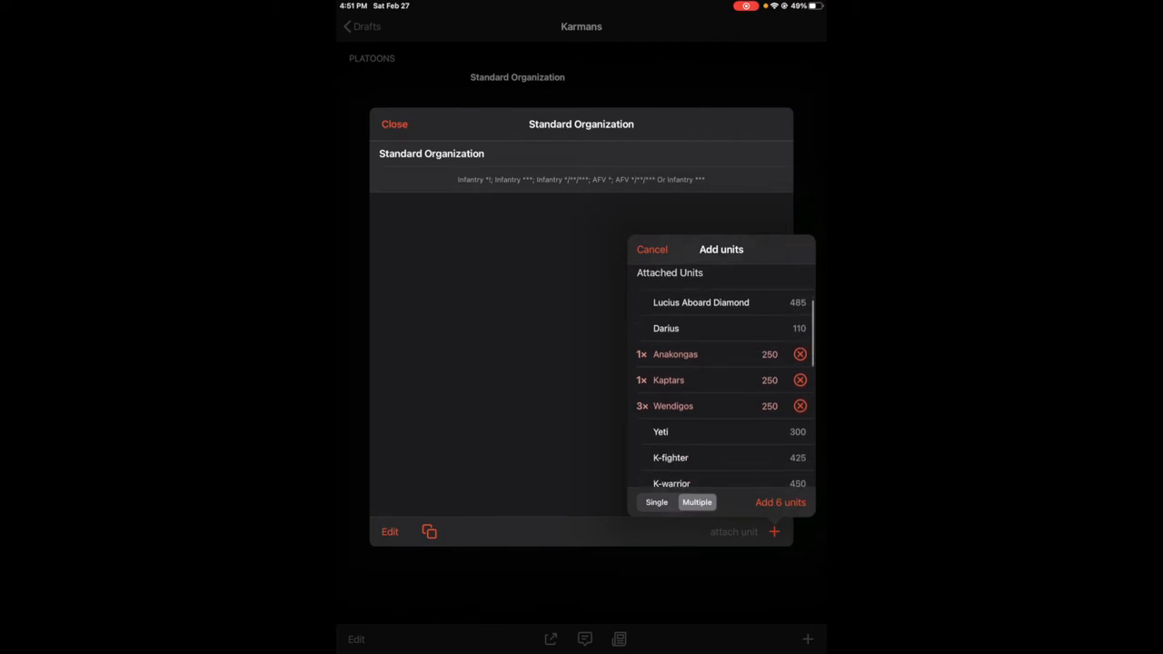
pyautogui.click(690, 431)
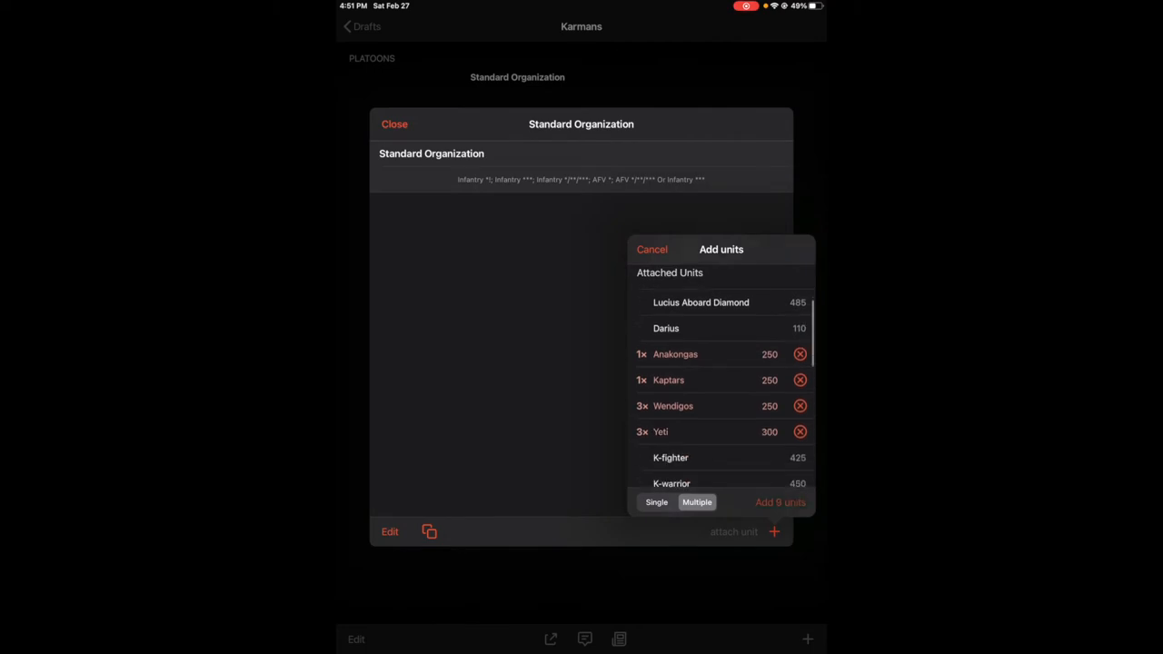
pyautogui.click(780, 502)
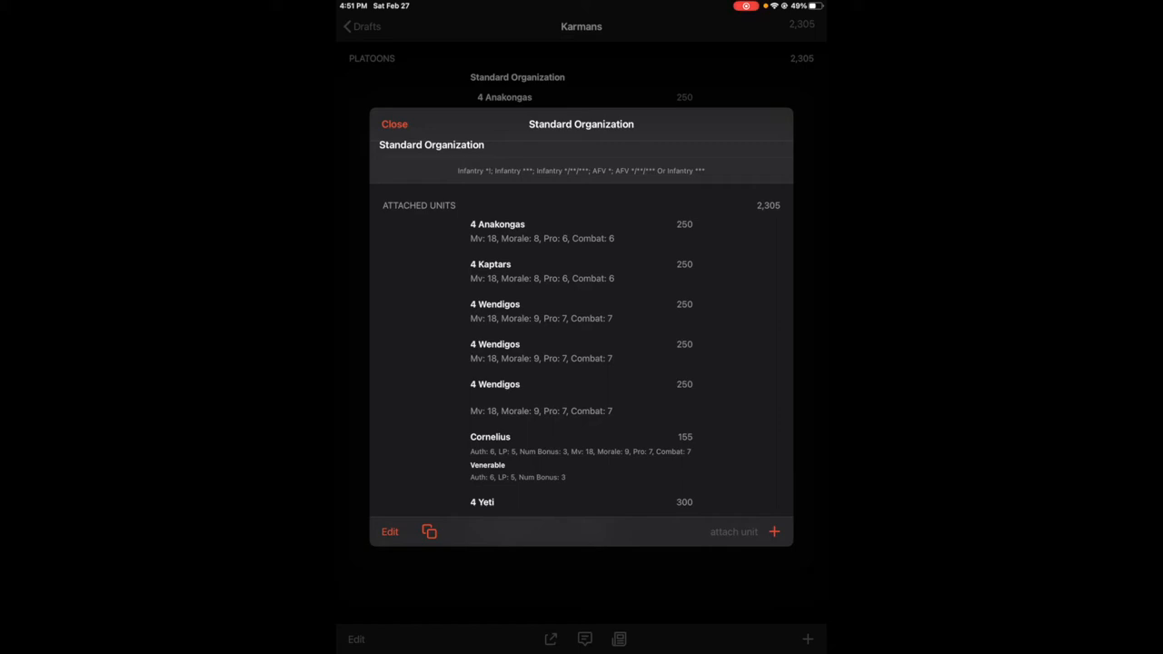
# In Anakongas options, try eight models with Max Unit Adjustment, then revert to four
pyautogui.click(497, 224)
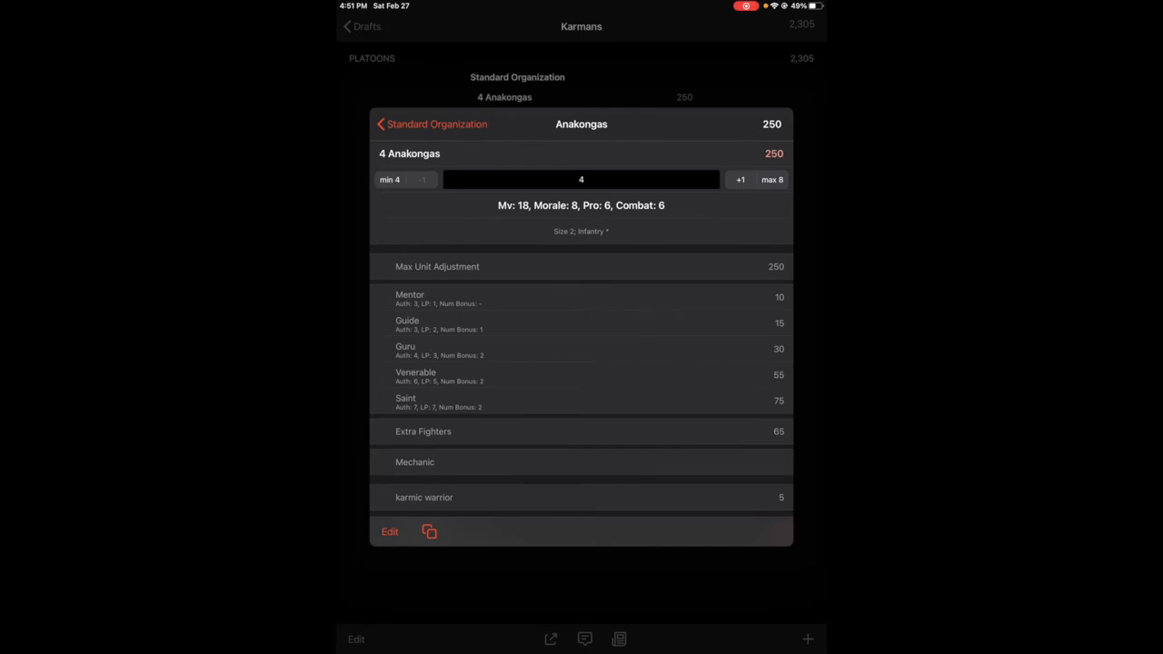
pyautogui.scroll(-3)
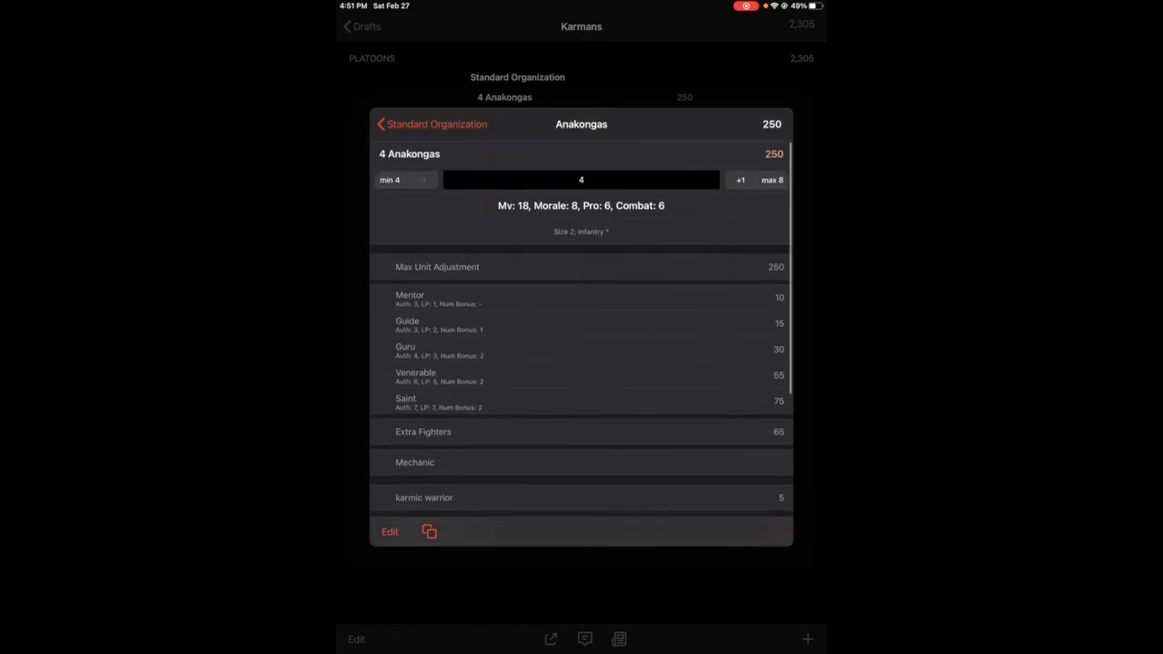
pyautogui.click(741, 179)
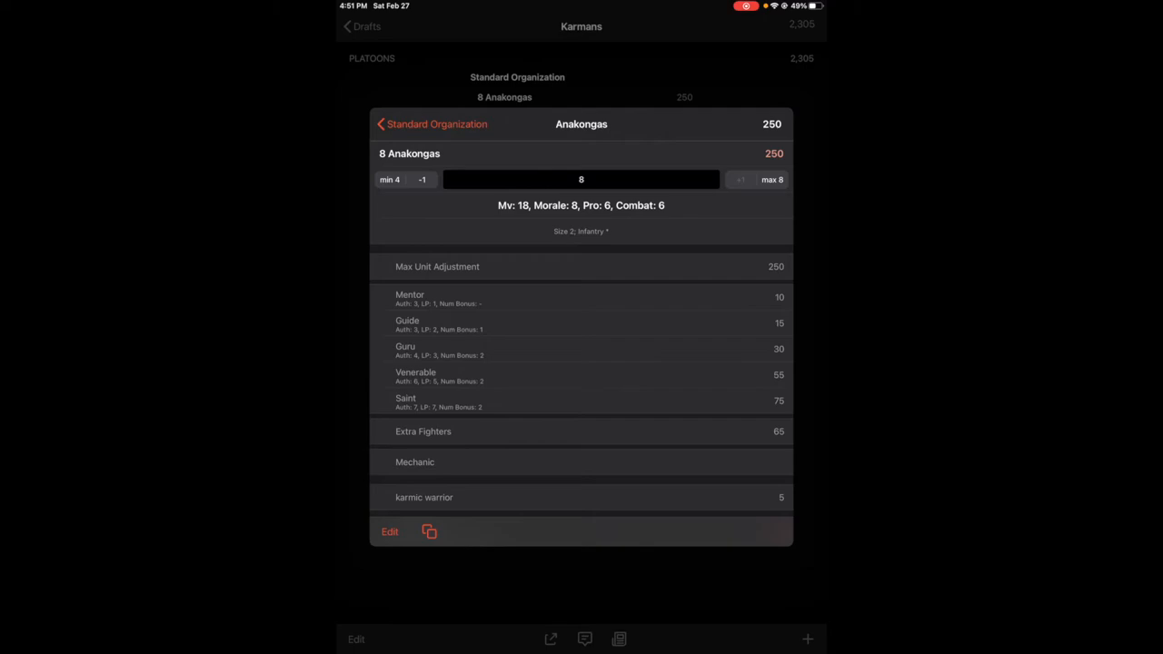
pyautogui.click(437, 266)
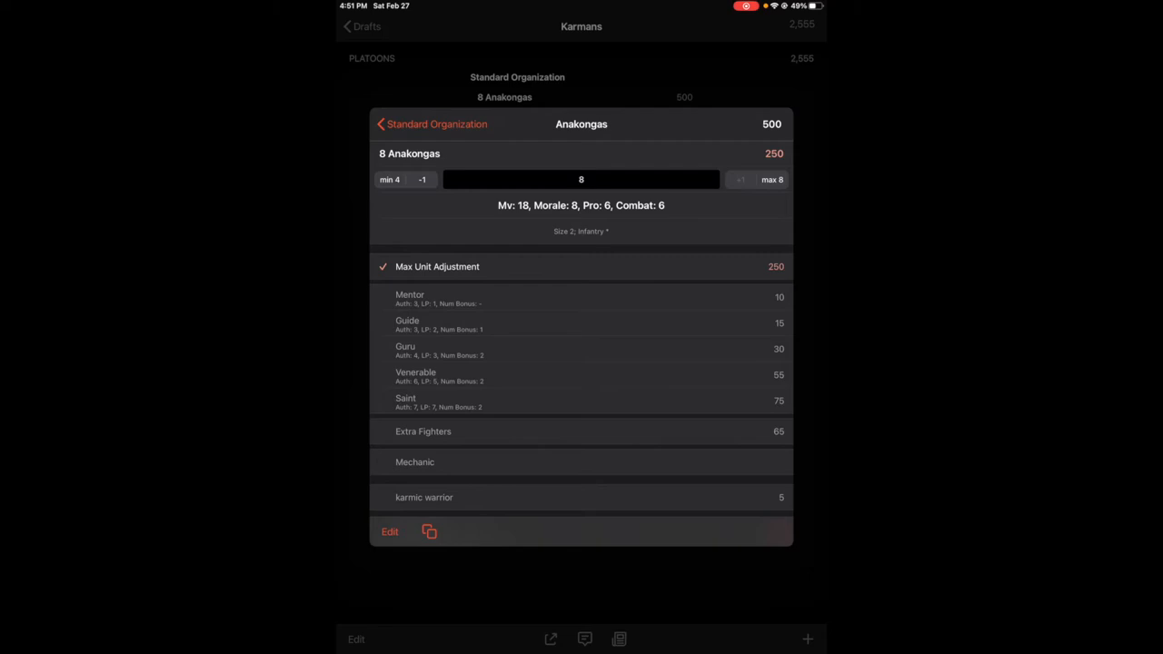
pyautogui.click(421, 179)
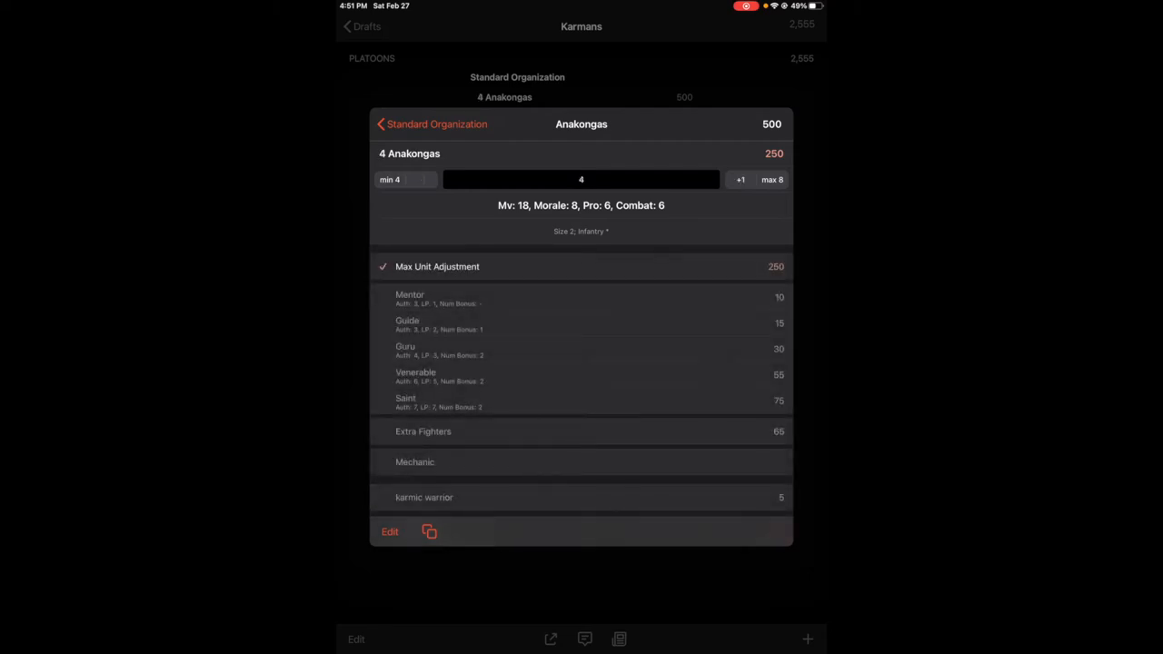
pyautogui.click(437, 266)
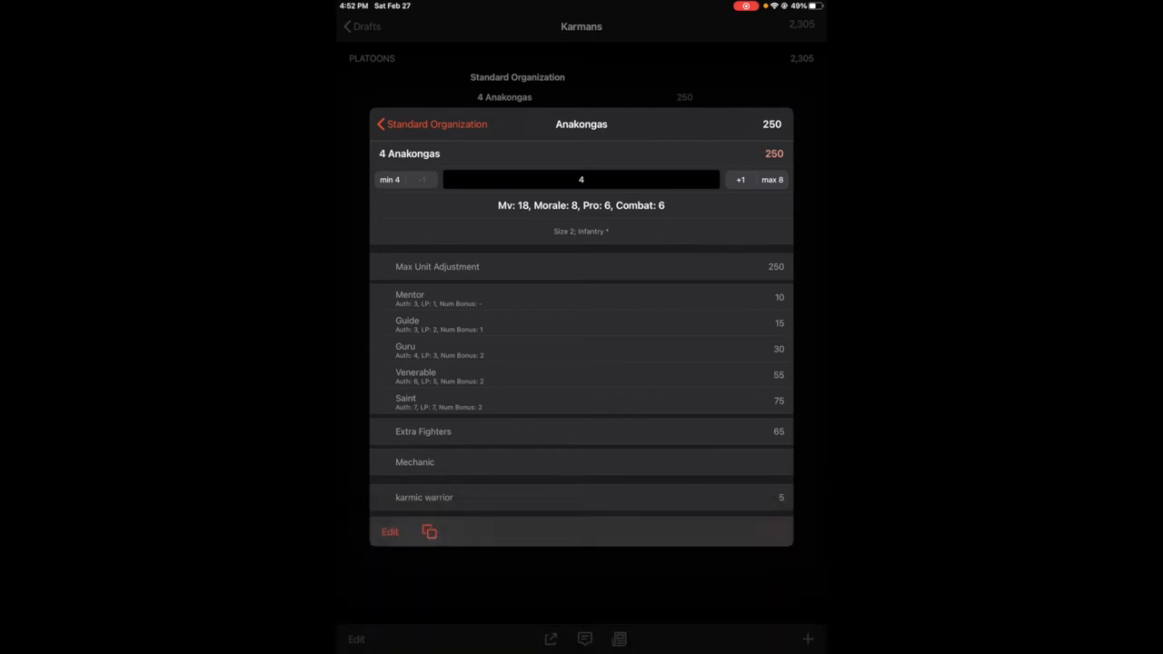
# Set Anakongas to eight models with Max Unit Adjustment, Guru and two Extra Fighters (700 points)
pyautogui.click(771, 179)
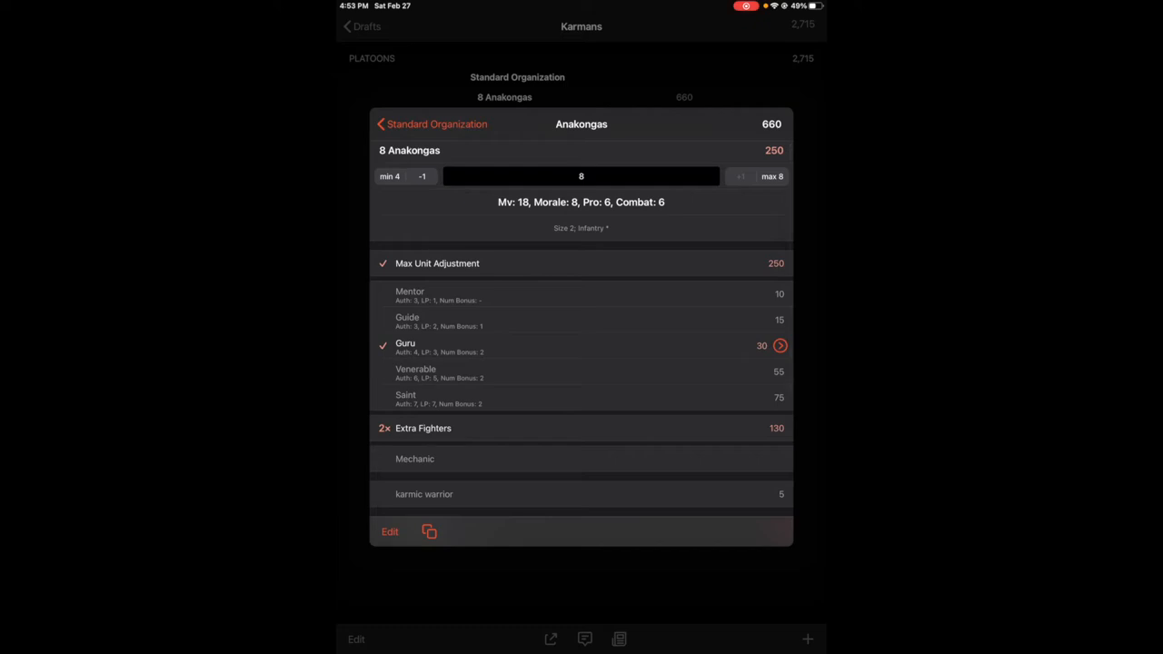
pyautogui.scroll(-3)
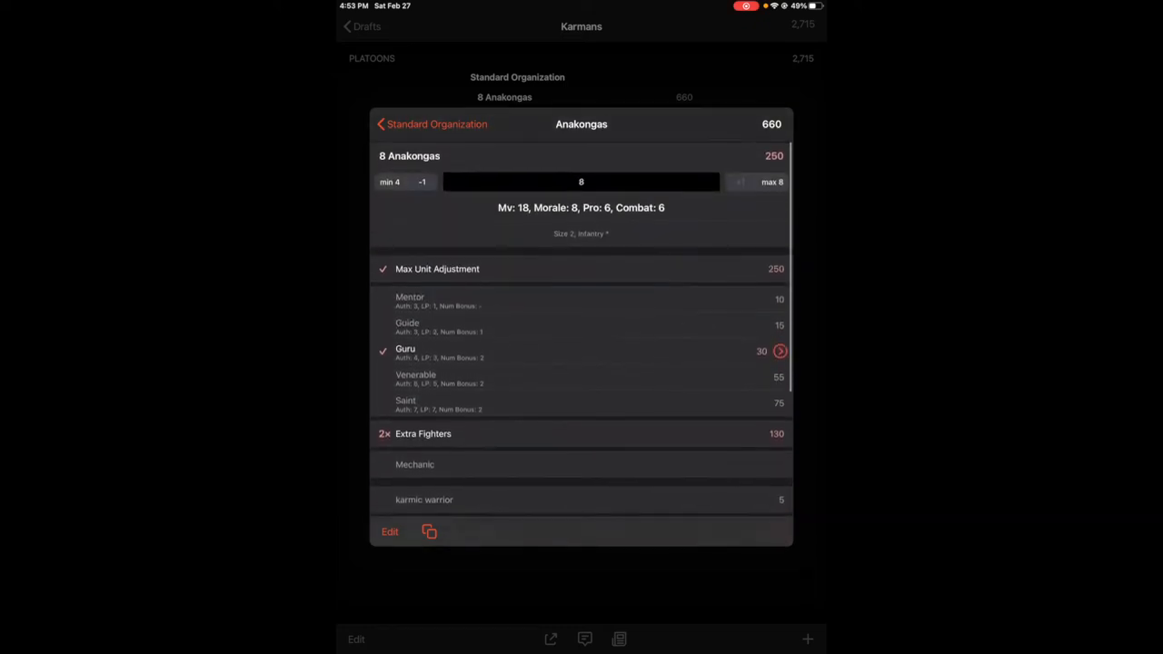
pyautogui.scroll(-3)
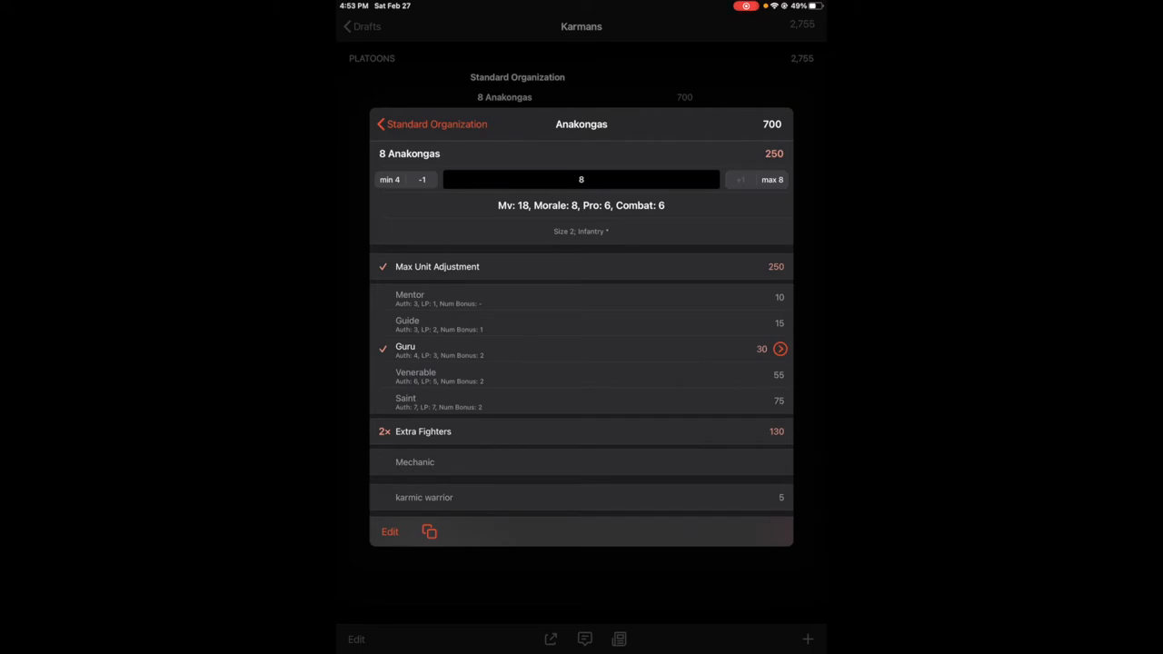
# Equip the Anakongas with two flamers and grenades, bringing the unit to 740 points
pyautogui.scroll(-3)
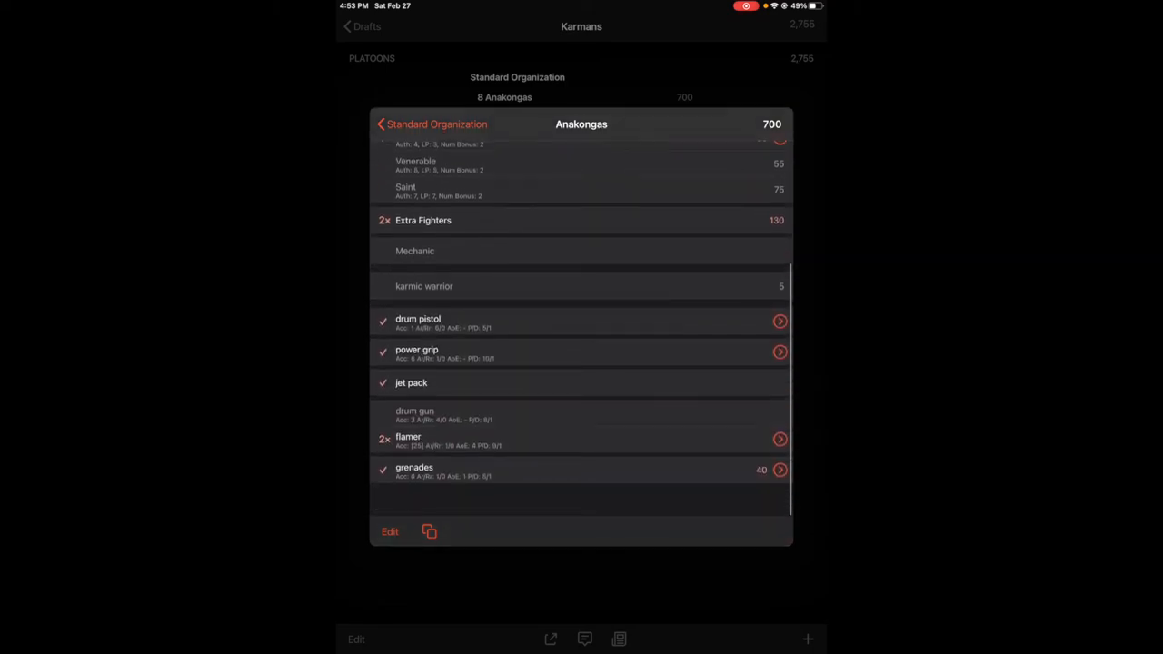
pyautogui.click(413, 470)
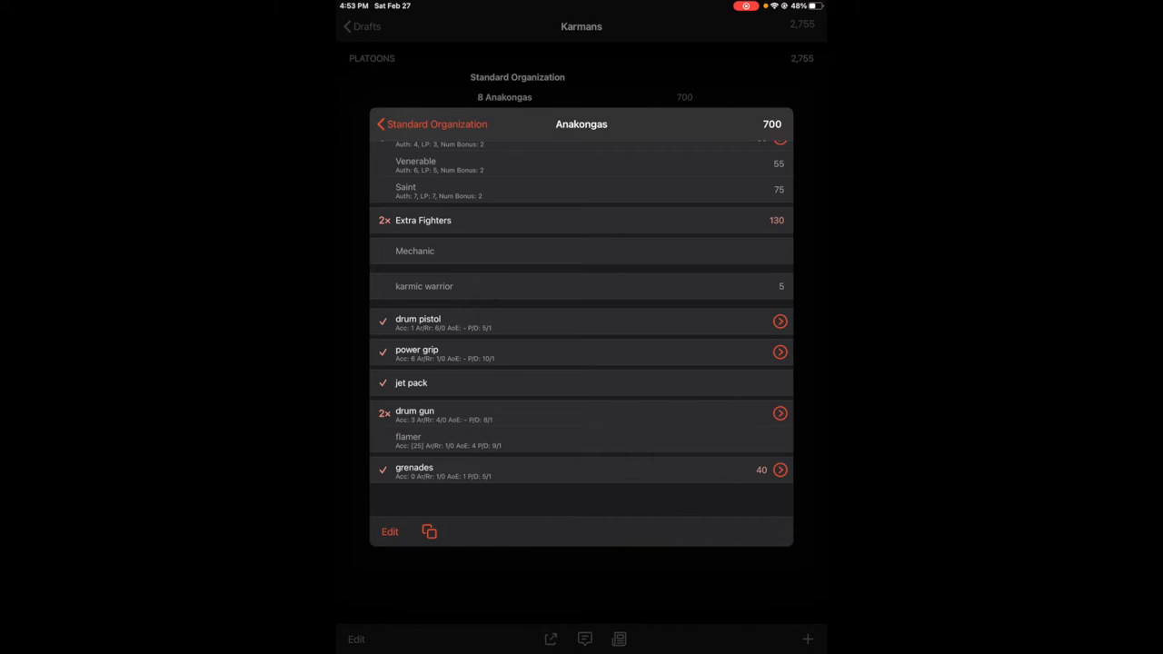
pyautogui.scroll(-3)
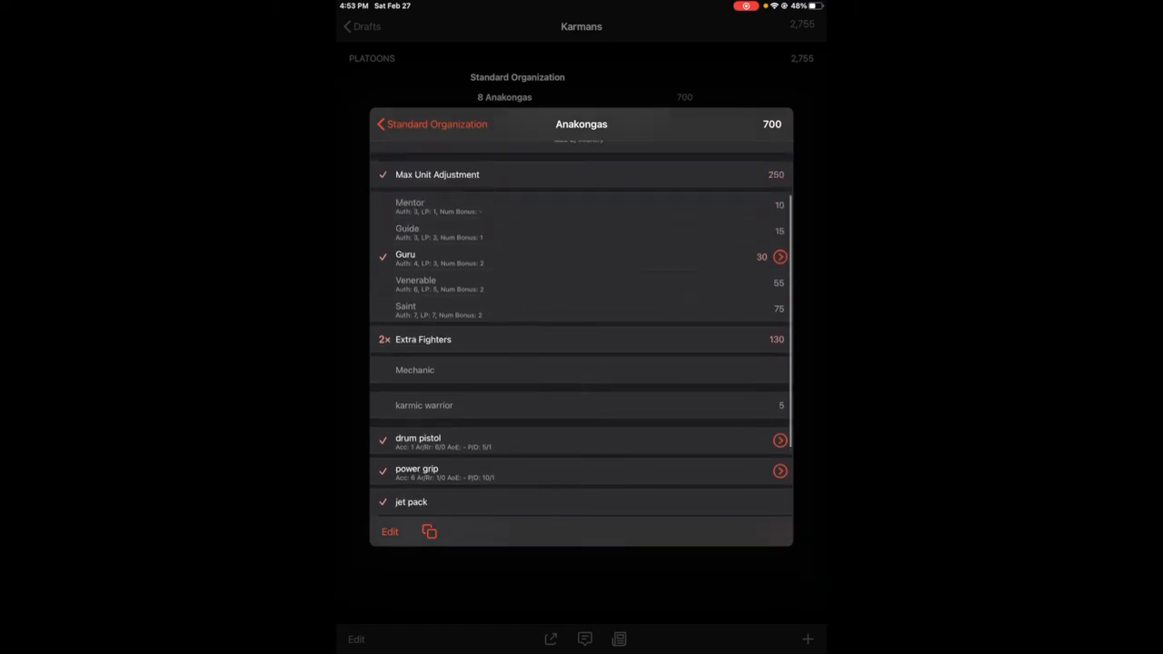
pyautogui.scroll(-3)
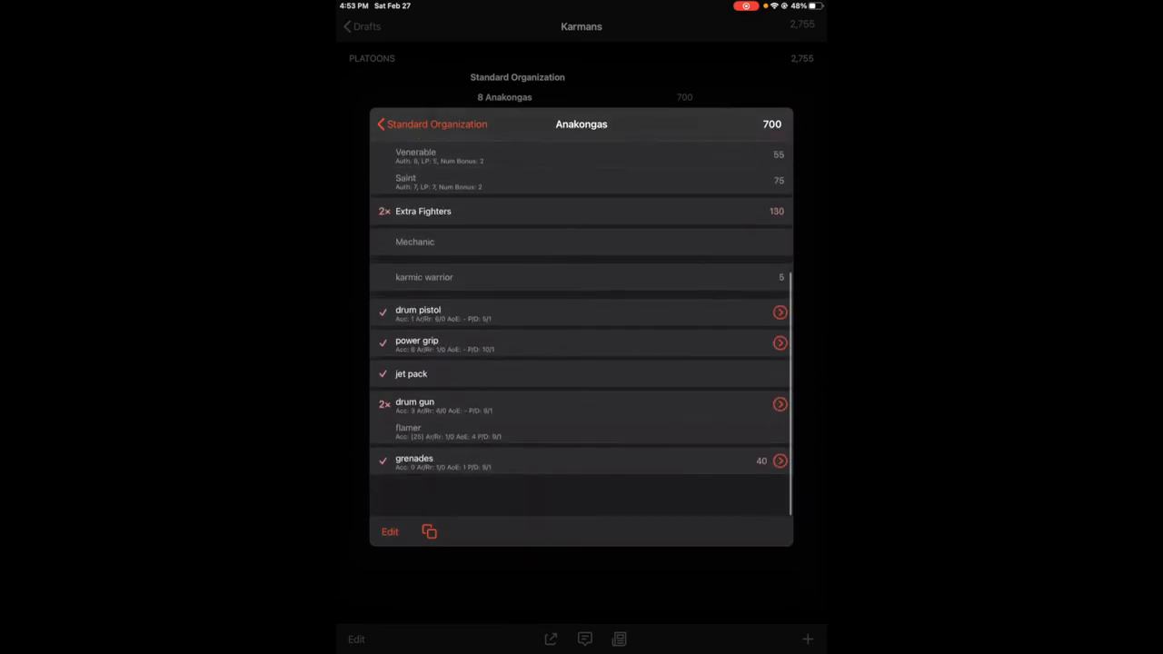
pyautogui.scroll(-3)
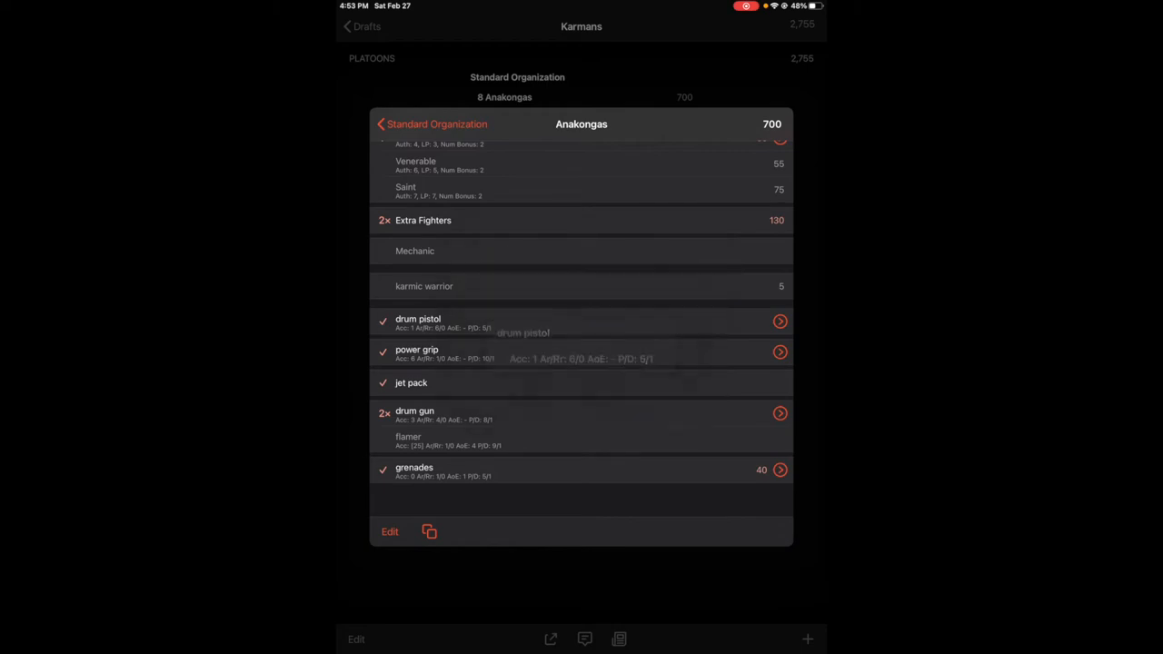
pyautogui.click(408, 437)
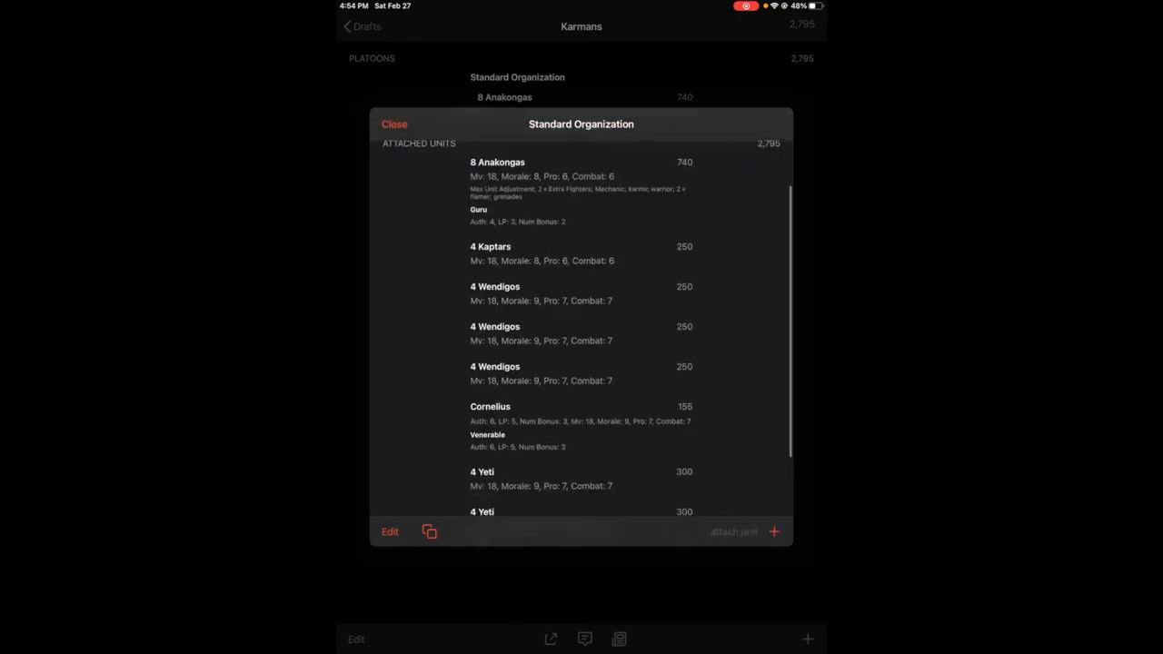
# Delete the Wendigos and Yeti units, leaving the platoon at 1,145 points
pyautogui.scroll(-3)
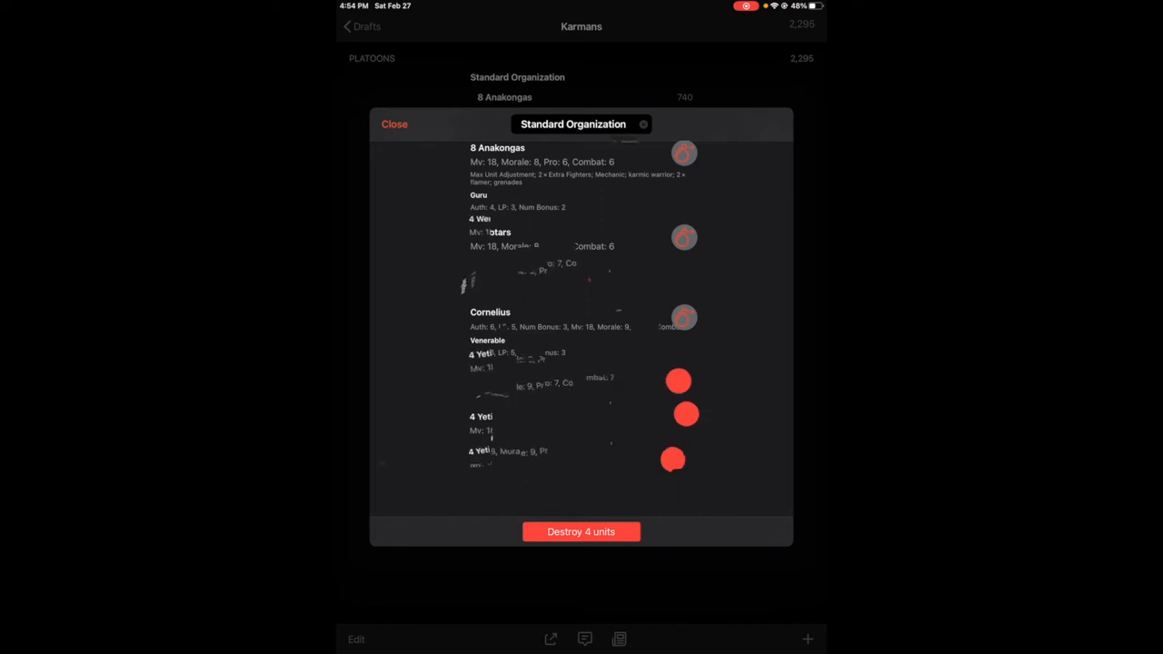
pyautogui.click(580, 532)
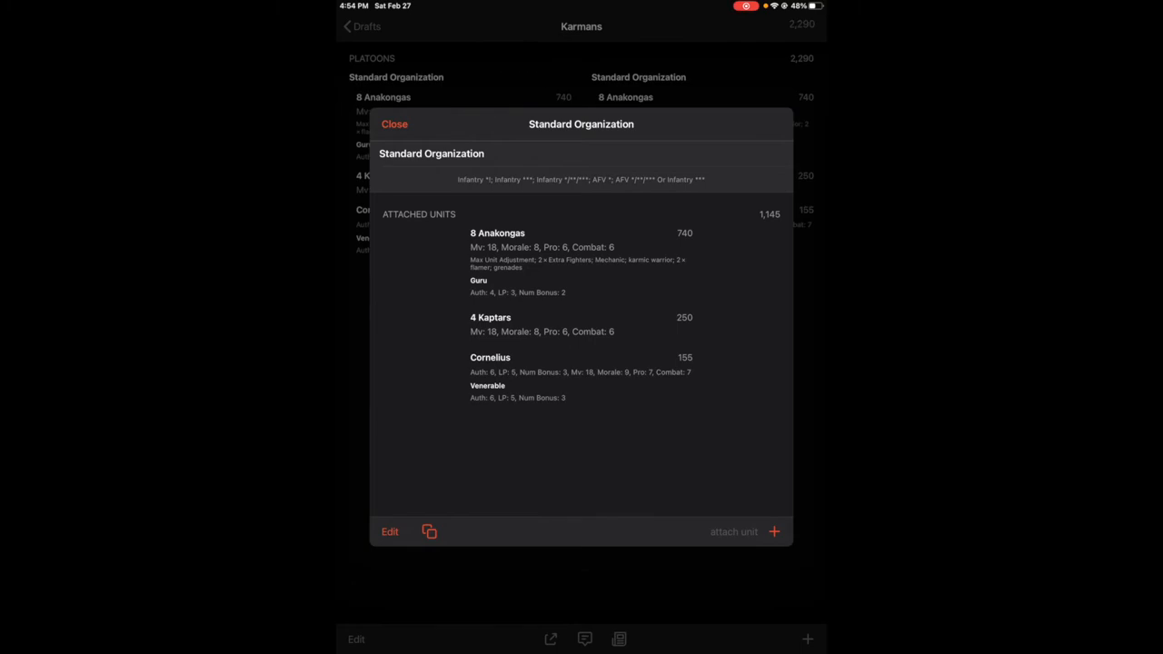
# Add a 750-point Nova Platoon with Anakongas, Kaptars and Wendigos attached
pyautogui.click(395, 123)
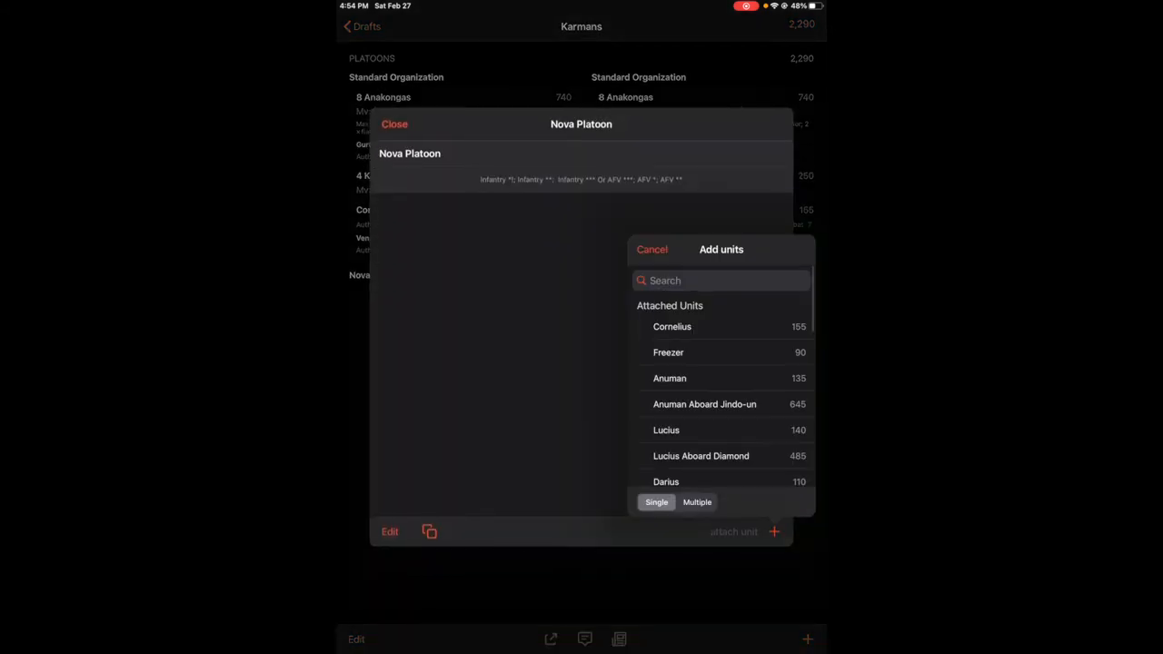
pyautogui.click(696, 501)
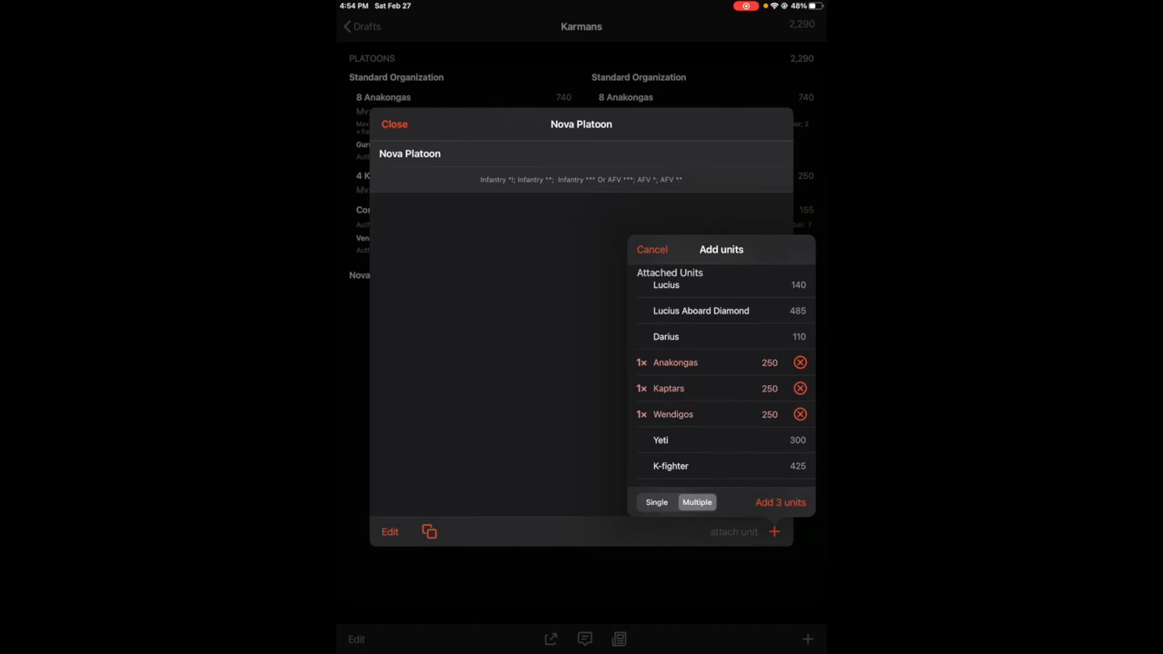
pyautogui.click(779, 502)
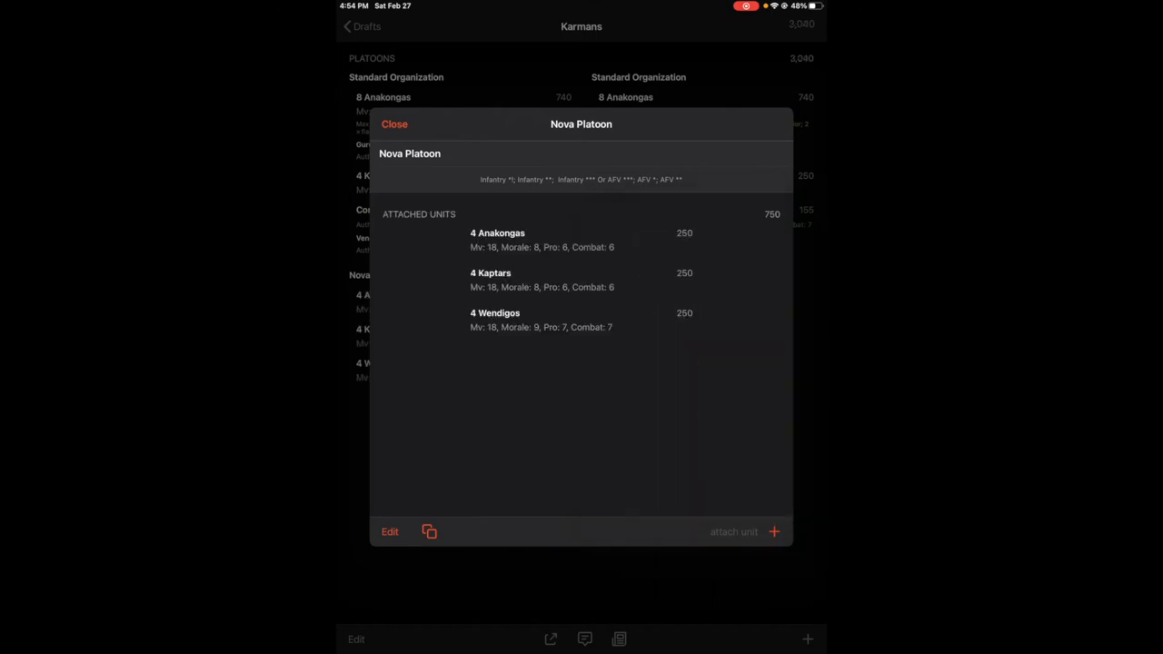
pyautogui.click(394, 123)
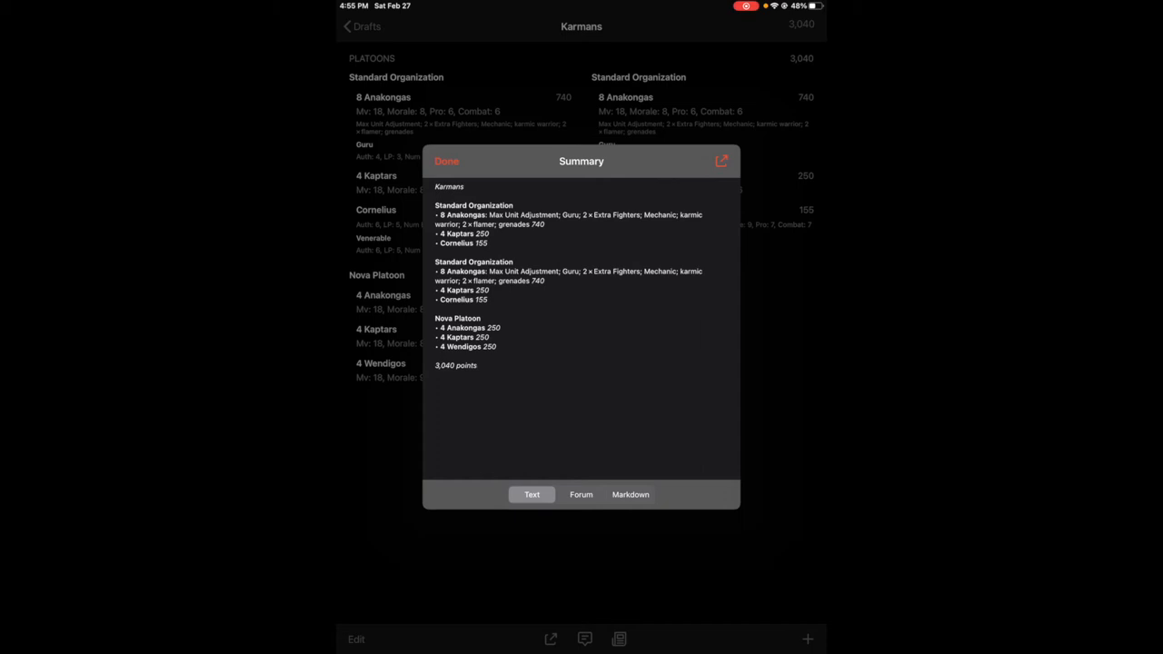
# Review the 3,040-point Karmans text summary and return to the drafts list
pyautogui.click(446, 160)
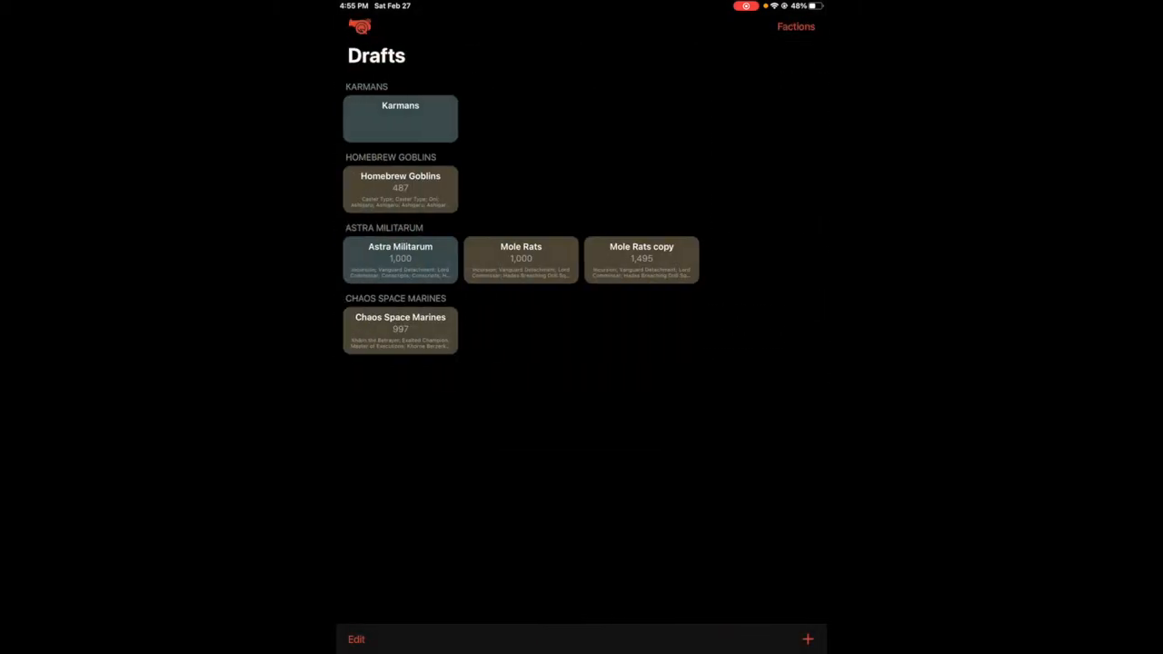
# Open Anakongas settings in the Karmans faction's Standard Organization (size 4–8, 250 points)
pyautogui.click(796, 26)
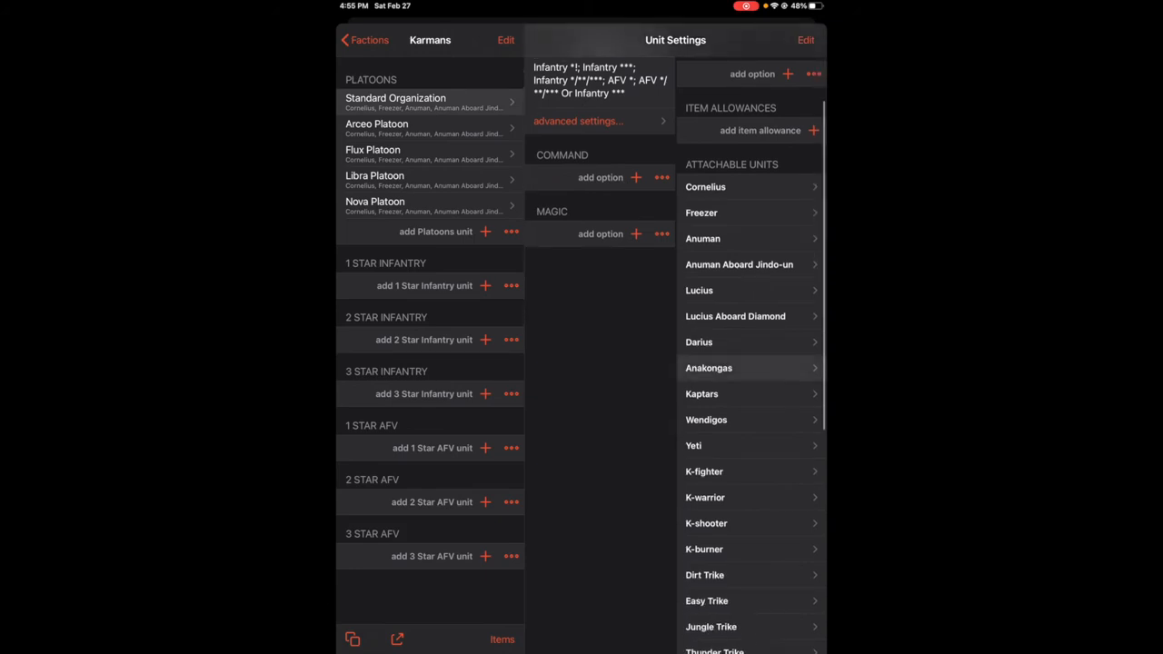
pyautogui.click(707, 368)
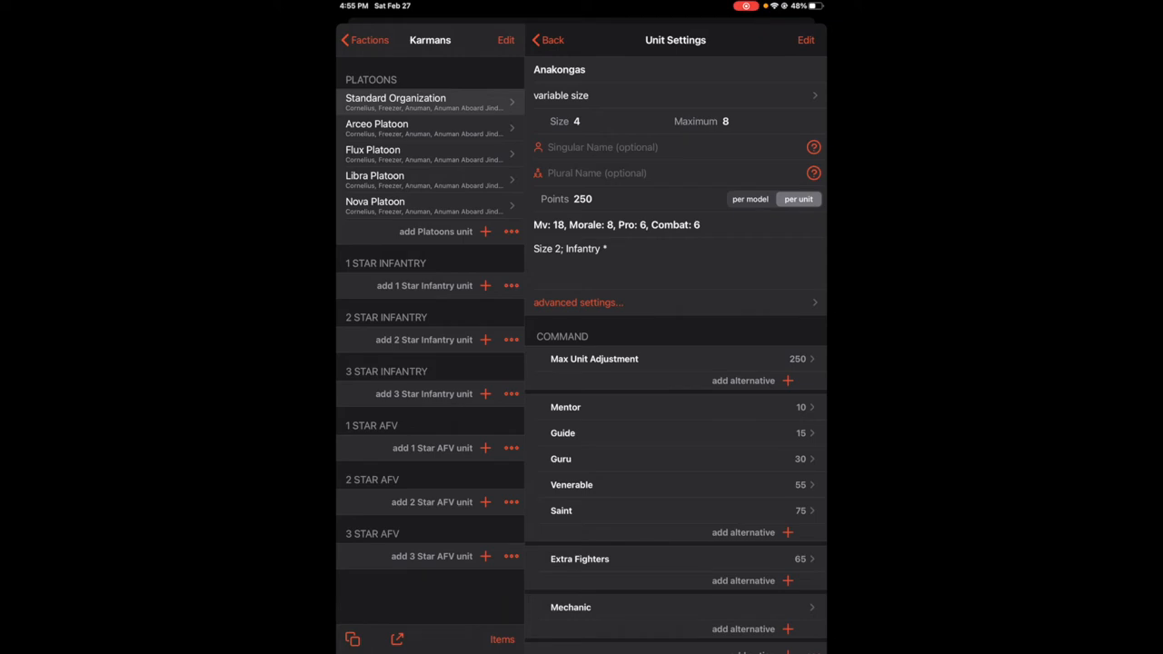
# Leave the Karmans faction editor with the Anakongas stat line and maximum size unchanged
pyautogui.click(616, 225)
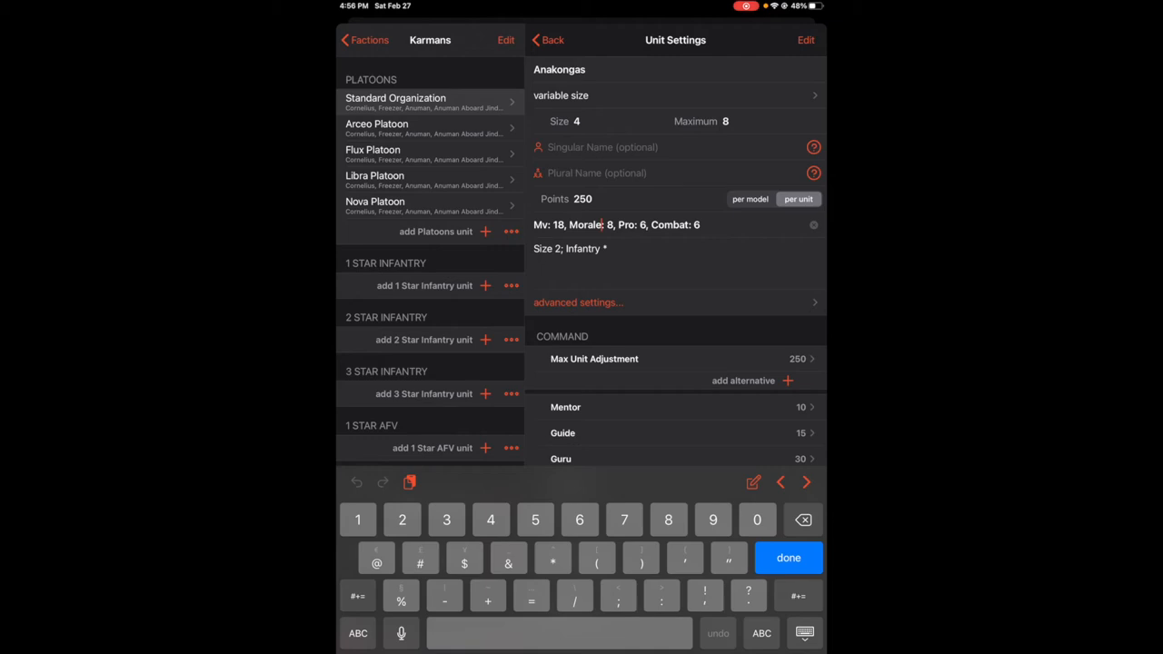
pyautogui.doubleClick(670, 225)
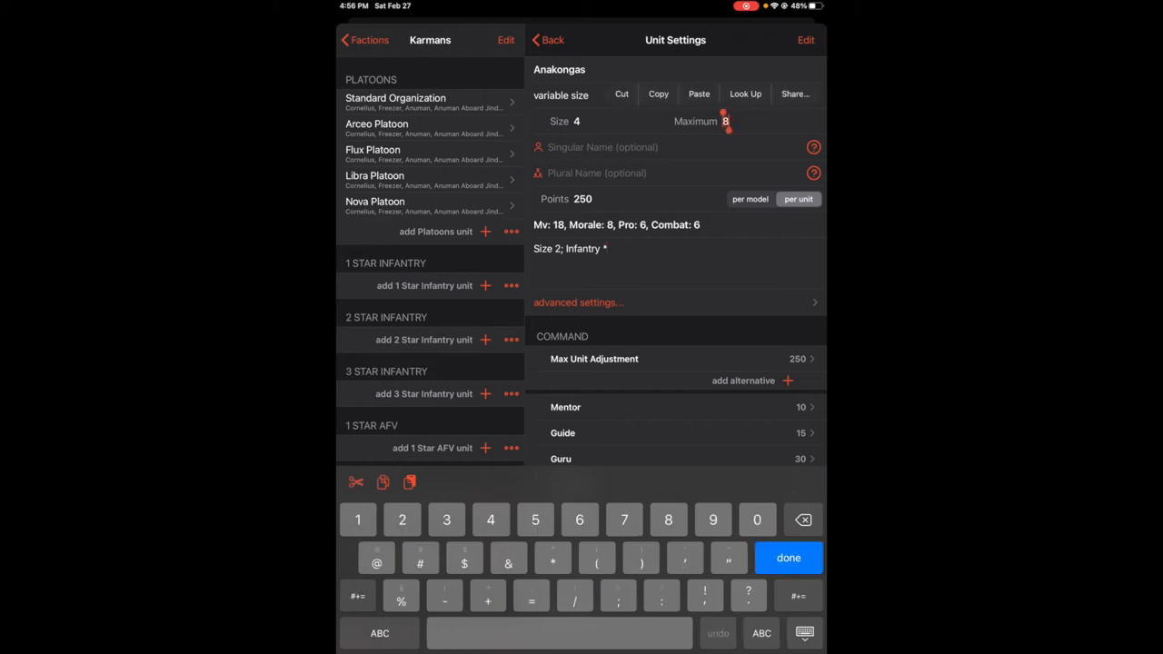
pyautogui.click(788, 558)
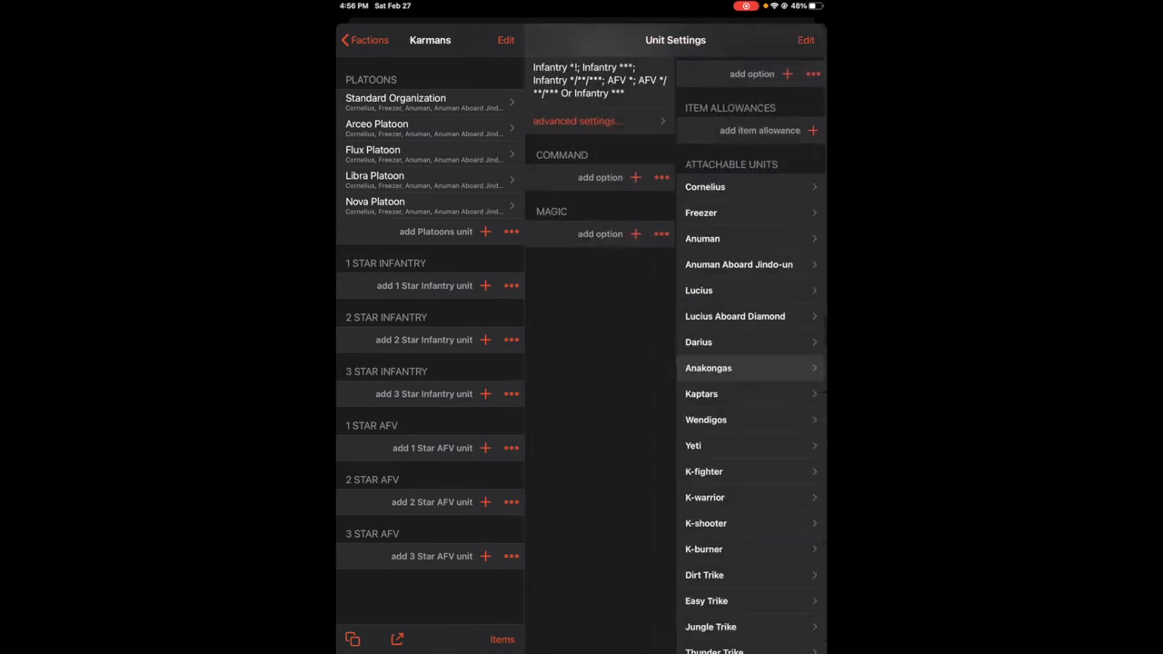
pyautogui.click(363, 39)
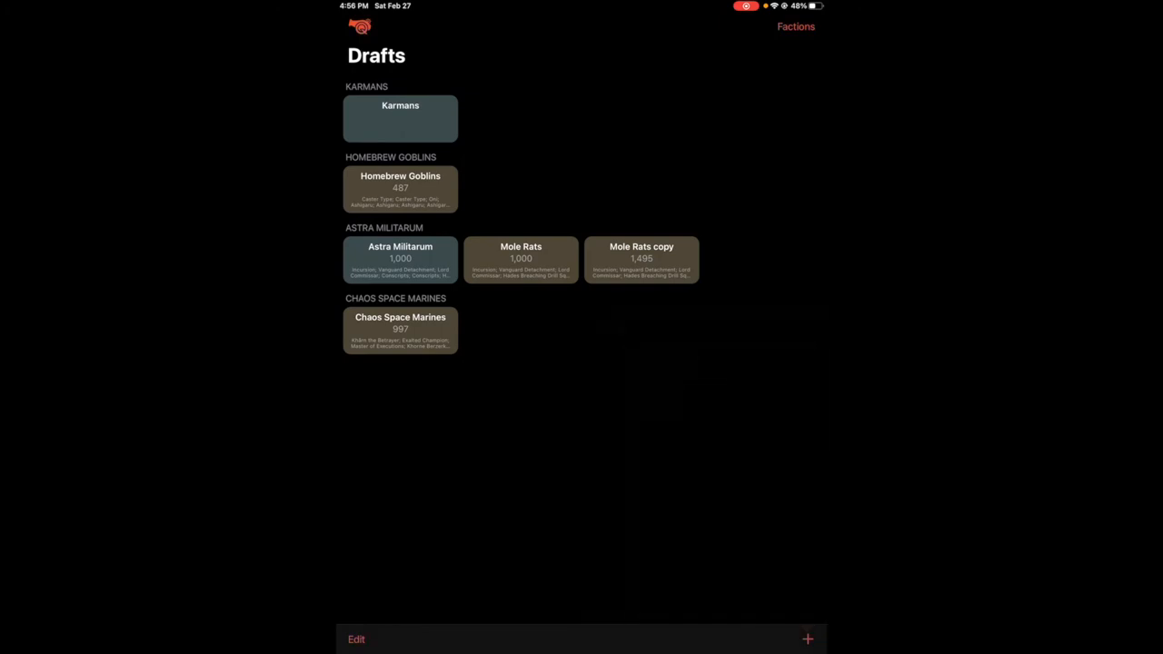
# Add an eight-model Anakongas unit to Nova Platoon in the Karmans draft, reaching 3,290 points
pyautogui.click(400, 118)
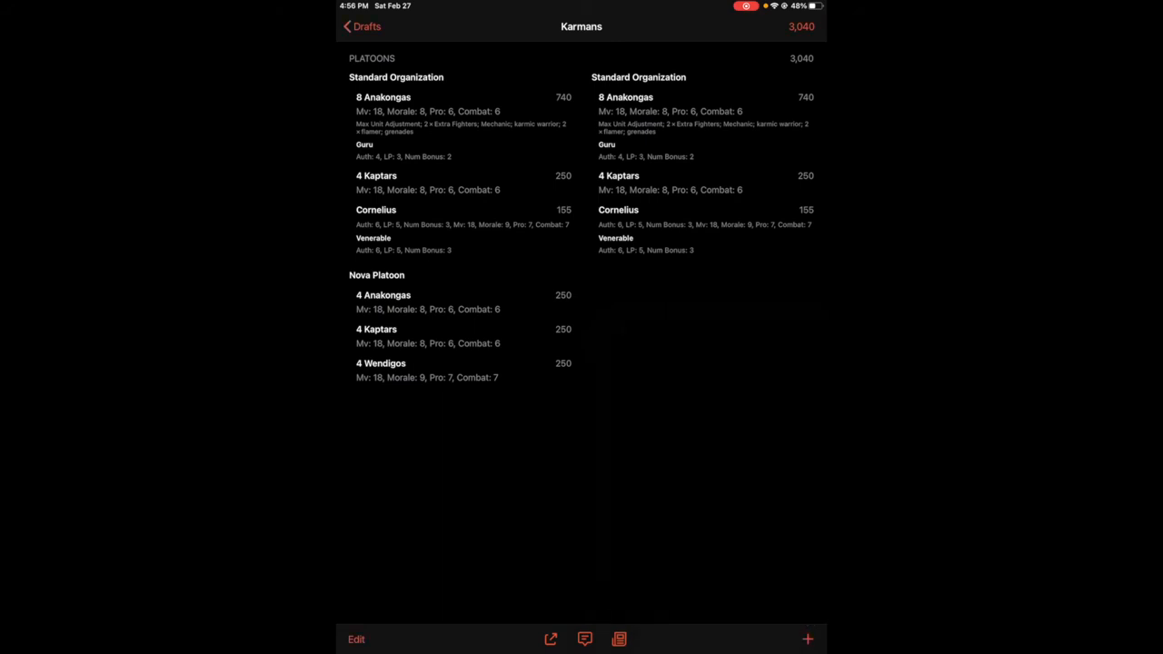
pyautogui.click(383, 97)
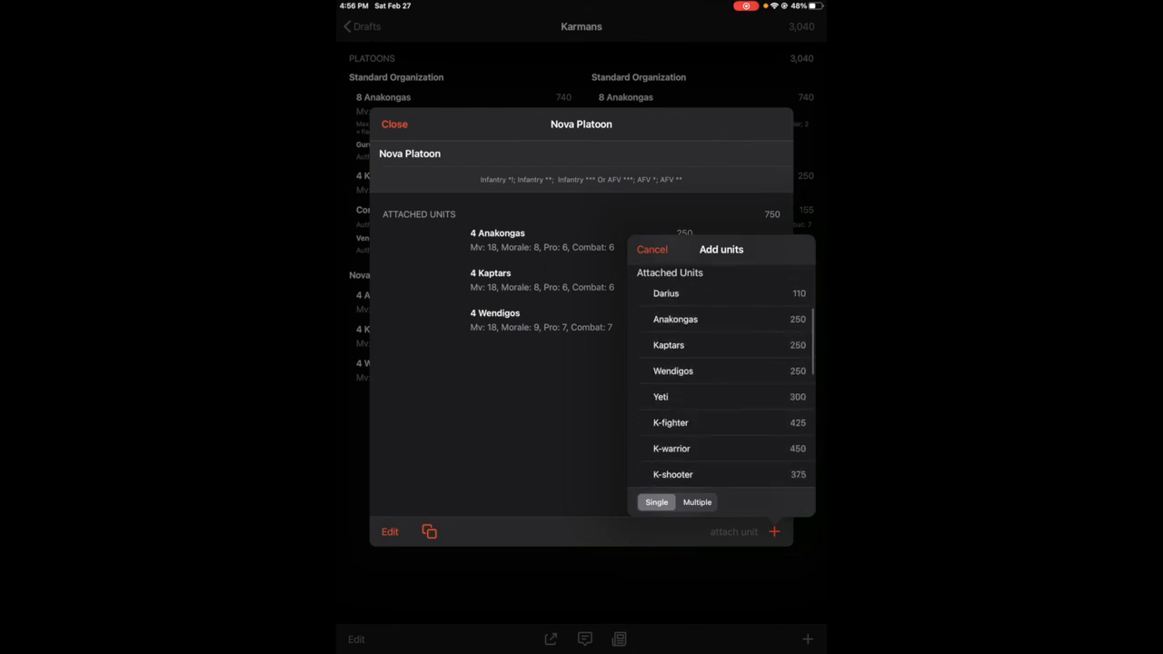
pyautogui.click(675, 319)
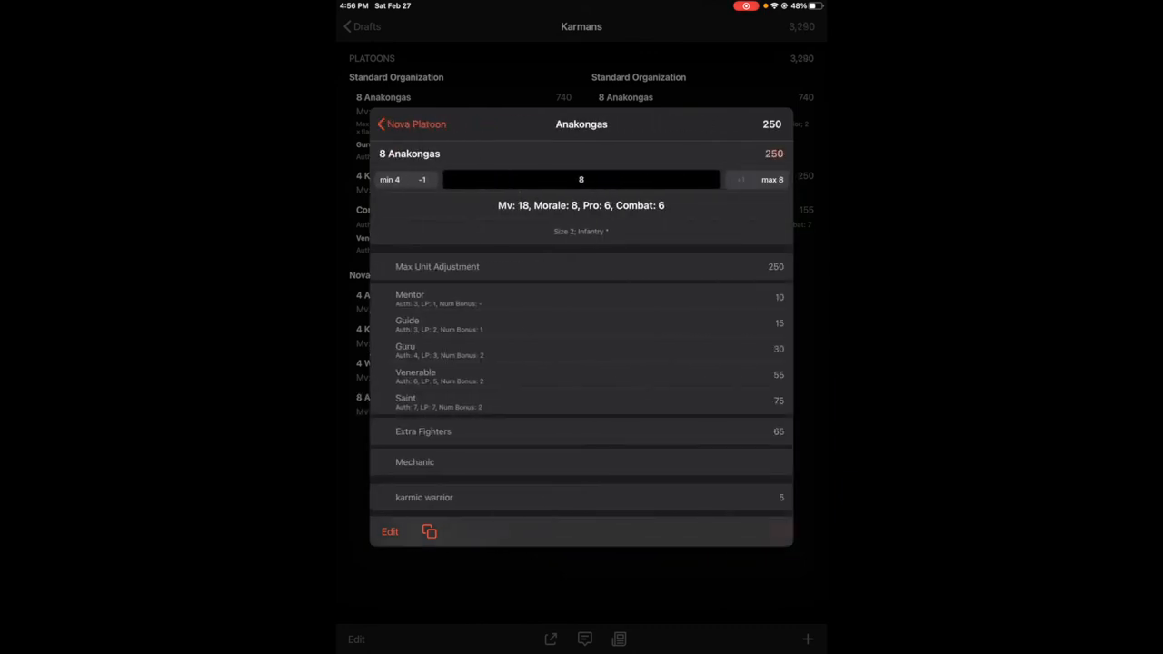
pyautogui.click(411, 123)
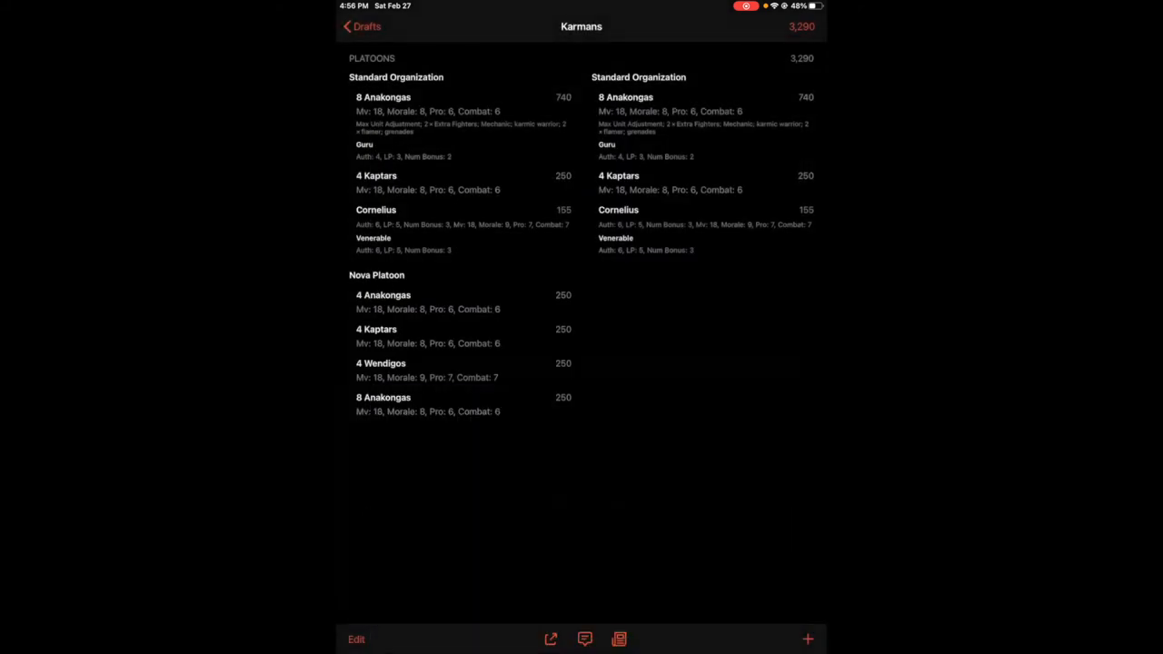
pyautogui.click(361, 27)
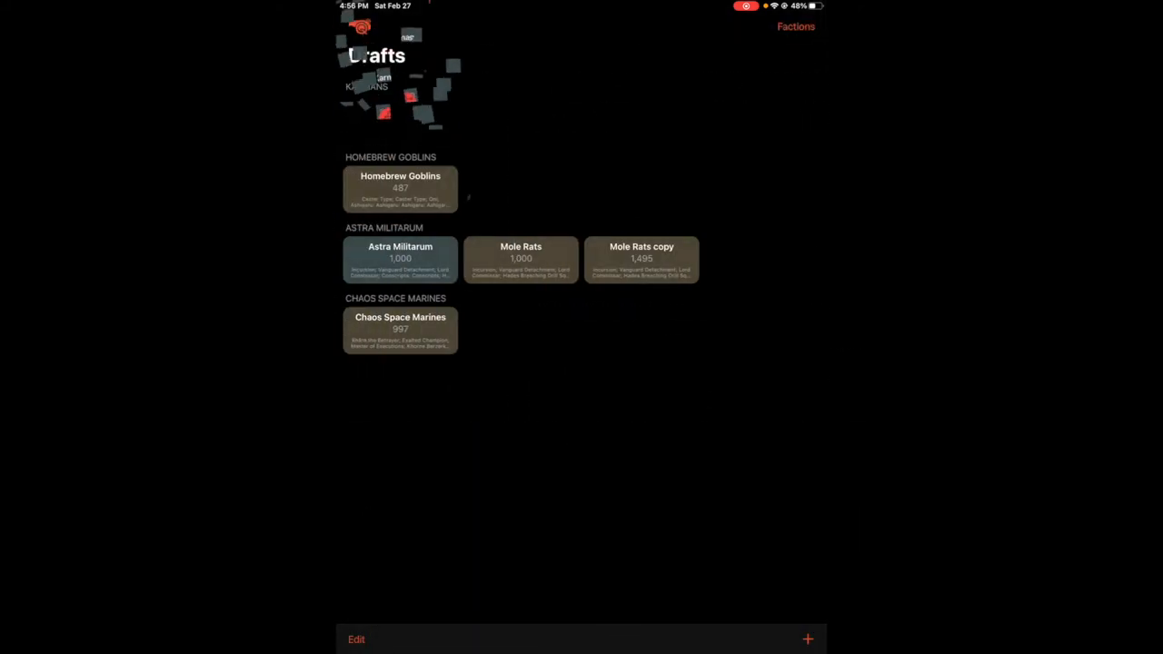
# Start a new Karmans draft with a ten-model Anakongas unit under Standard Organization
pyautogui.click(806, 638)
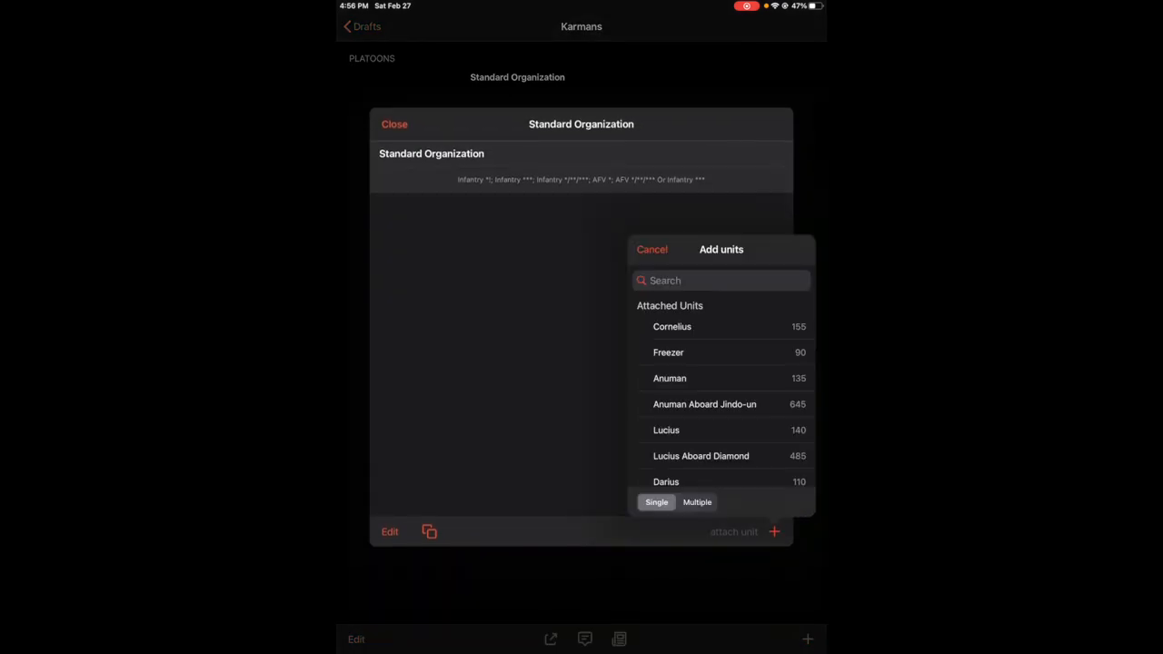
pyautogui.scroll(-3)
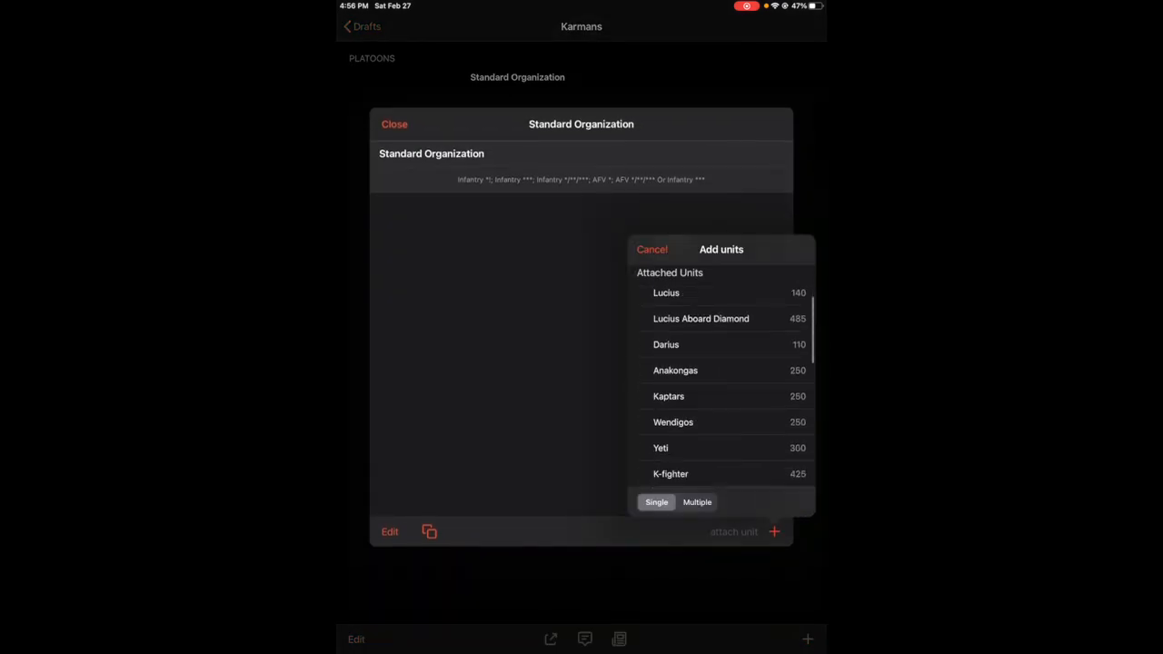
pyautogui.click(674, 369)
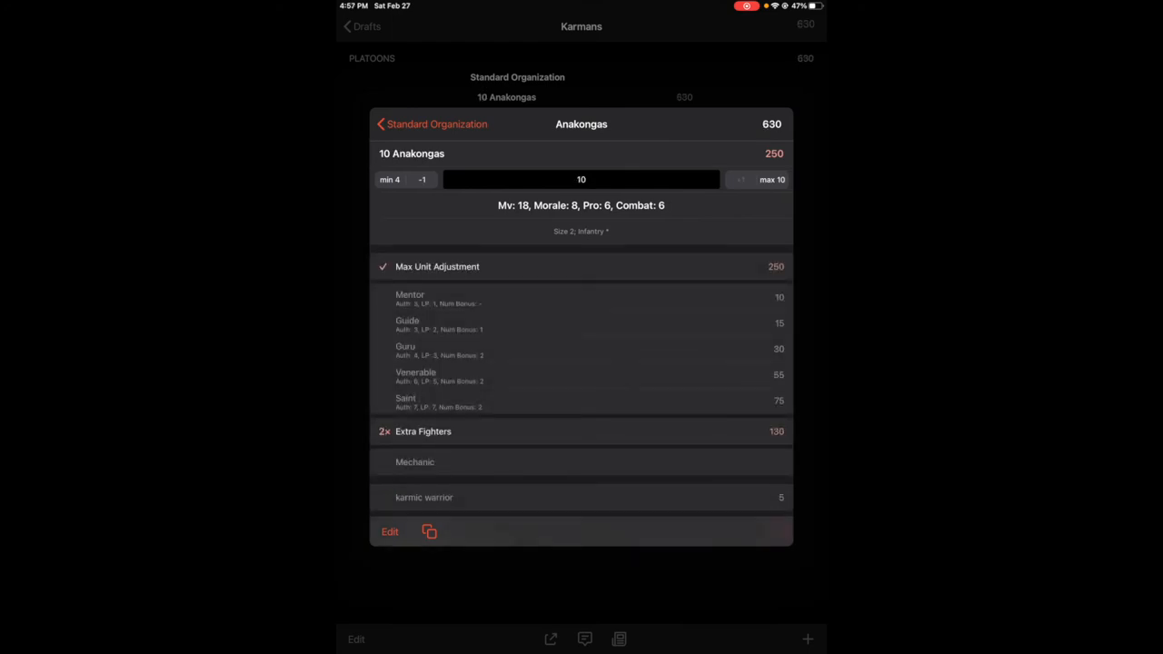
pyautogui.click(432, 123)
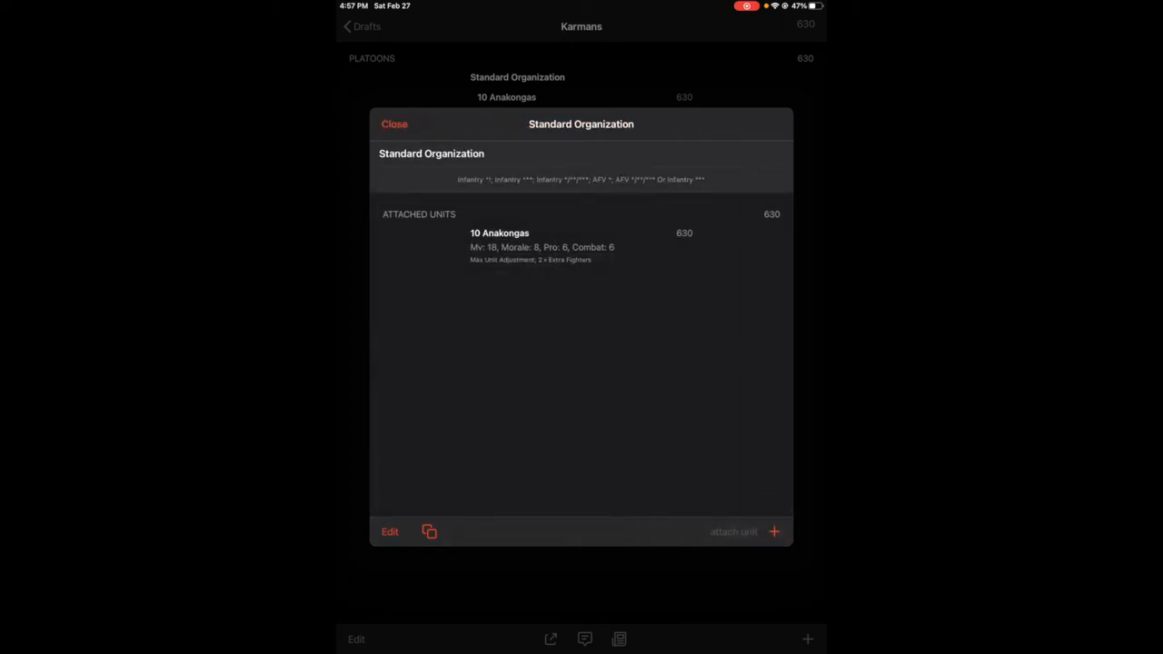
pyautogui.click(394, 123)
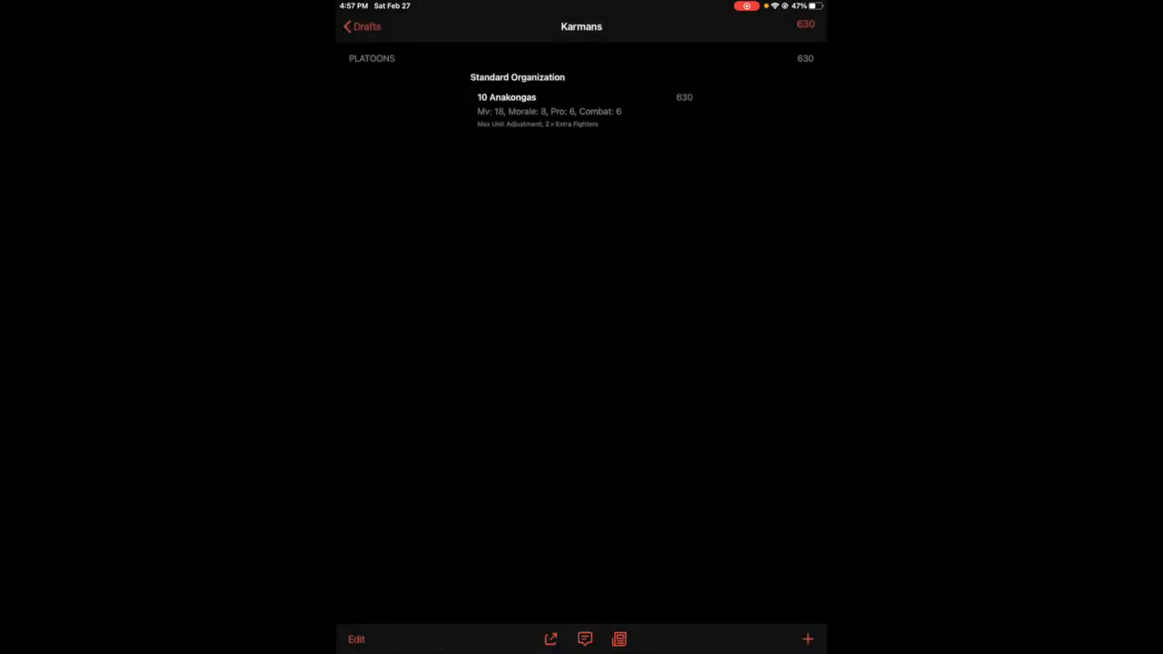
# Give the Anakongas a Venerable leader and return to the Drafts list
pyautogui.click(517, 76)
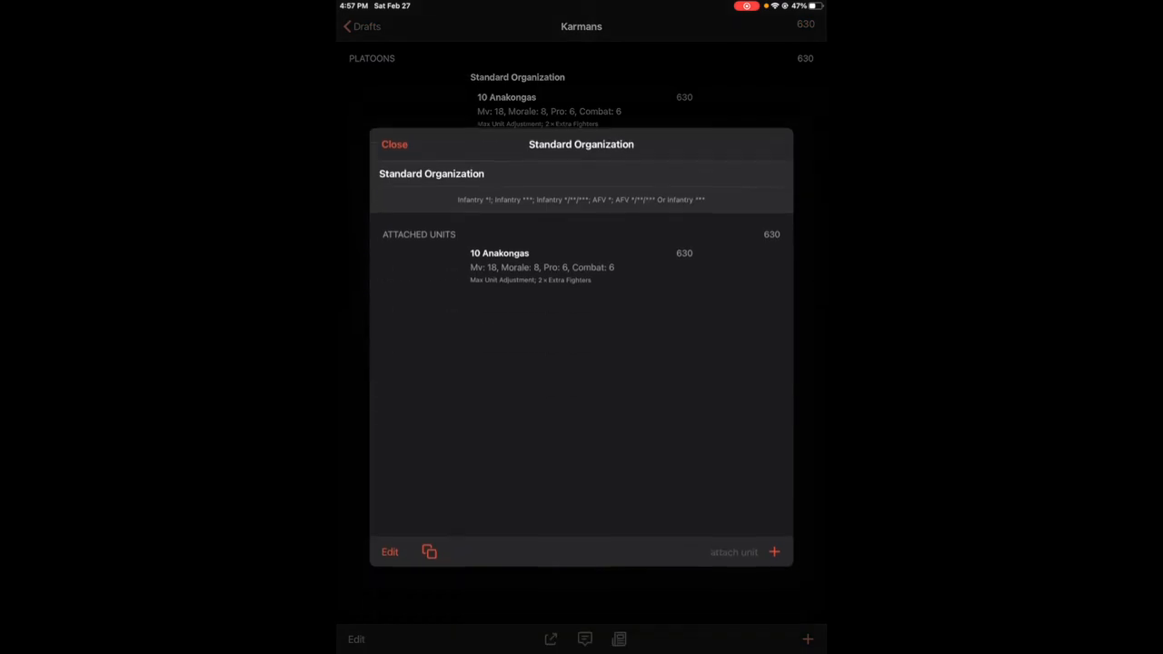
pyautogui.click(499, 253)
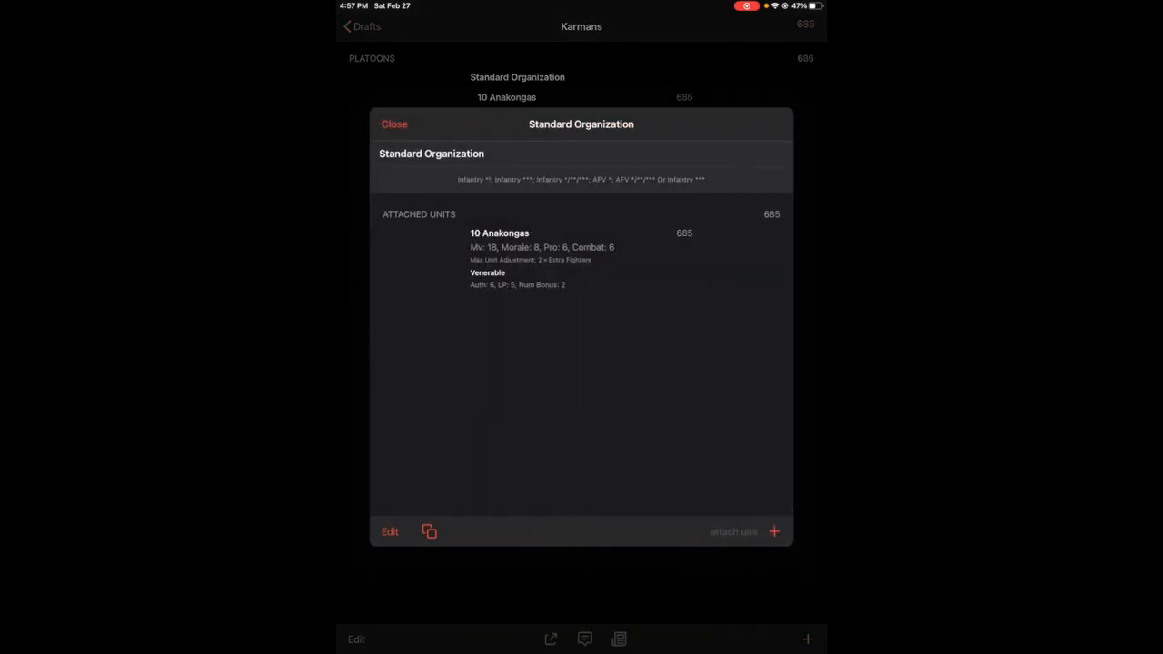
pyautogui.click(394, 124)
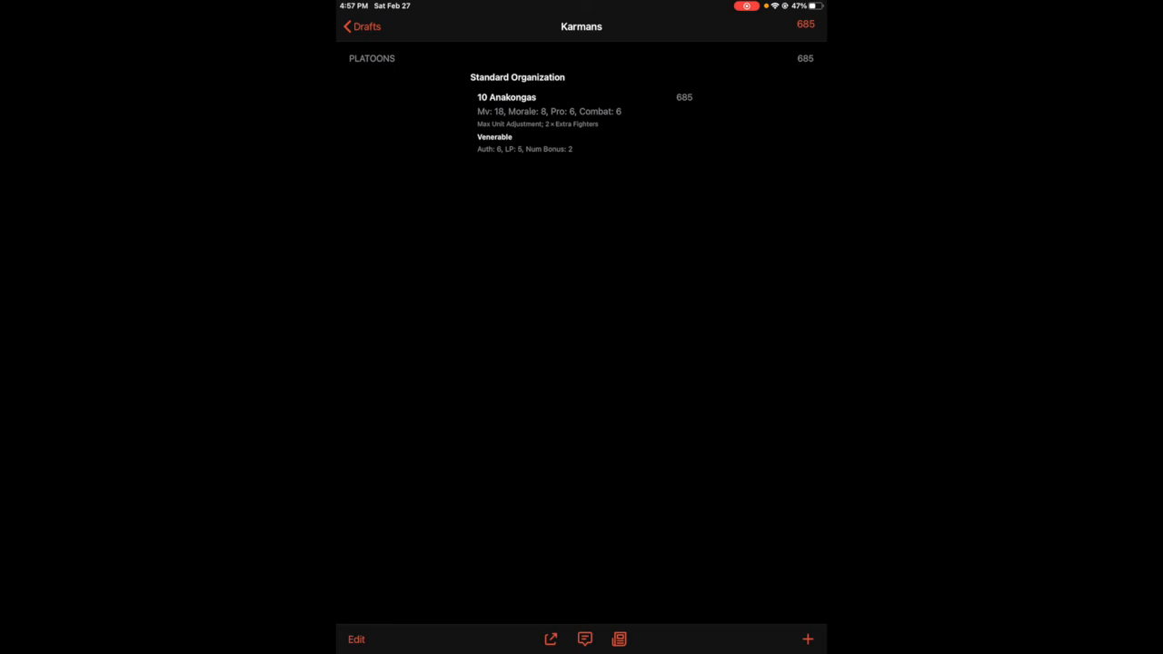
pyautogui.click(361, 25)
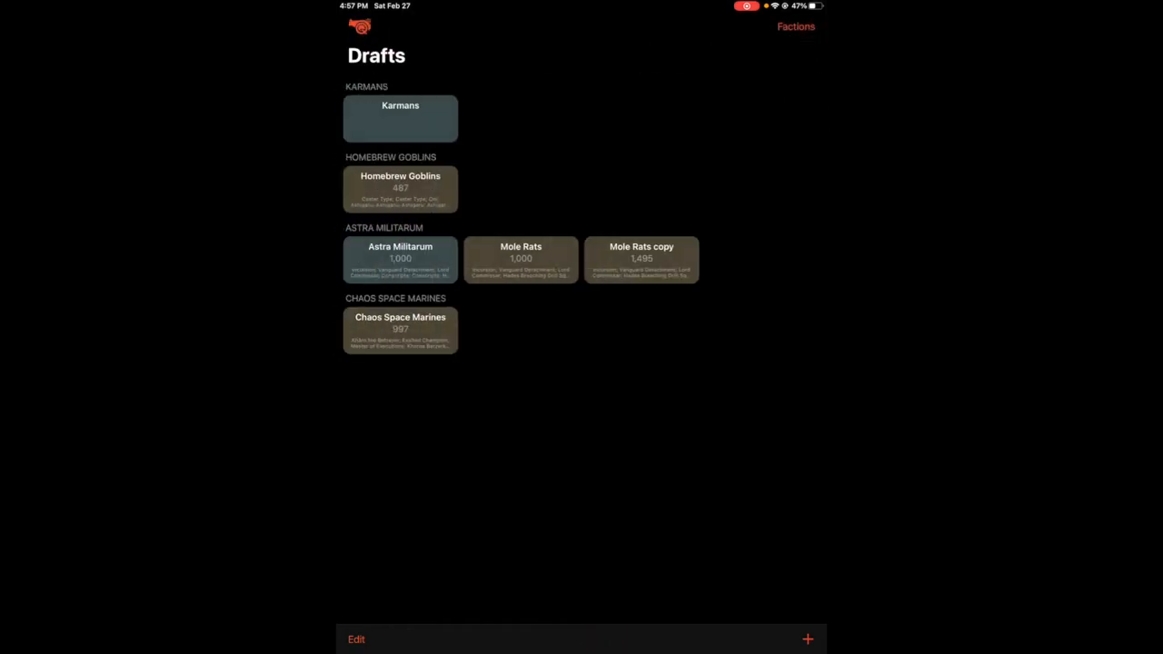
# Open the Karmans faction template and preview copying a 1 Star Infantry unit without copying
pyautogui.click(795, 26)
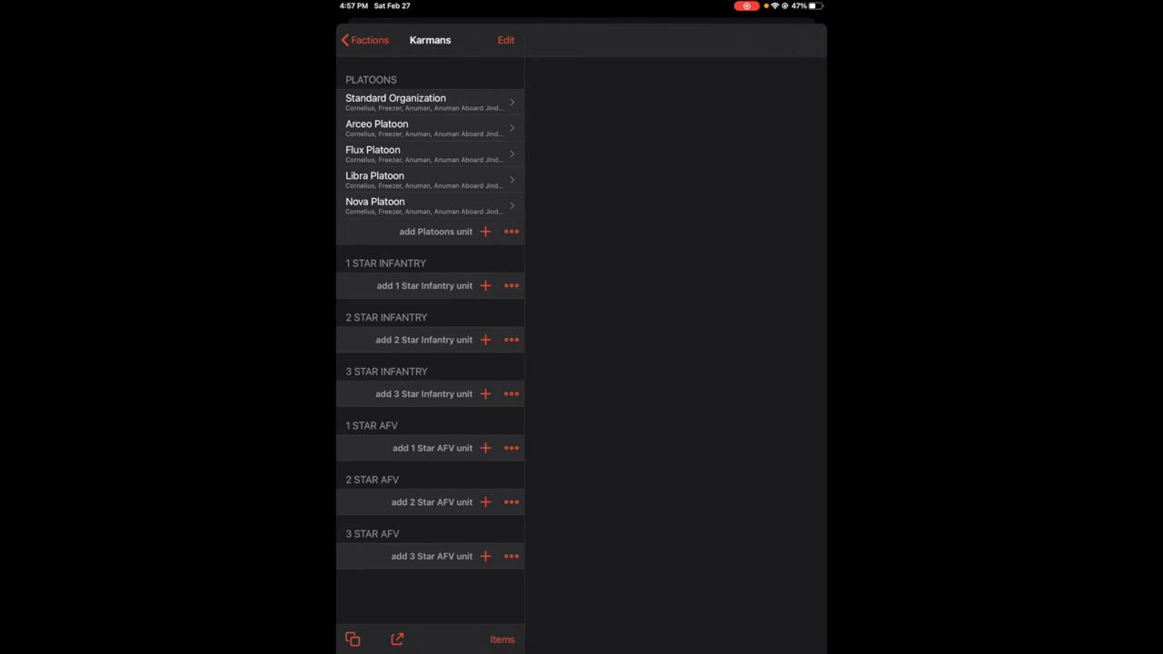
pyautogui.click(510, 285)
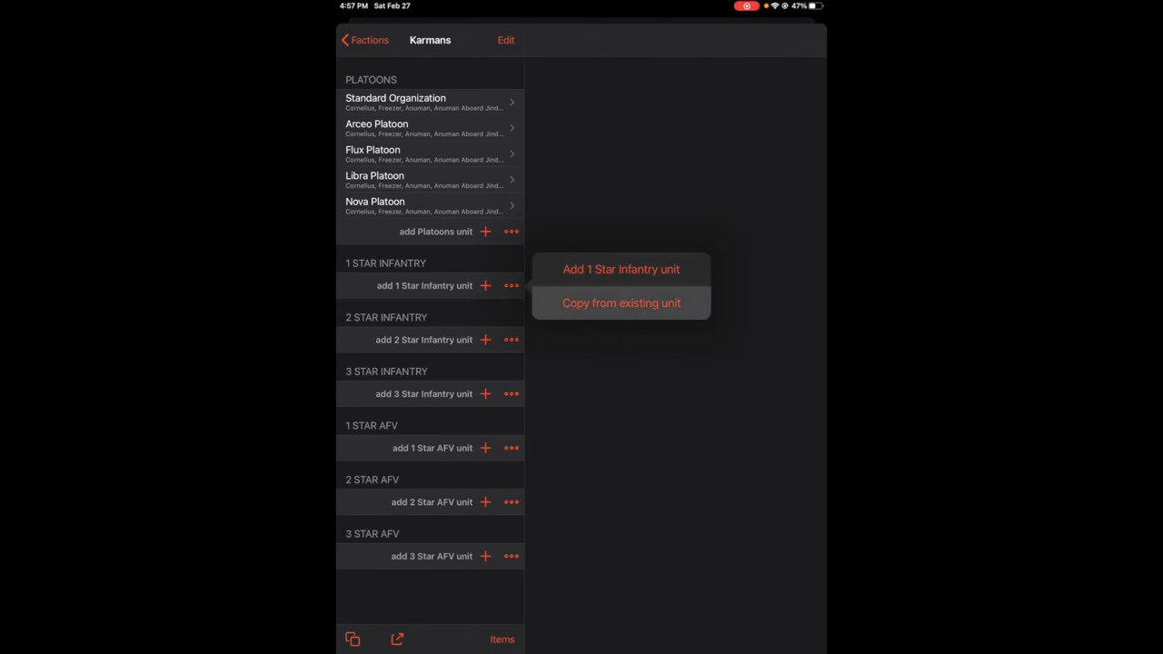
pyautogui.click(620, 302)
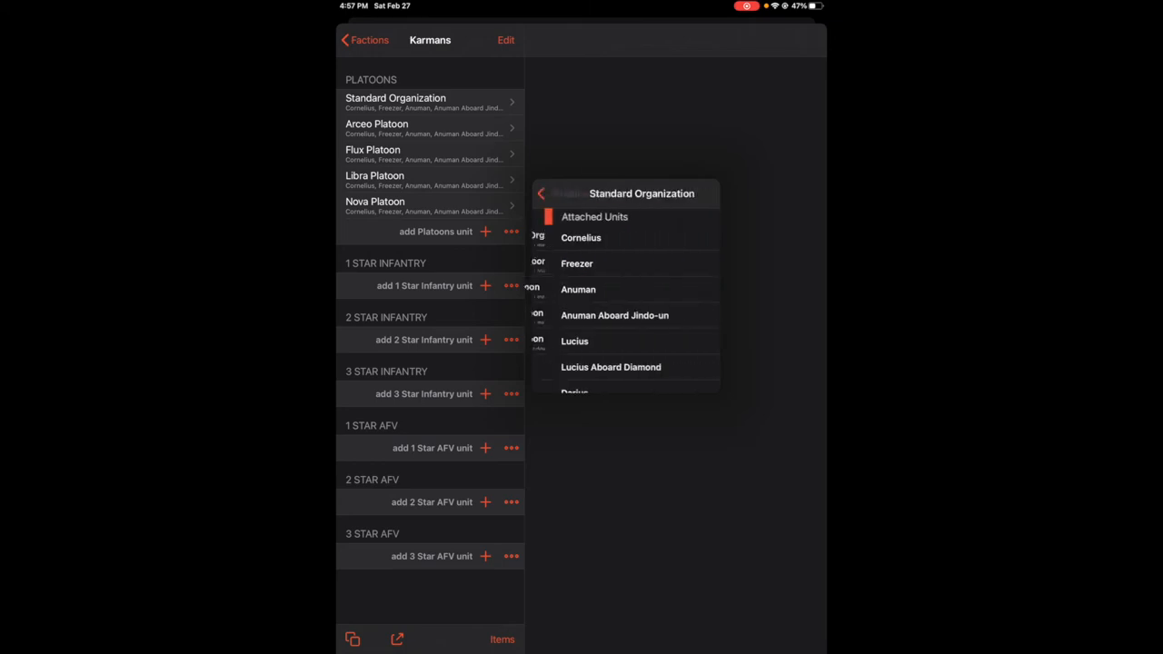
pyautogui.scroll(-3)
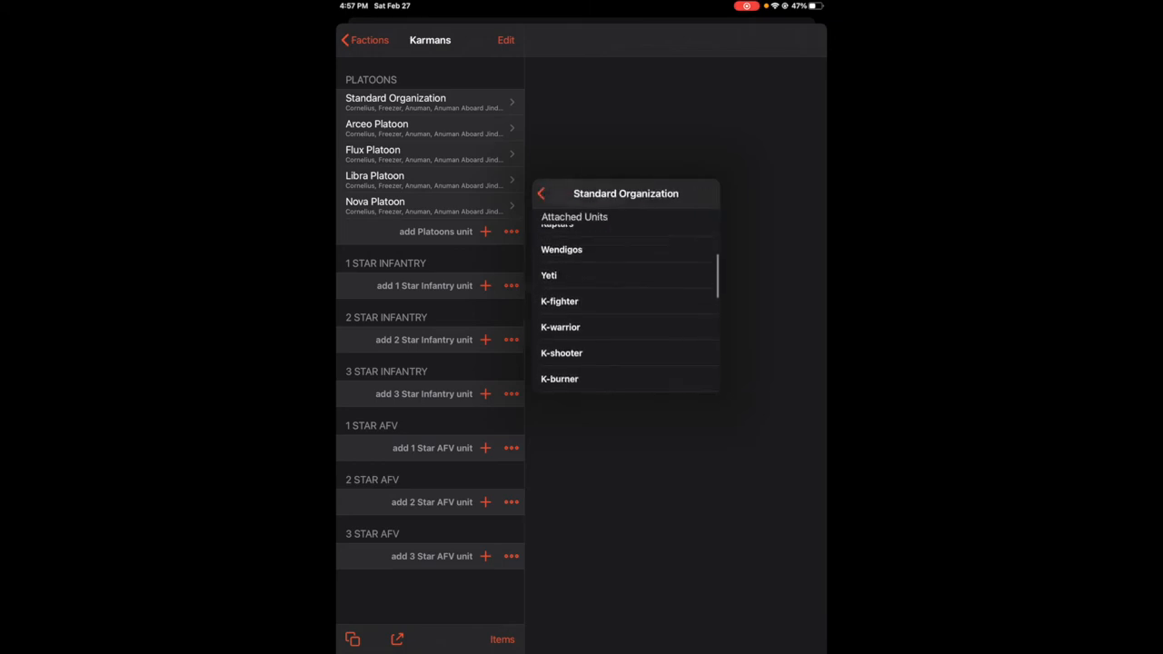
pyautogui.click(541, 193)
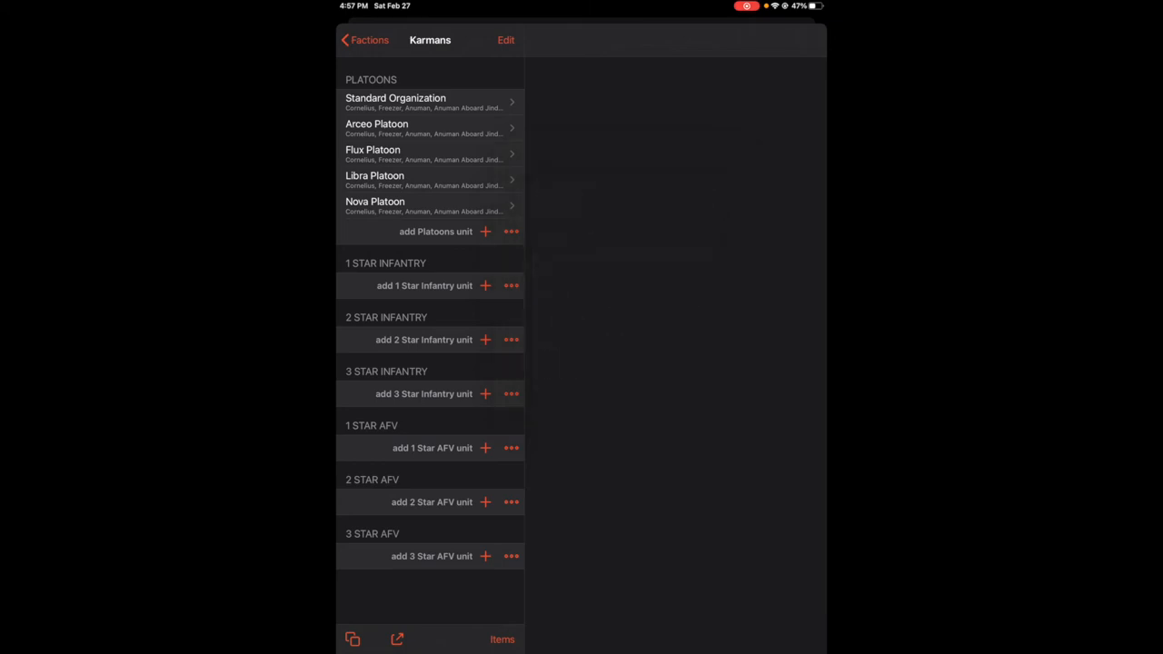
# View the Standard Organization platoon and Anakongas unit settings, then go back to Drafts
pyautogui.click(424, 286)
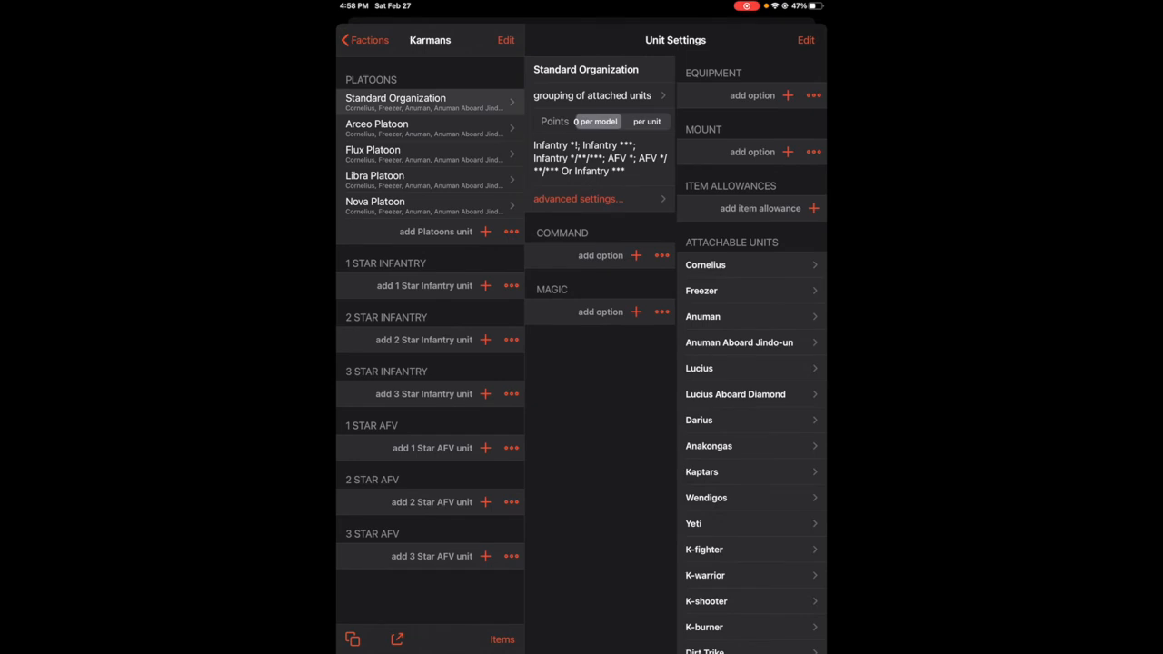
pyautogui.click(708, 445)
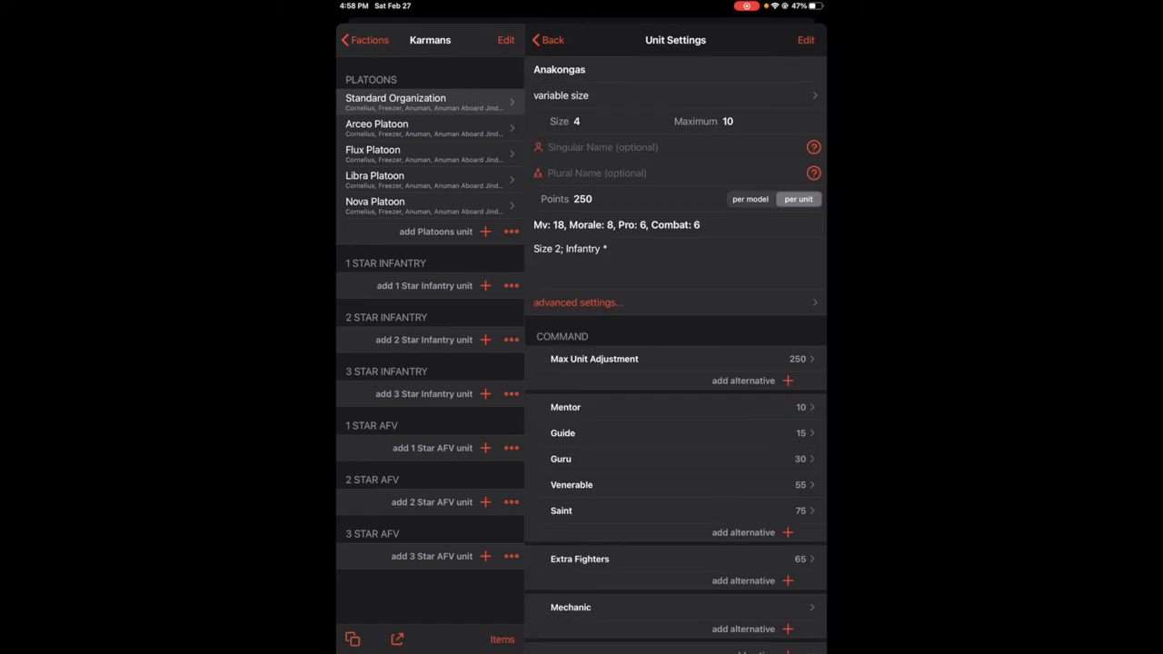
pyautogui.click(576, 302)
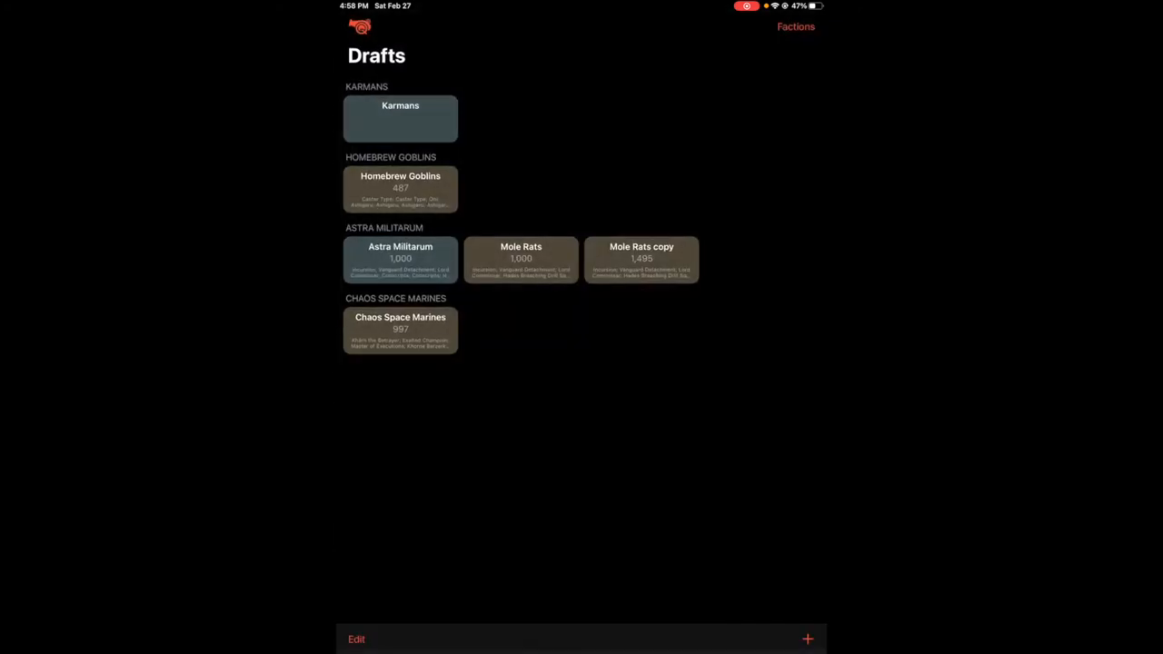
# Create a Karmans 2 draft with Standard Organization and Anakongas (750 points) and show its summary
pyautogui.click(806, 639)
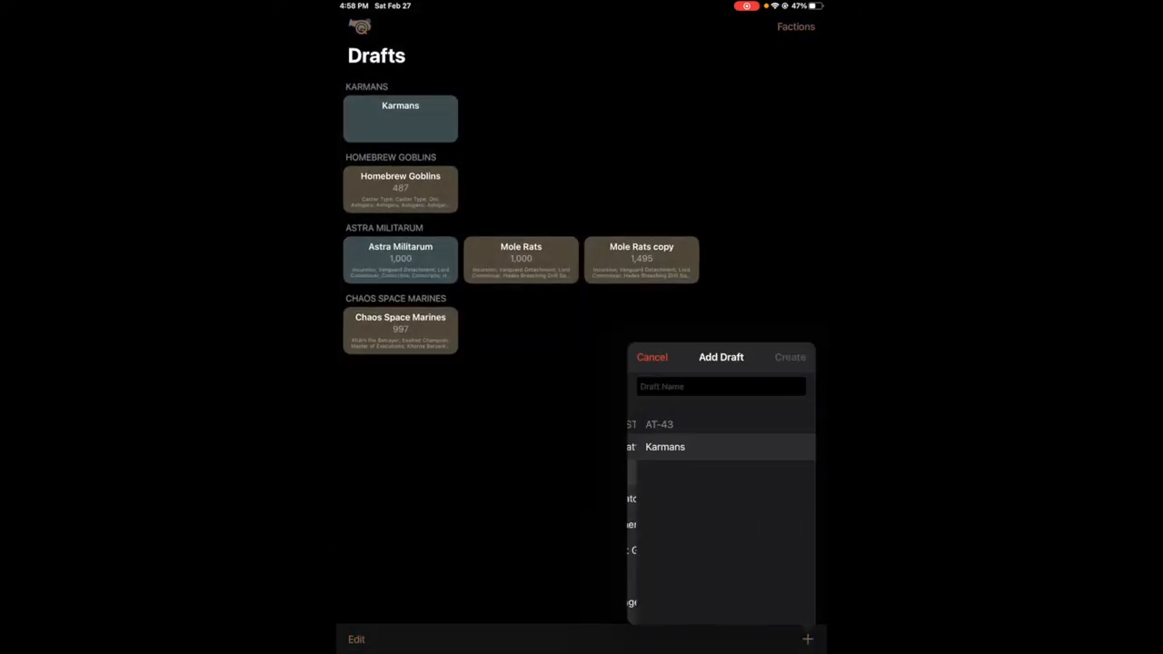
pyautogui.click(789, 356)
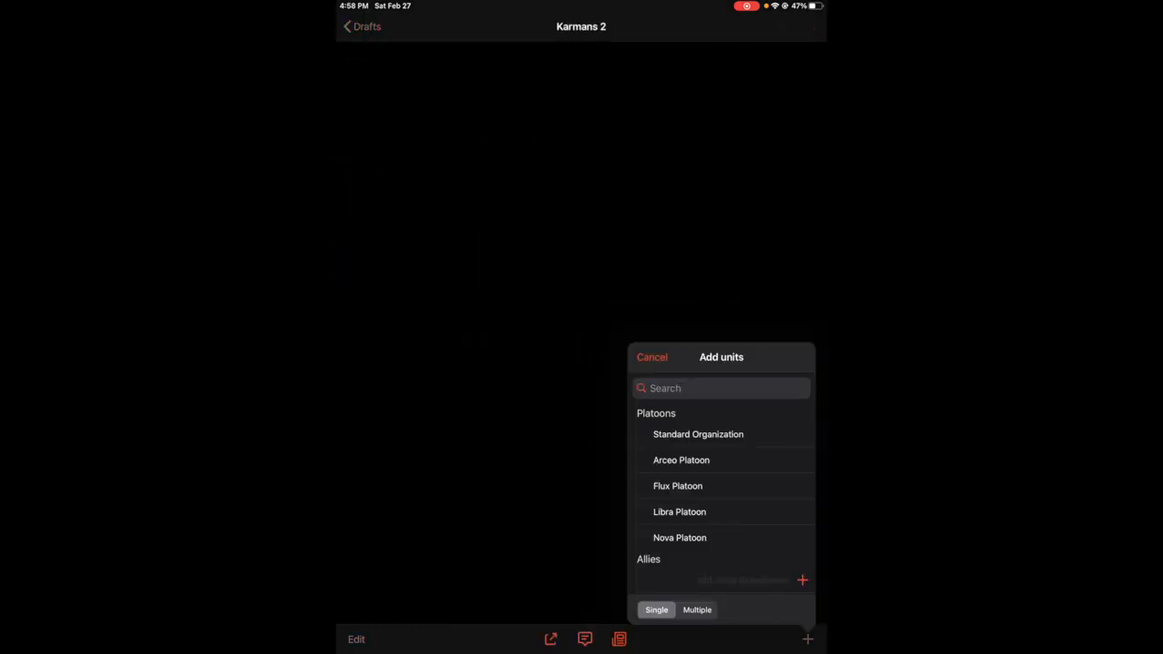
pyautogui.click(697, 433)
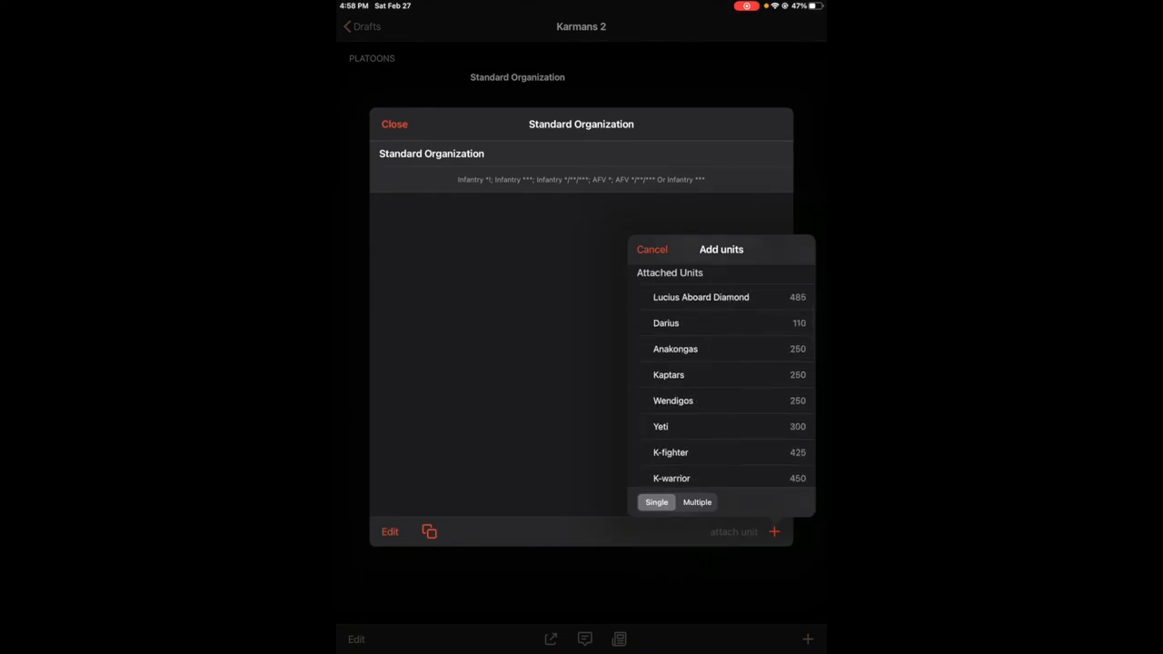
pyautogui.click(675, 348)
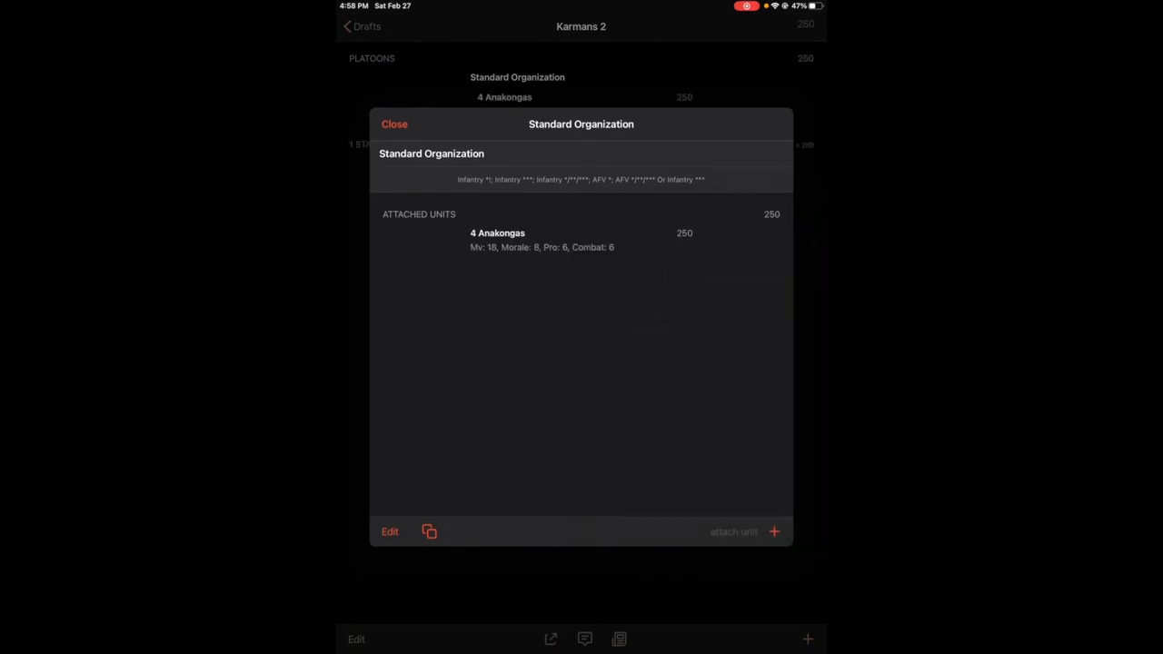
pyautogui.click(496, 232)
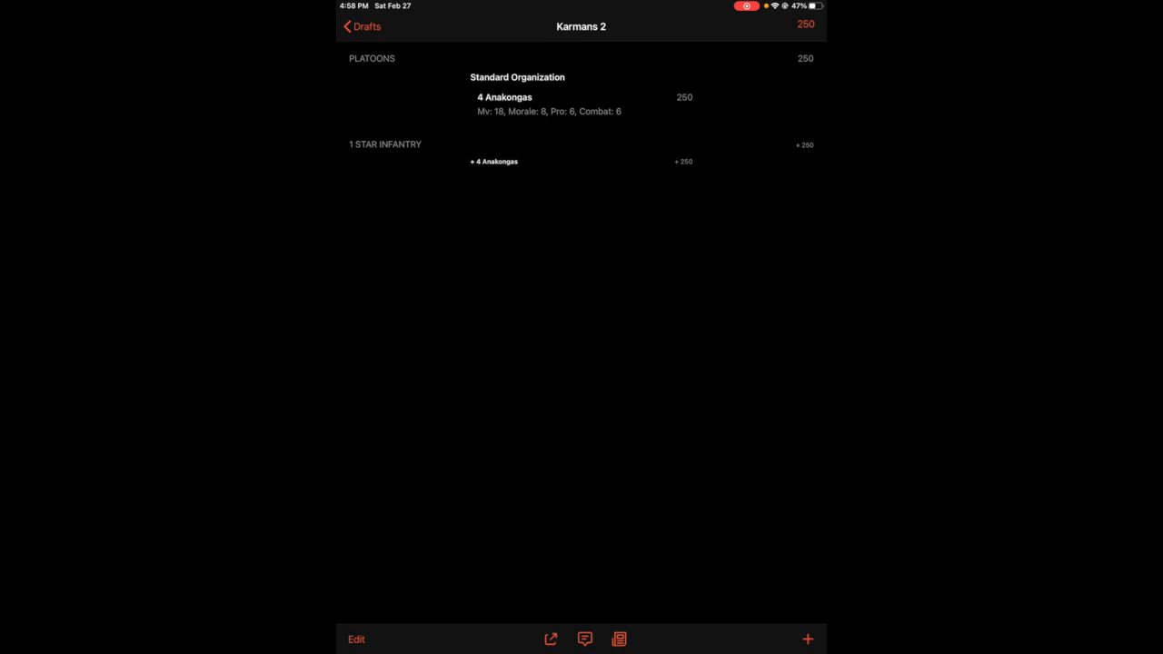
pyautogui.click(504, 98)
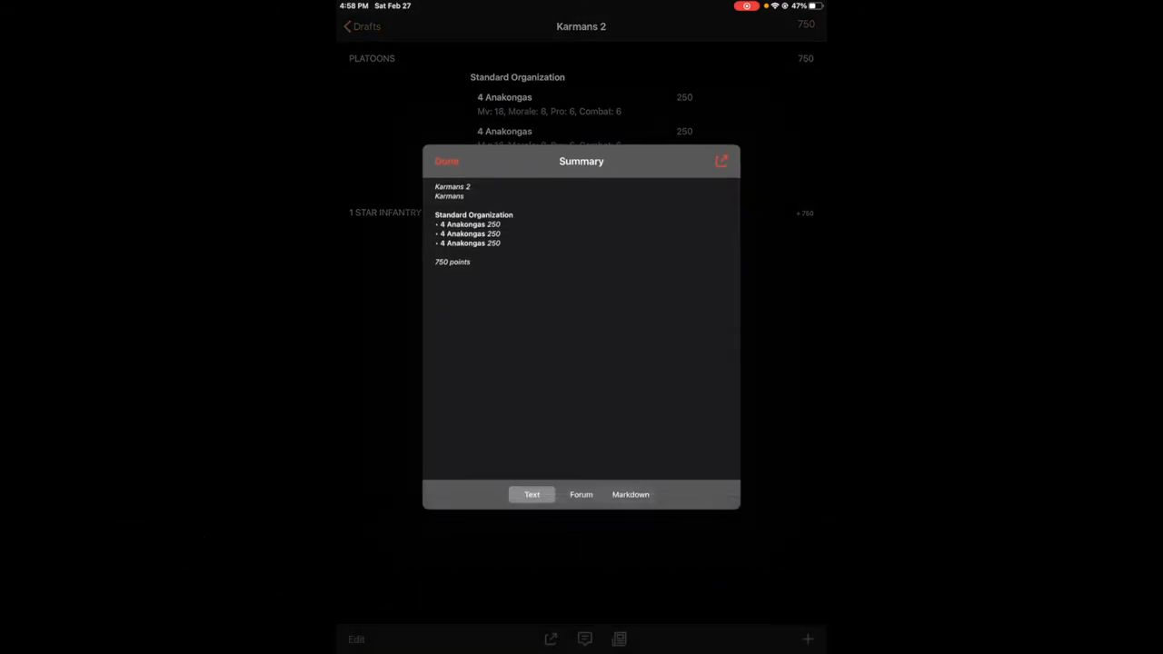
# Preview the Karmans 2 summary in Forum format, switch back to Text, and close it
pyautogui.click(580, 494)
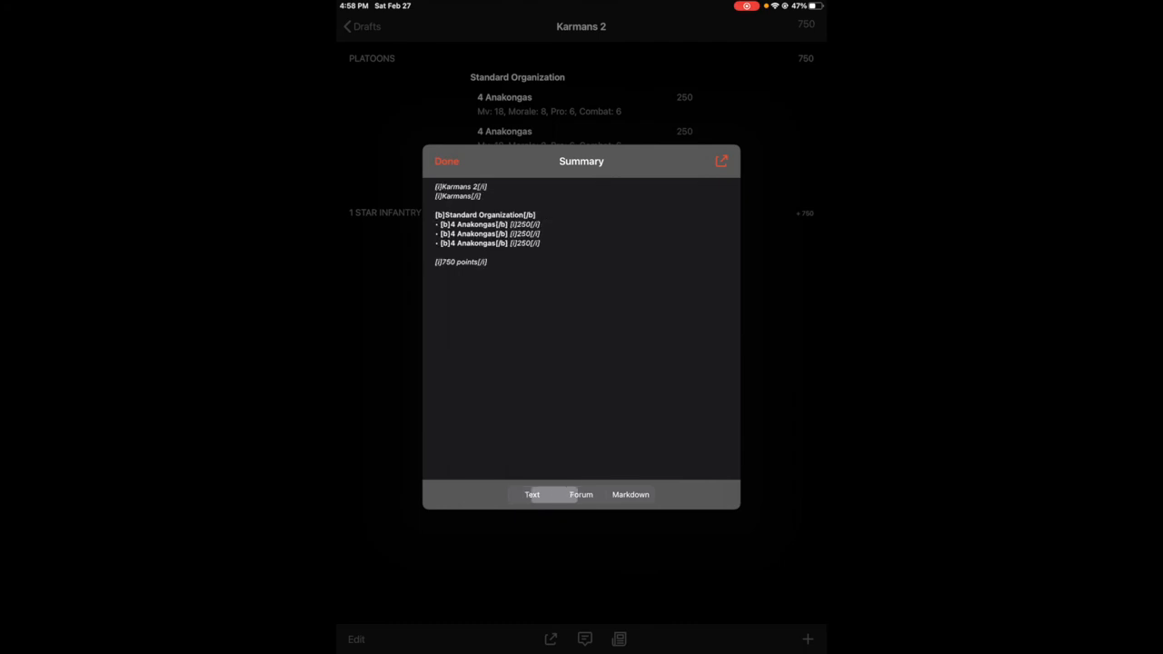
pyautogui.click(580, 494)
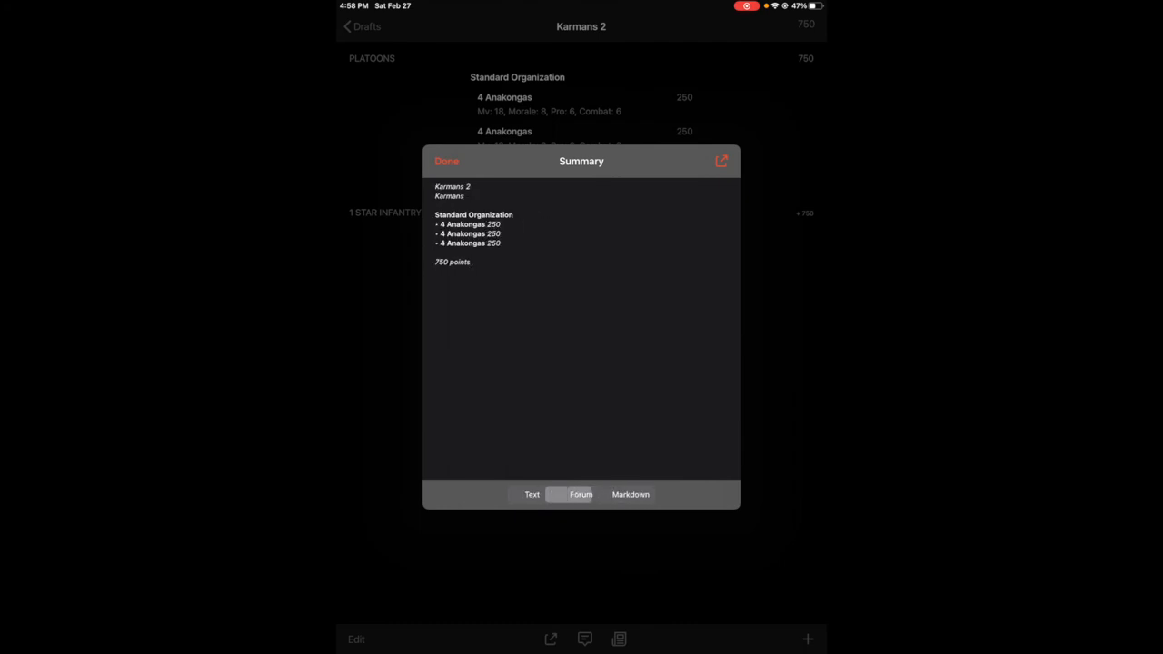
pyautogui.click(446, 161)
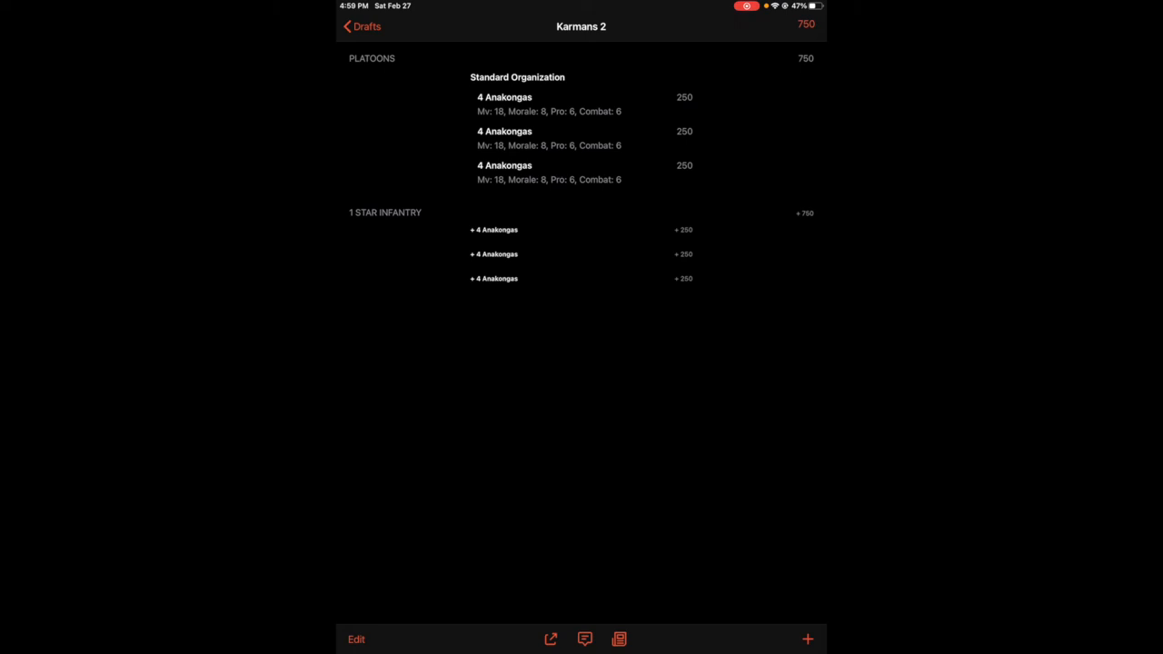
# Return to Drafts, now listing Karmans and Karmans 2, and open the Factions list
pyautogui.click(361, 26)
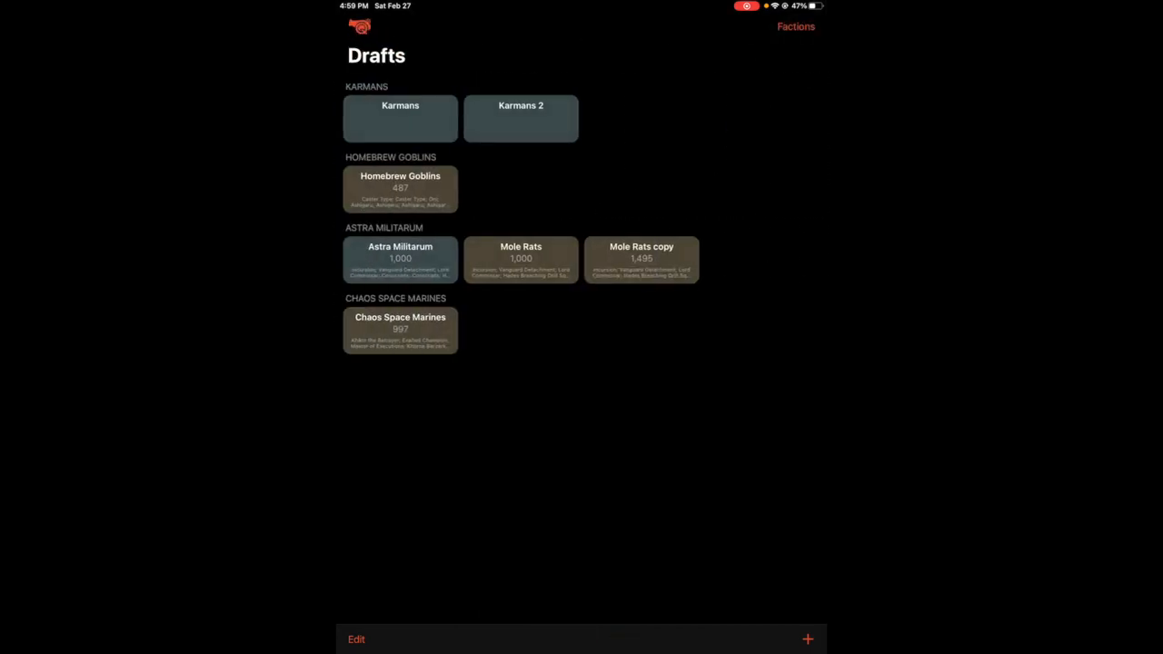
pyautogui.click(795, 26)
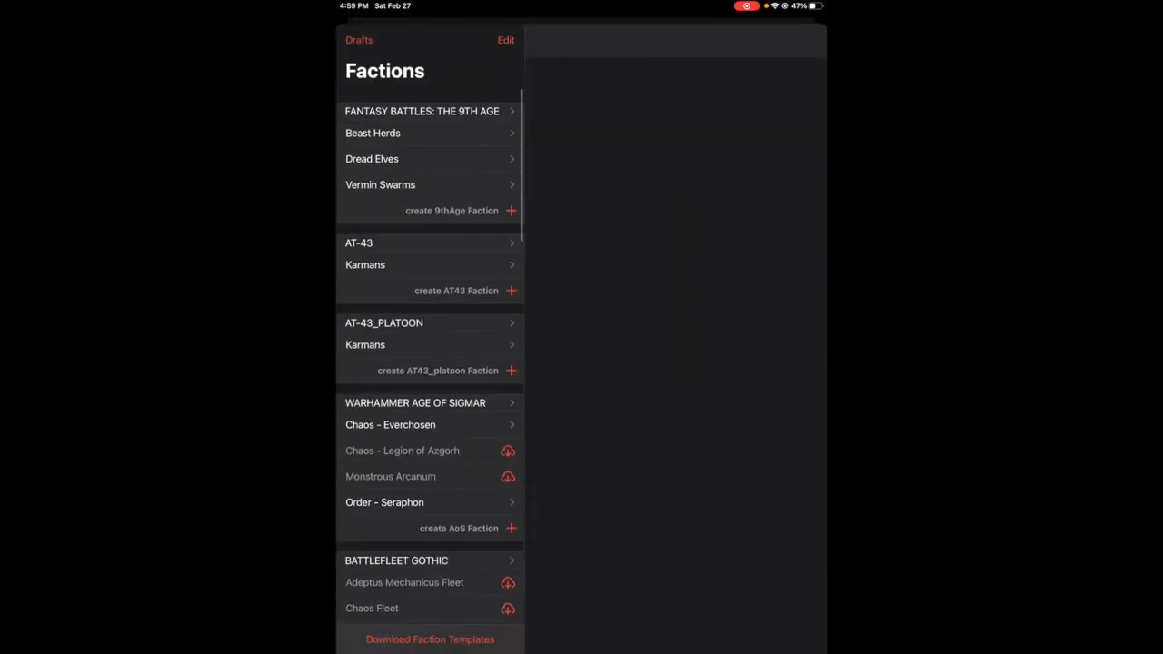
# Create a new AT43 faction named 'Greg's Gog'
pyautogui.click(456, 290)
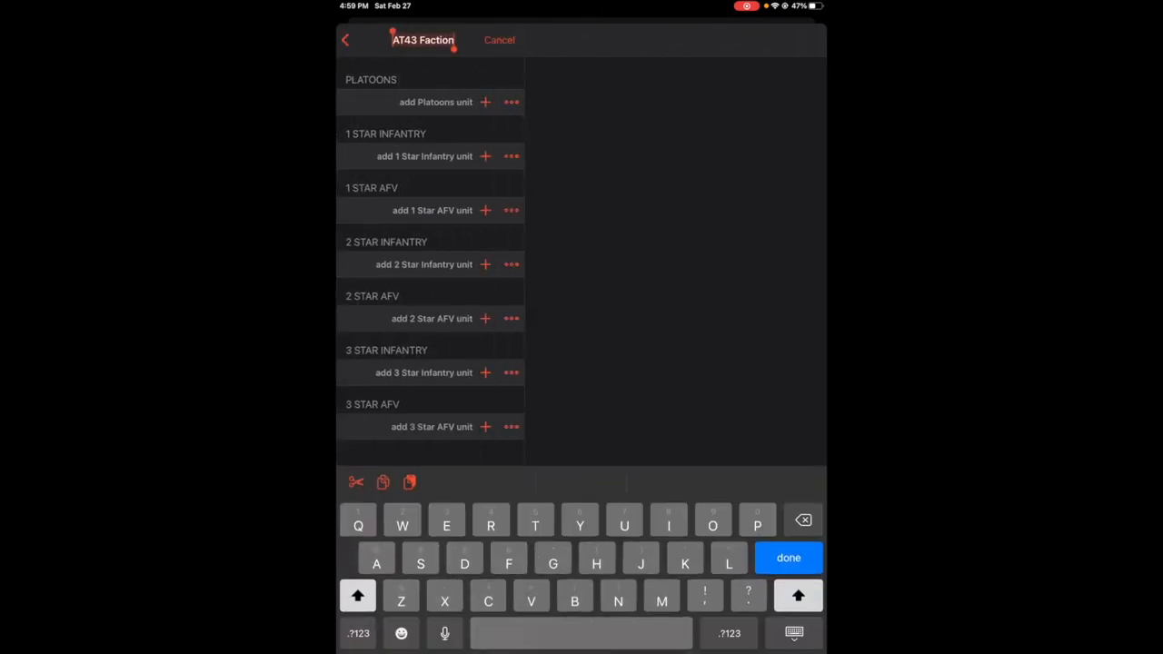
pyautogui.write("Greg's G")
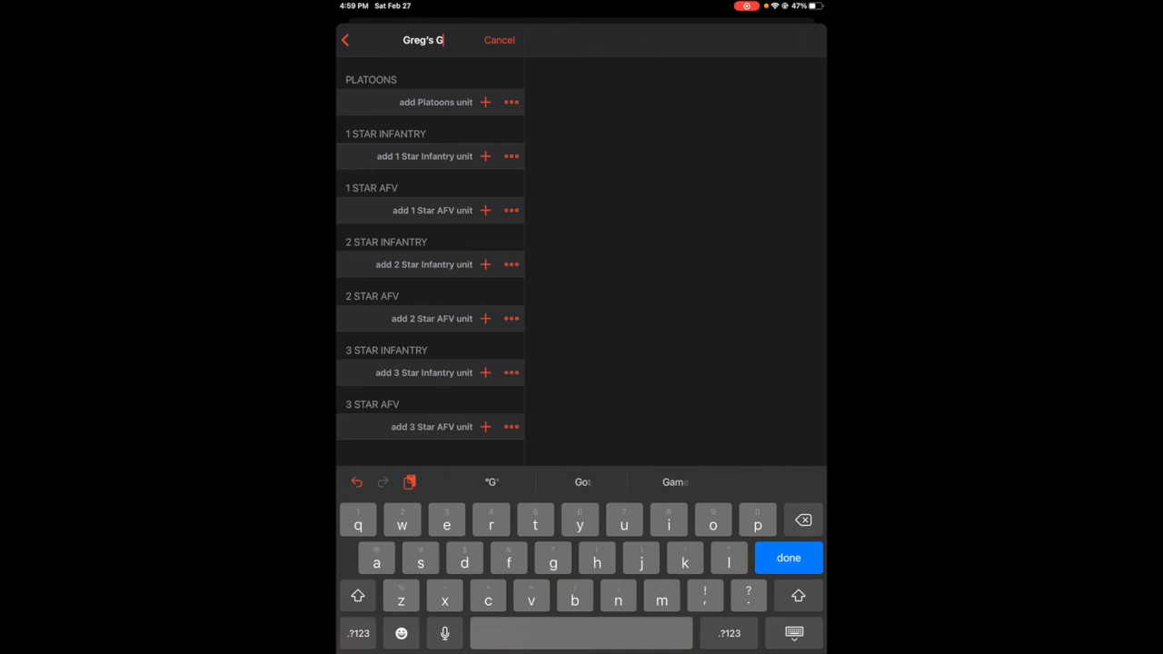
pyautogui.write('og')
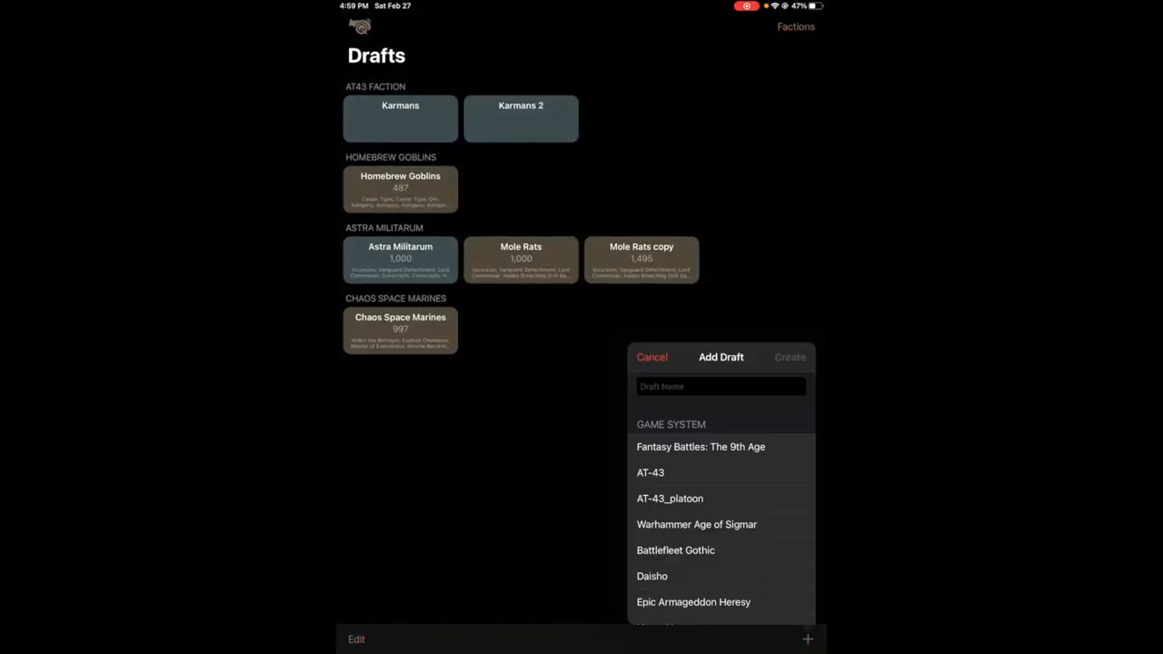
# Cancel the new draft and start another AT-43 faction, entering 'Q' as its name
pyautogui.click(649, 471)
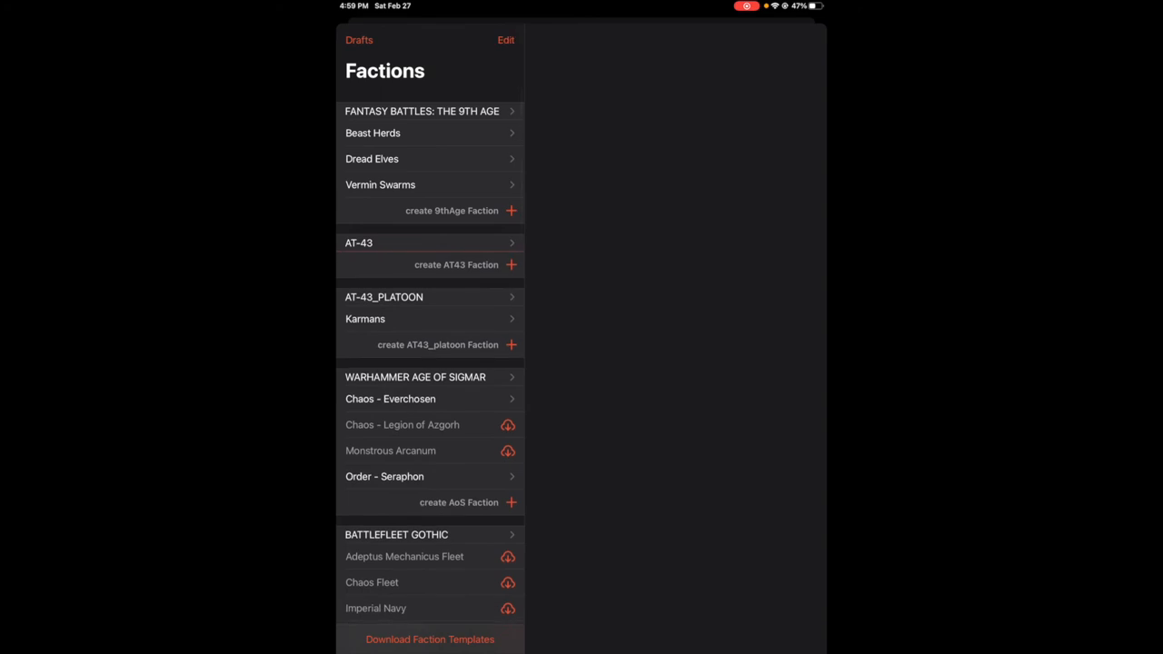
pyautogui.click(456, 264)
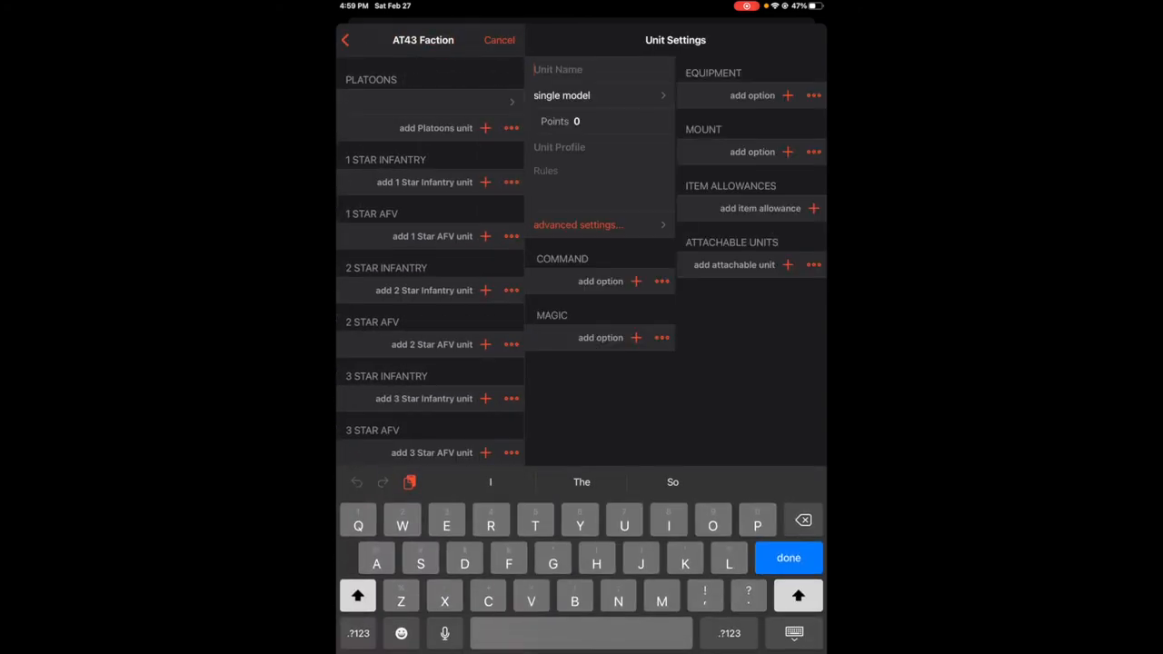
pyautogui.write('Q')
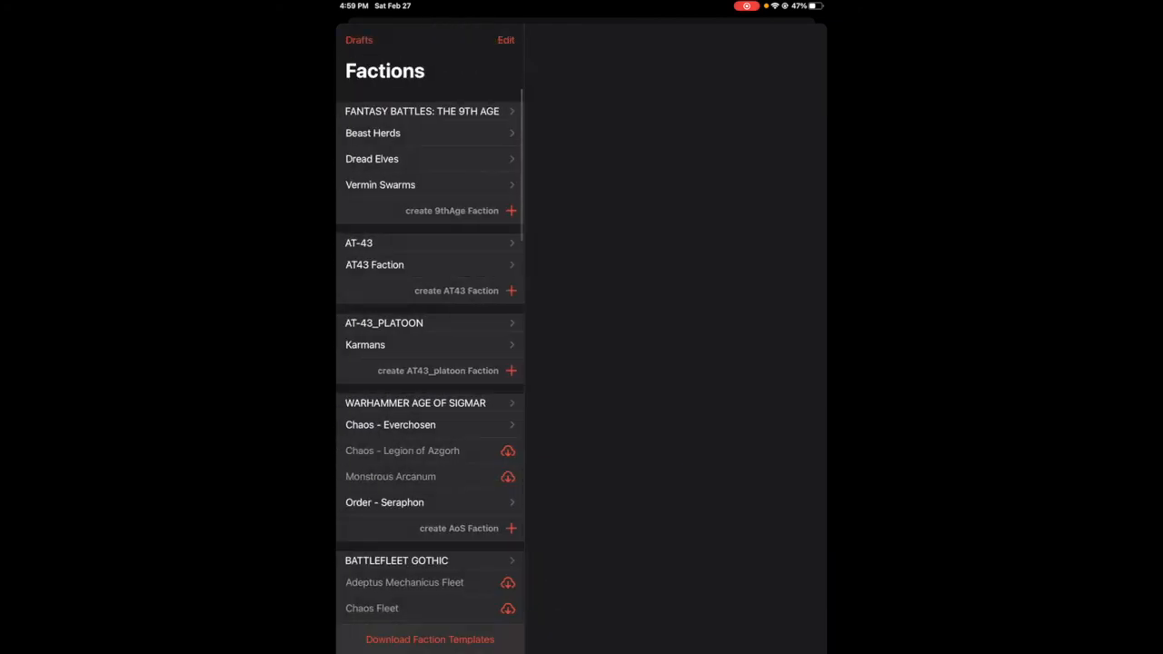
pyautogui.press('home')
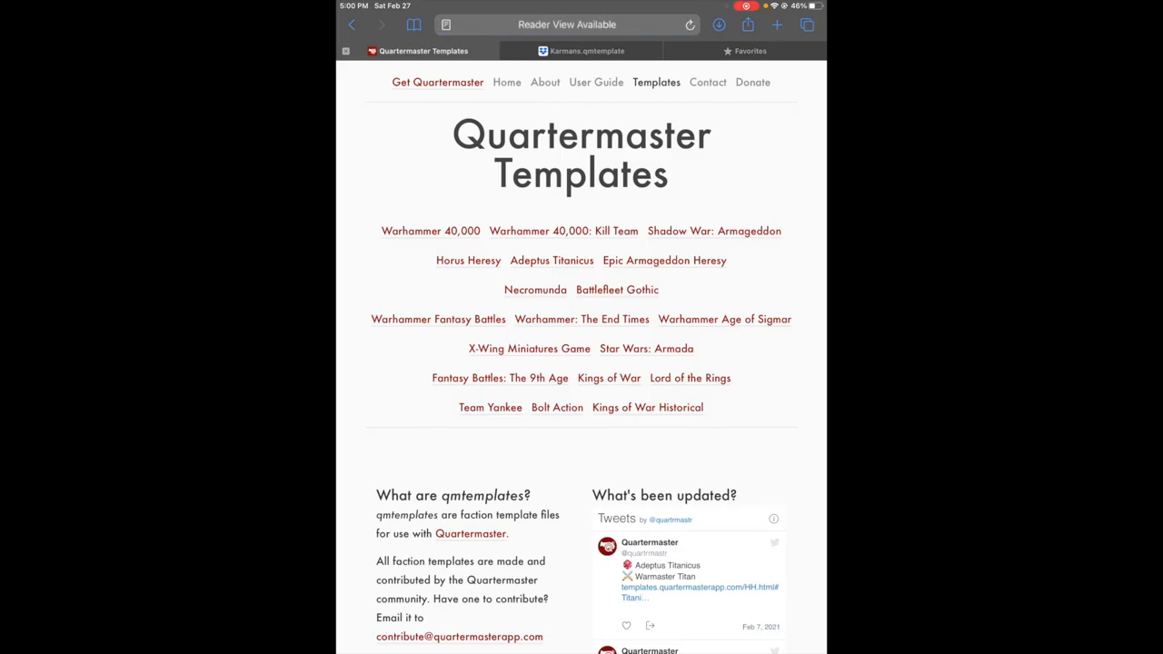
# Browse the Necromunda template listings, then go back to the Quartermaster Templates index
pyautogui.scroll(-3)
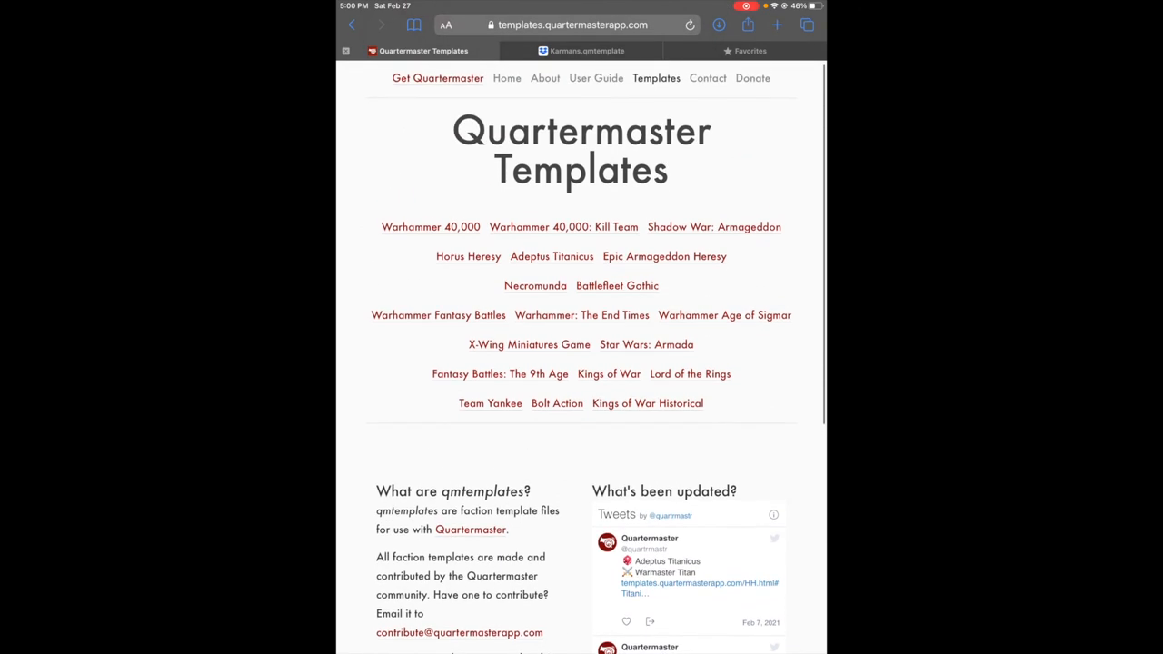
pyautogui.click(534, 285)
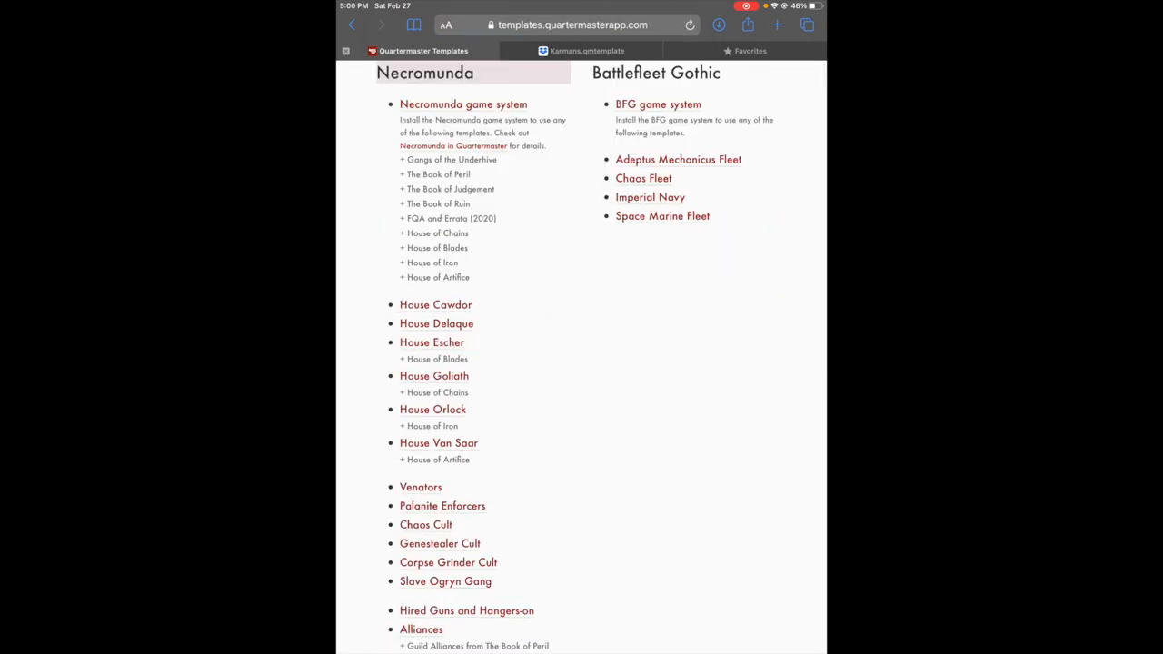
pyautogui.click(435, 304)
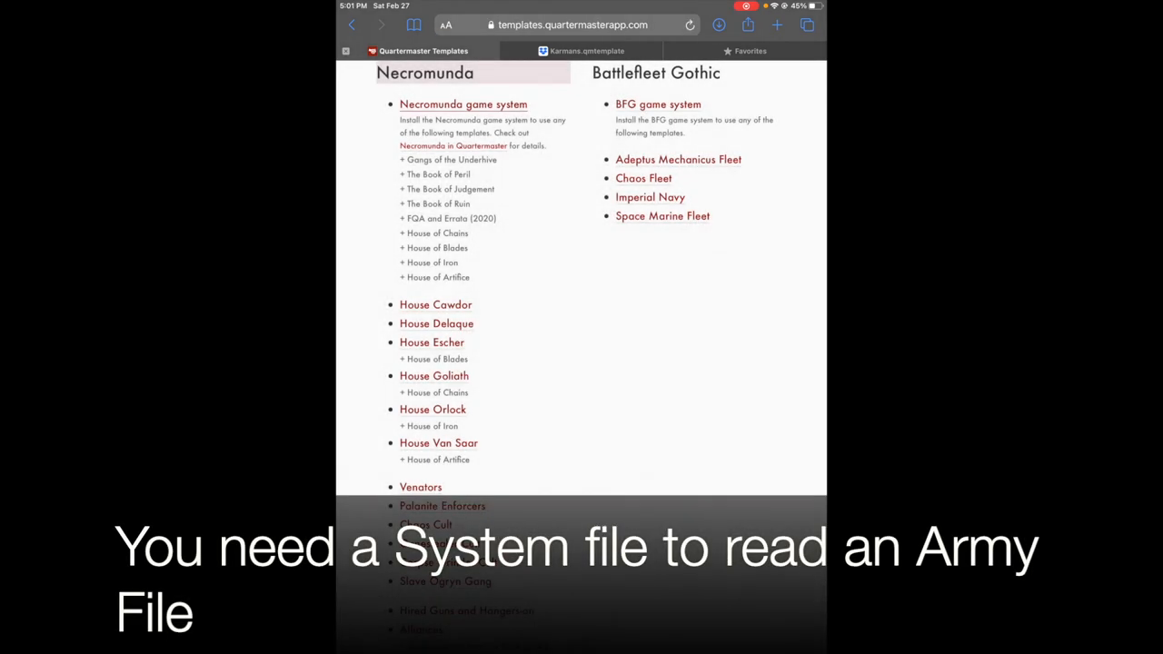
pyautogui.click(380, 25)
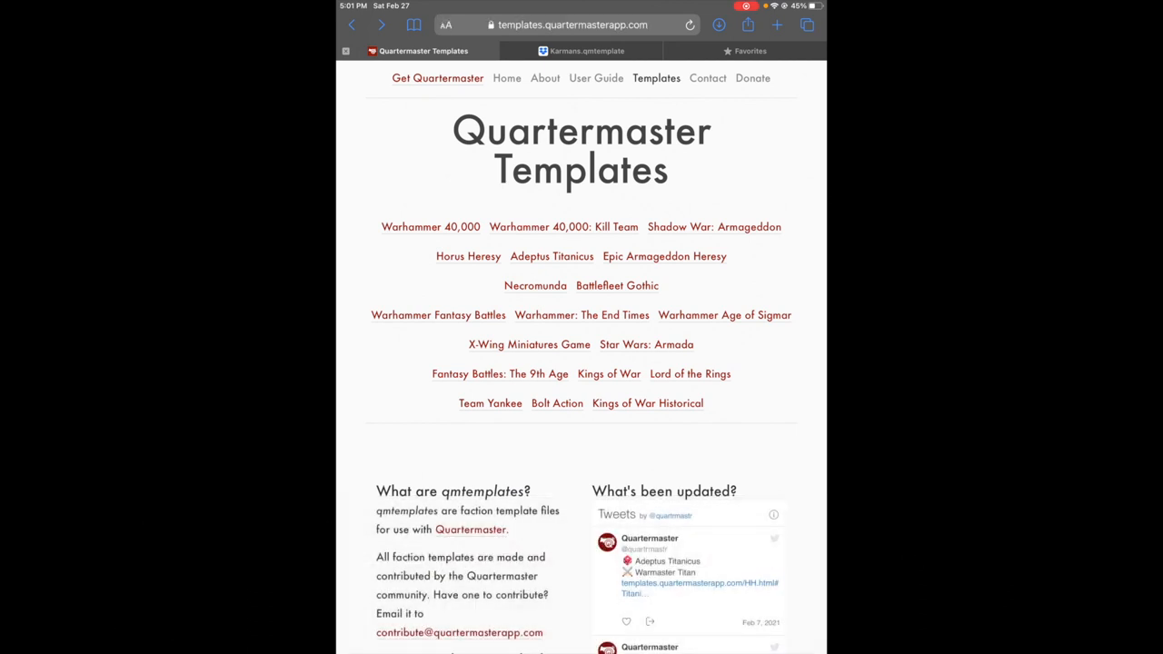
pyautogui.scroll(-3)
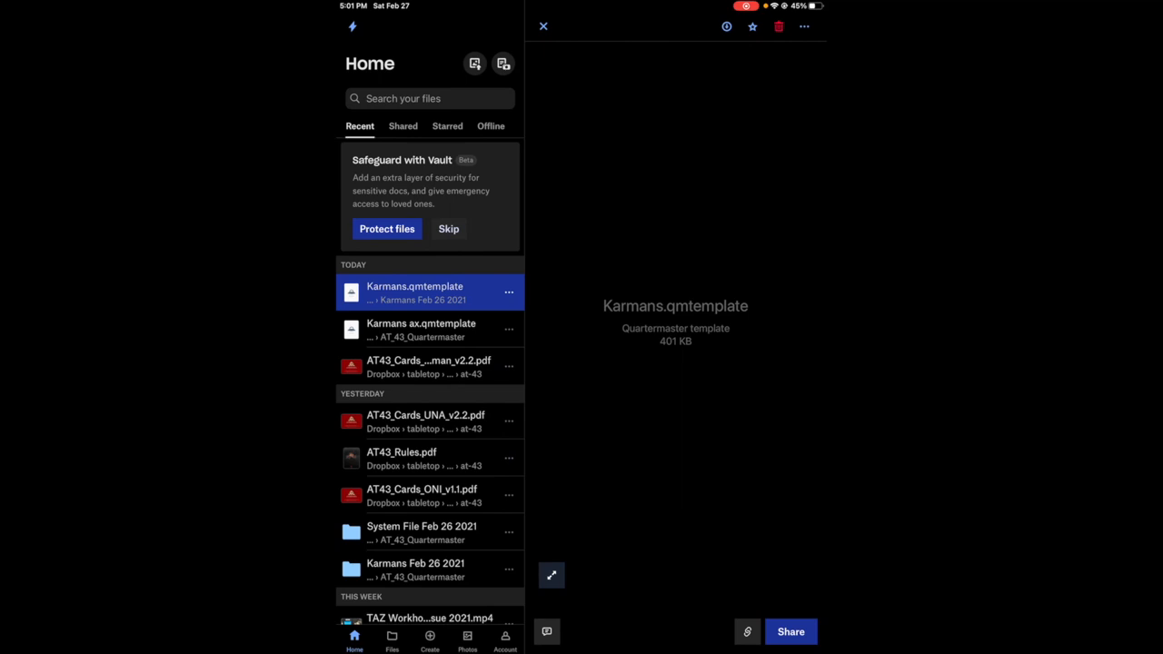
# Copy a Dropbox share link for Karmans.qmtemplate from its ••• menu
pyautogui.click(803, 27)
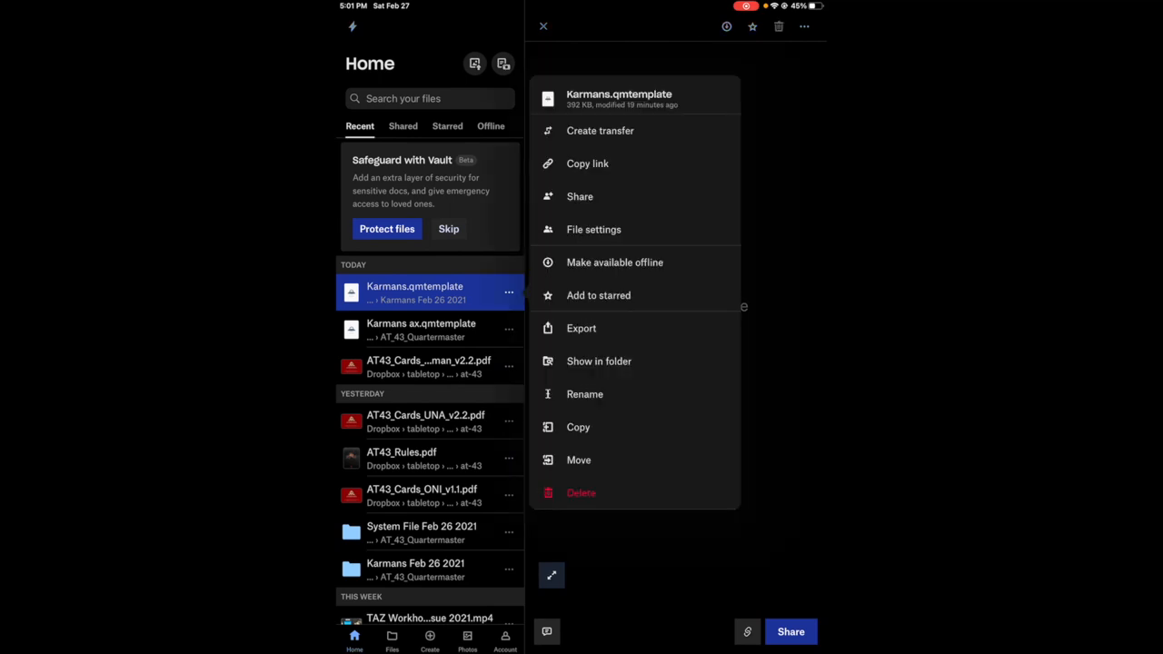
pyautogui.click(587, 164)
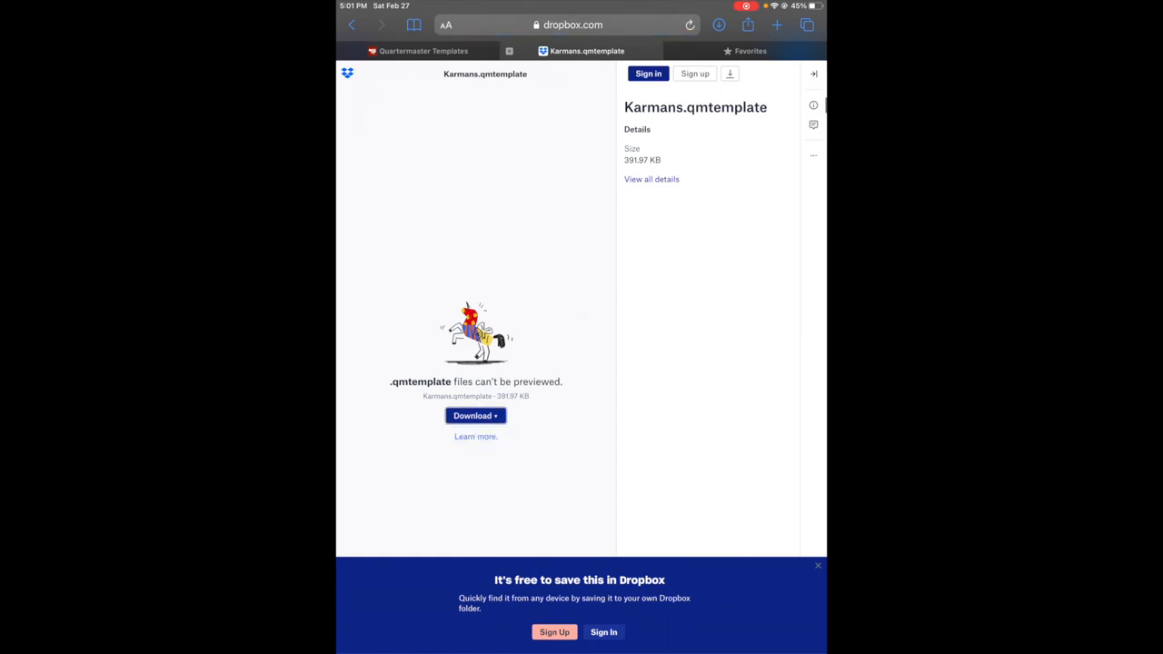
# Download Karmans.qmtemplate from dropbox.com and open the downloaded file in Quartermaster
pyautogui.click(475, 415)
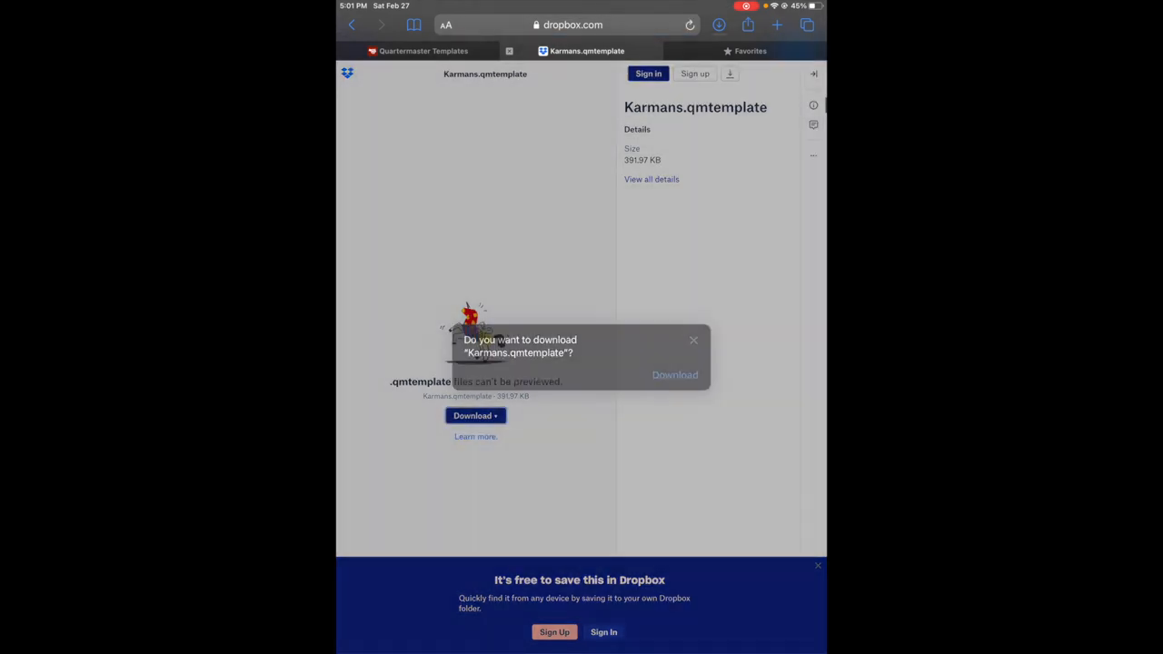
pyautogui.click(694, 340)
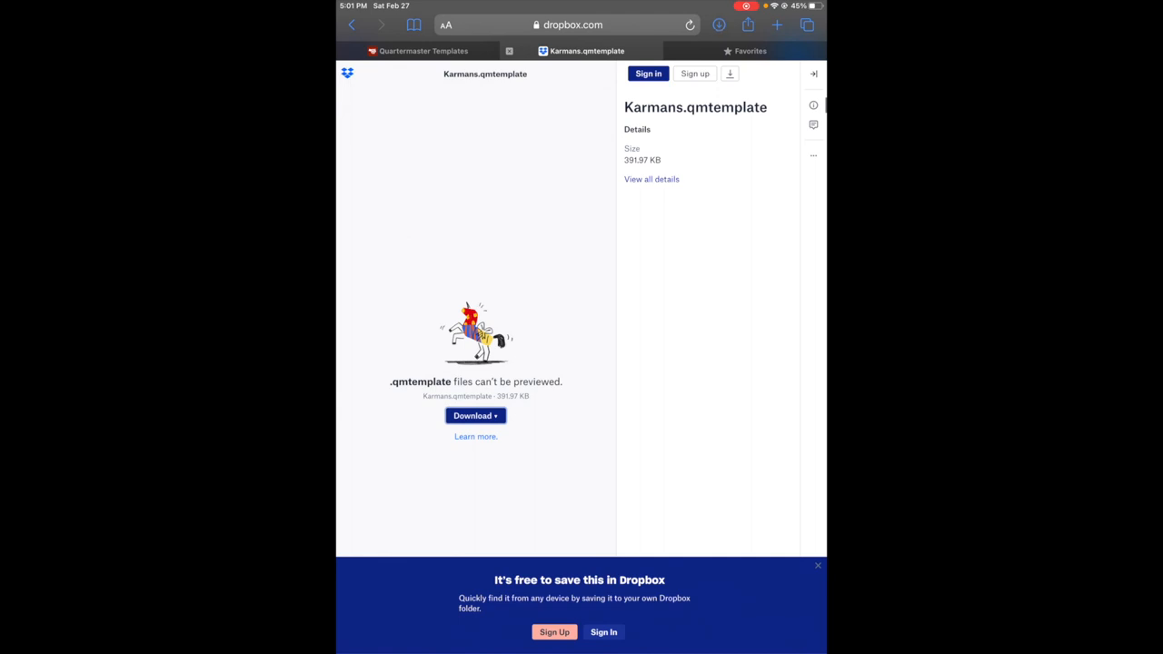
pyautogui.click(718, 24)
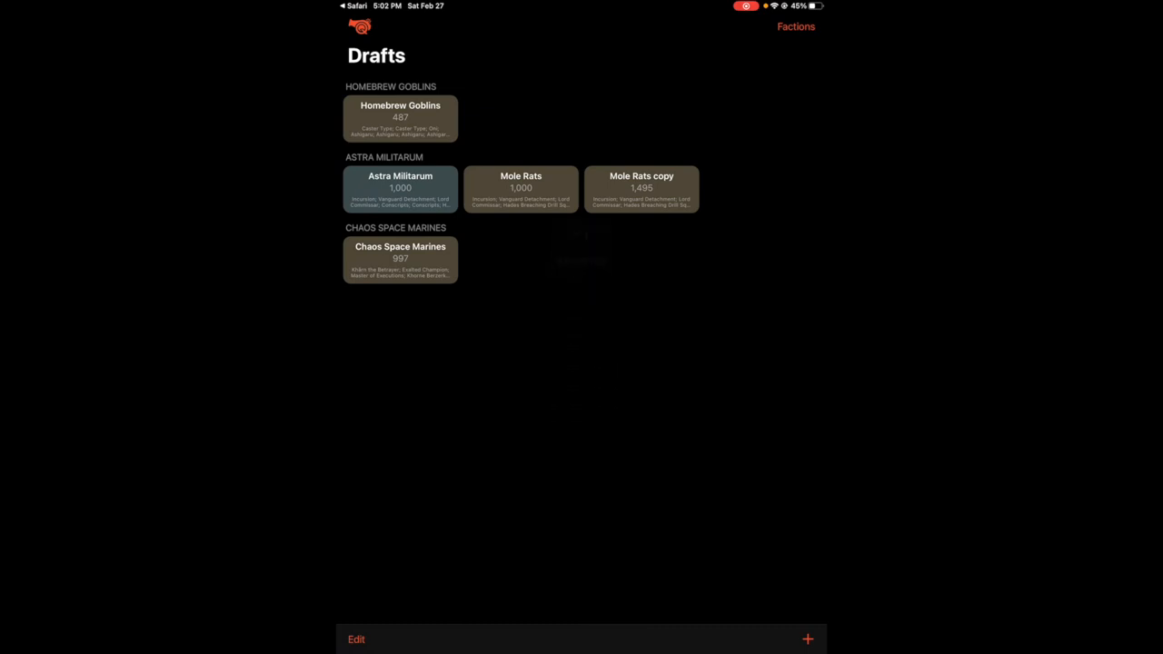
# Start a new draft and check its Game System list for AT-43
pyautogui.click(806, 639)
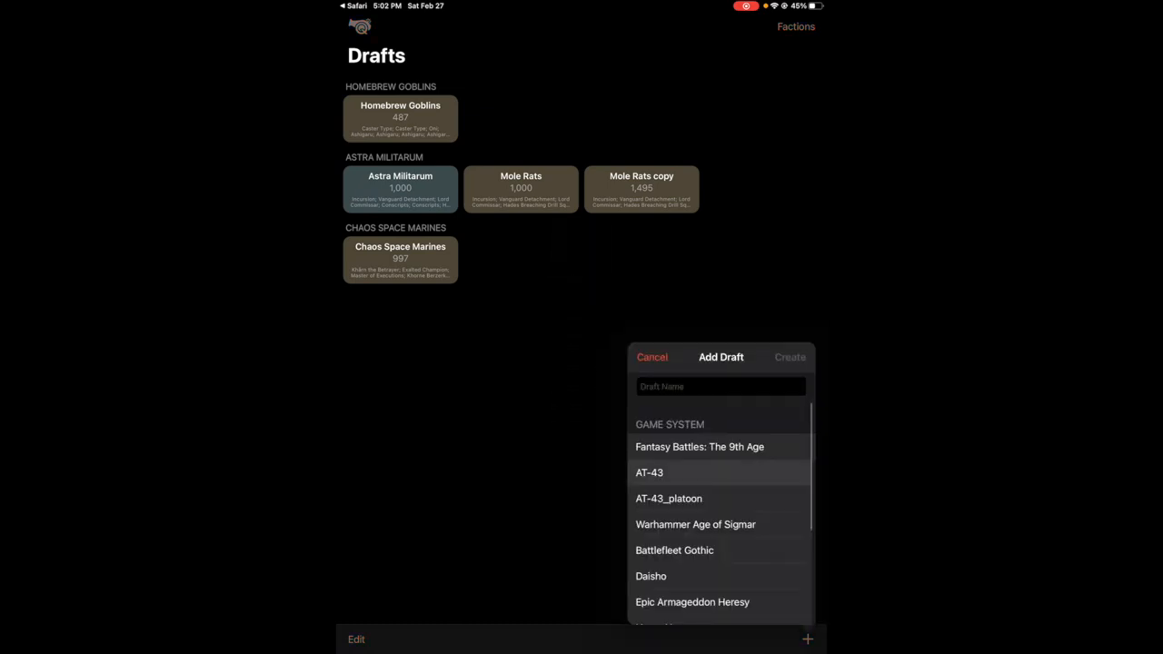
pyautogui.click(789, 356)
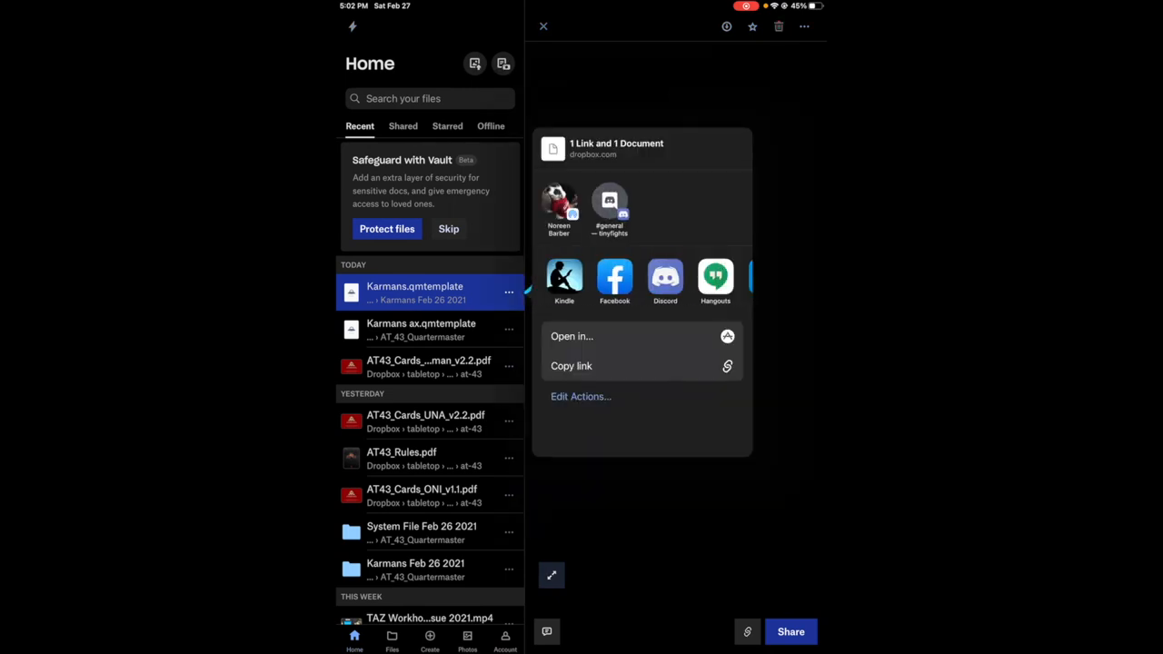
# Swipe away from Dropbox's Karmans.qmtemplate sharing options toward the home screen
pyautogui.hscroll(-3)
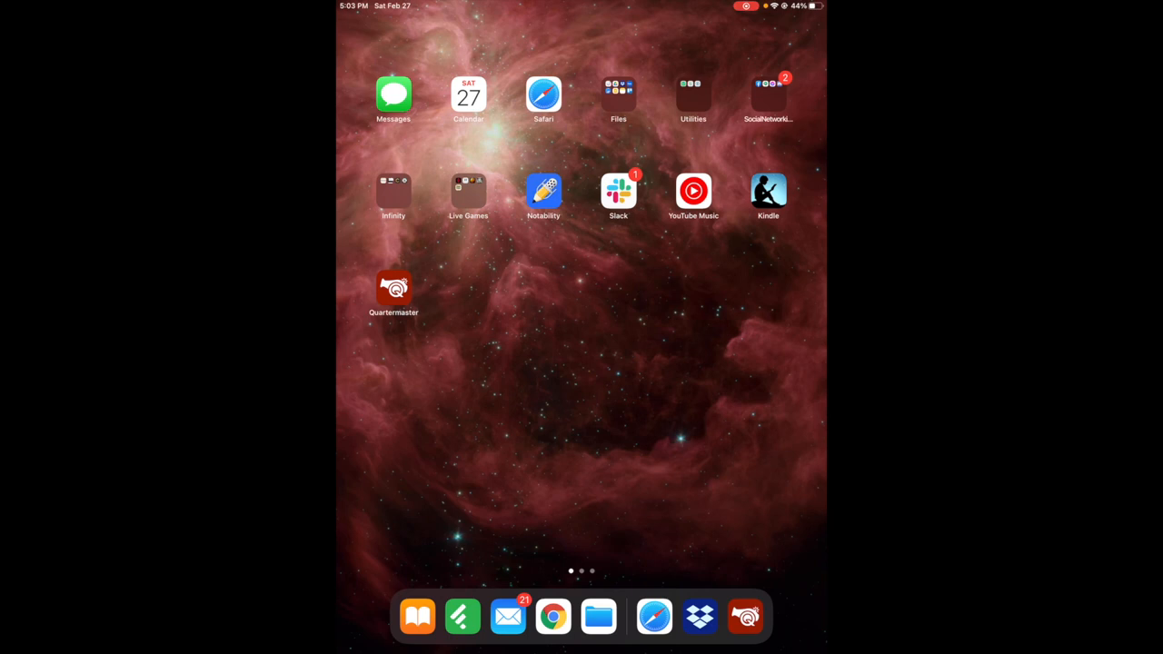
# Launch Quartermaster, create an AT-43 faction named Qwerty, and return home
pyautogui.click(393, 286)
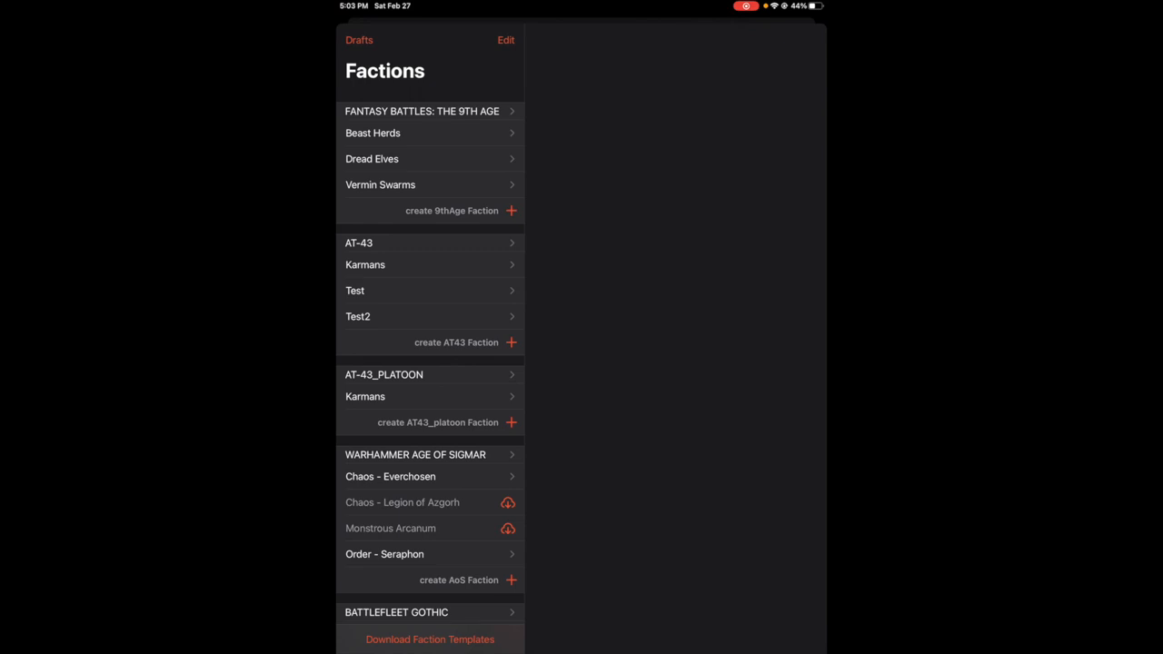
pyautogui.click(456, 343)
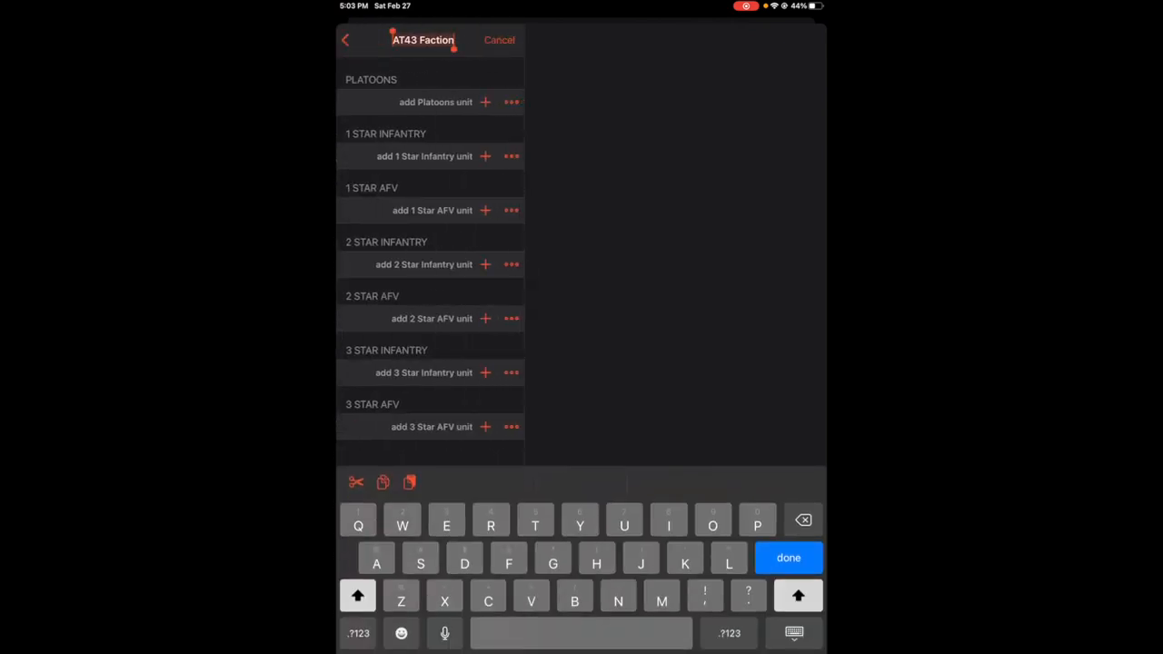
pyautogui.write('Qwerty')
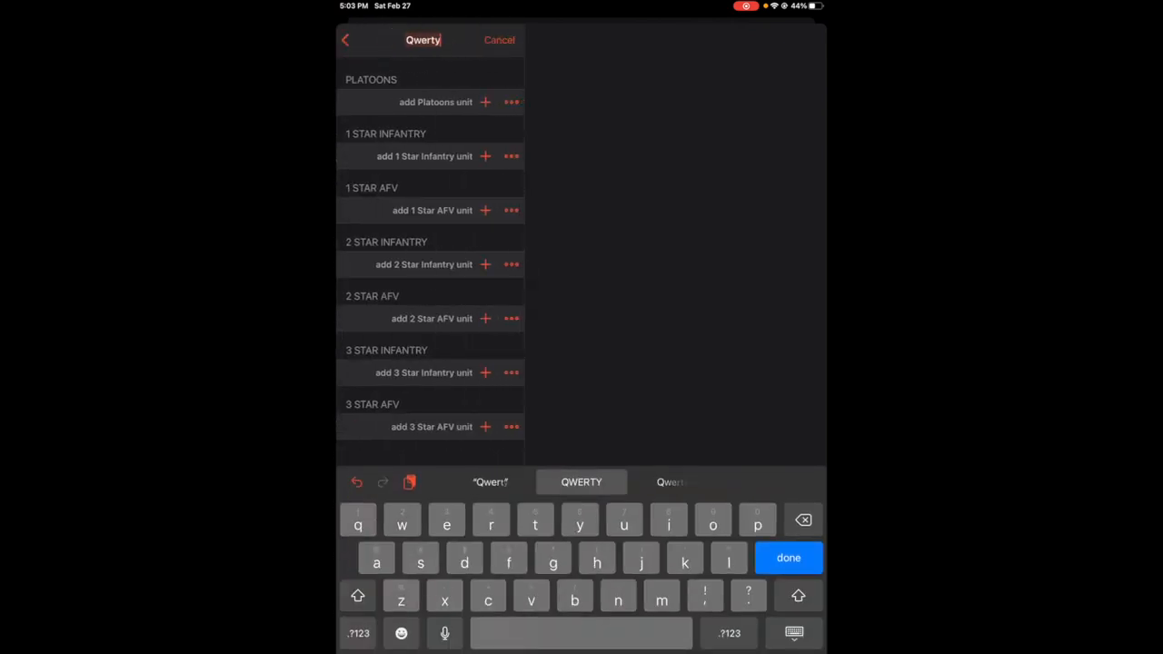
pyautogui.click(787, 558)
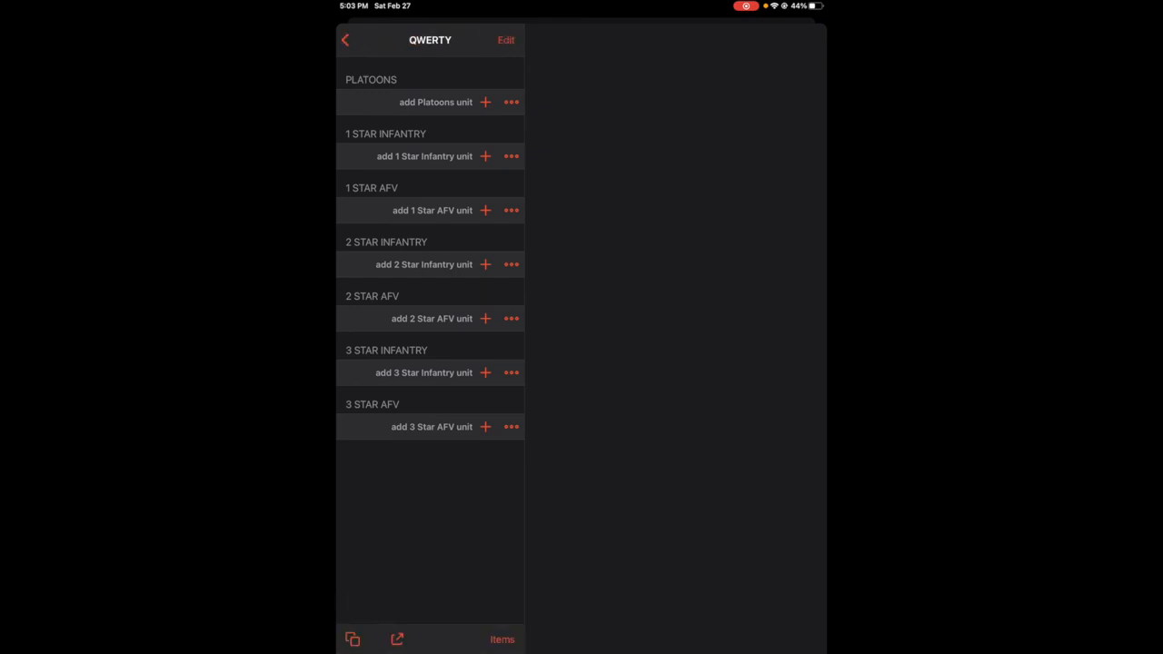
pyautogui.click(345, 40)
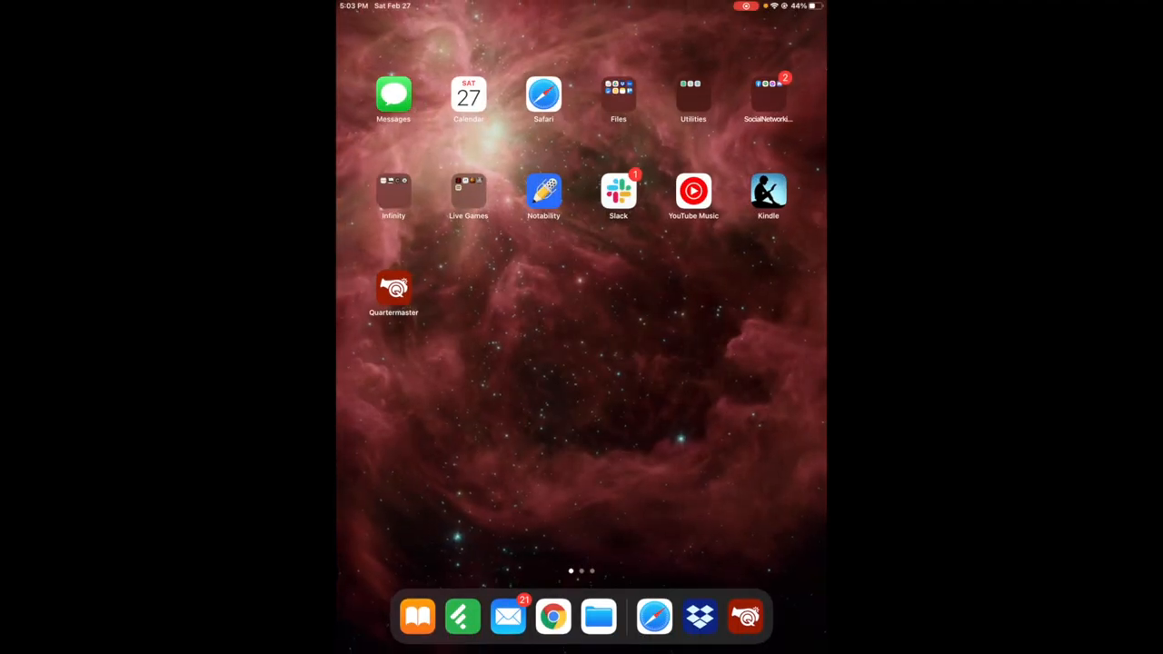
# Open the Factions list and open the AT-43 entry twice, returning to Factions each time
pyautogui.click(393, 285)
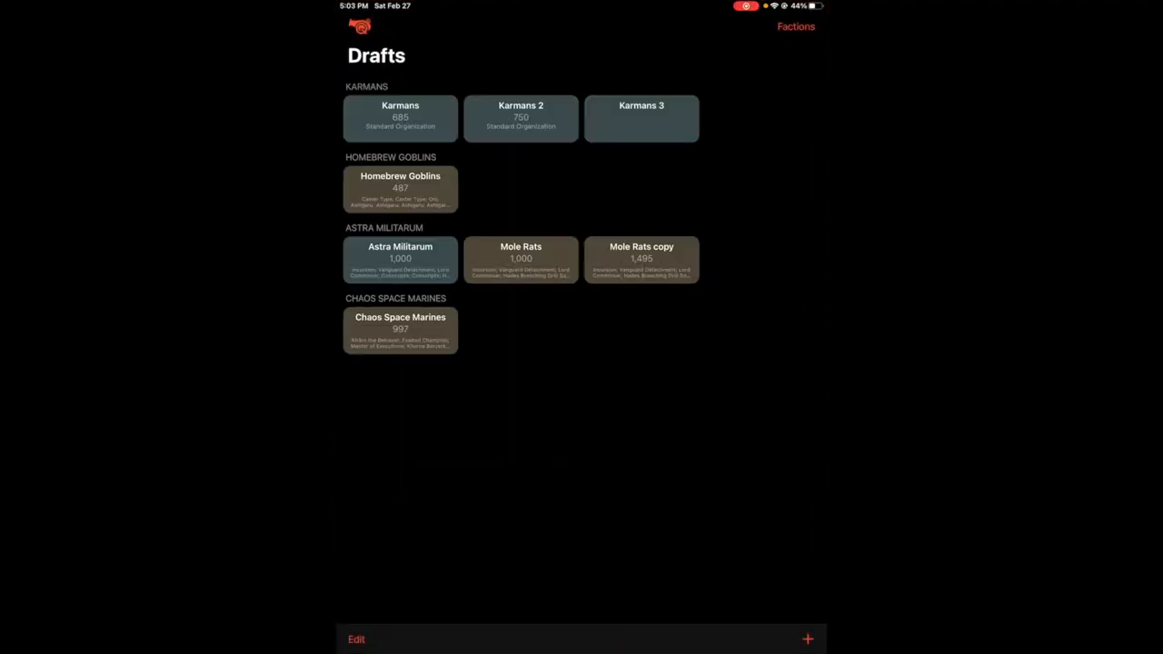
pyautogui.click(796, 26)
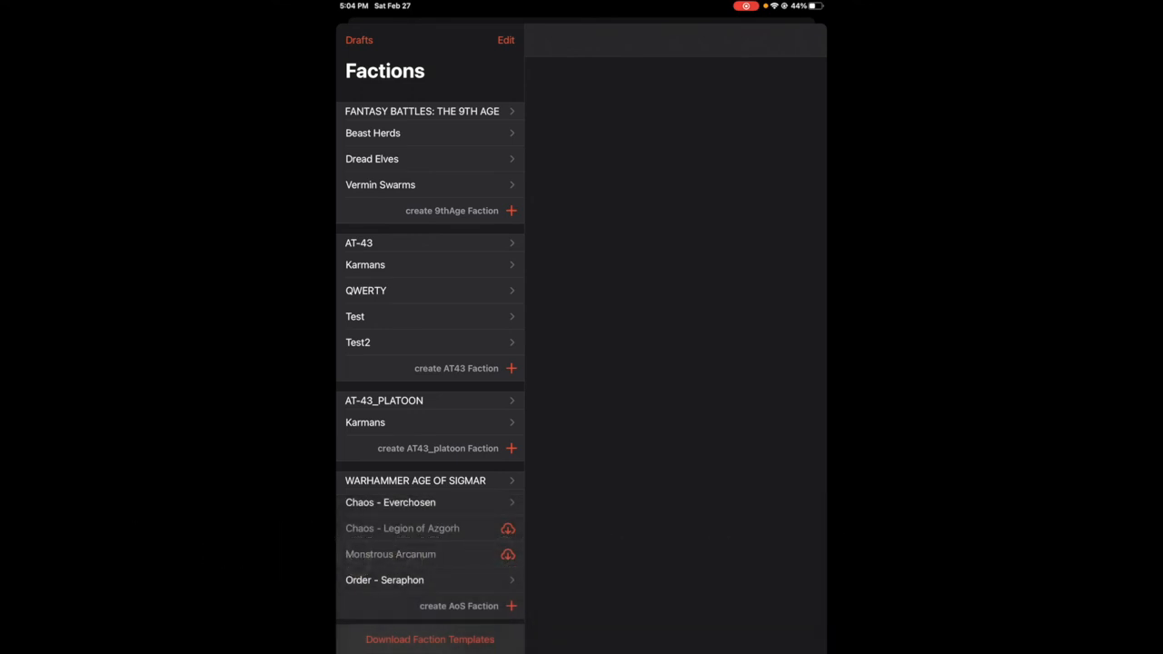
pyautogui.click(358, 243)
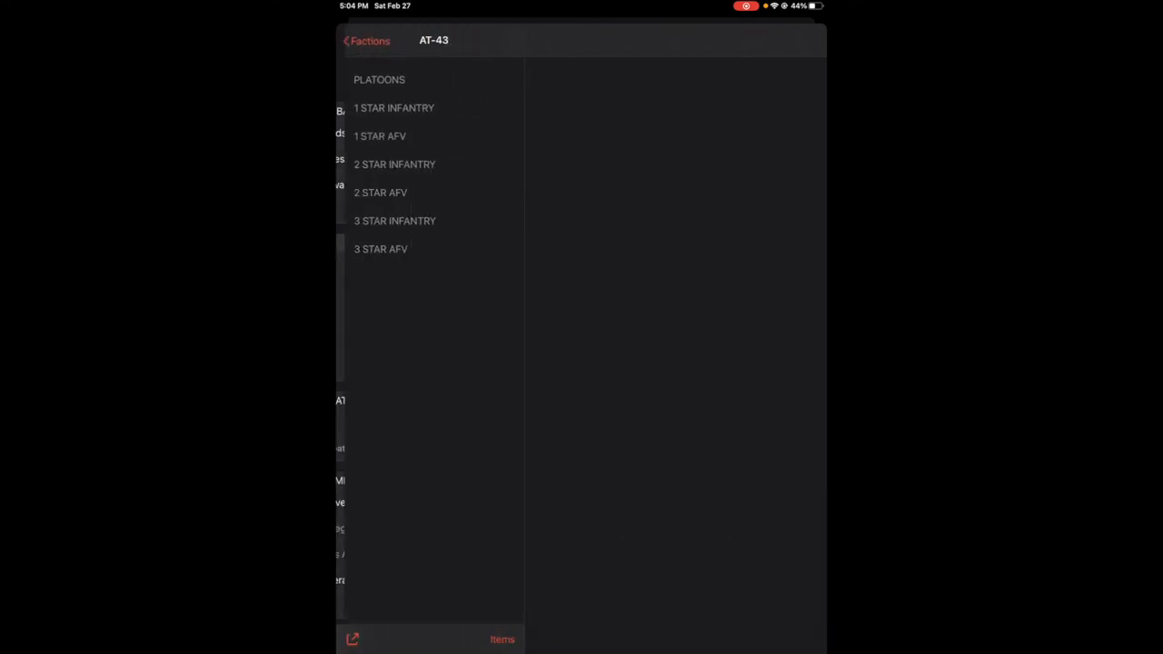
pyautogui.click(363, 40)
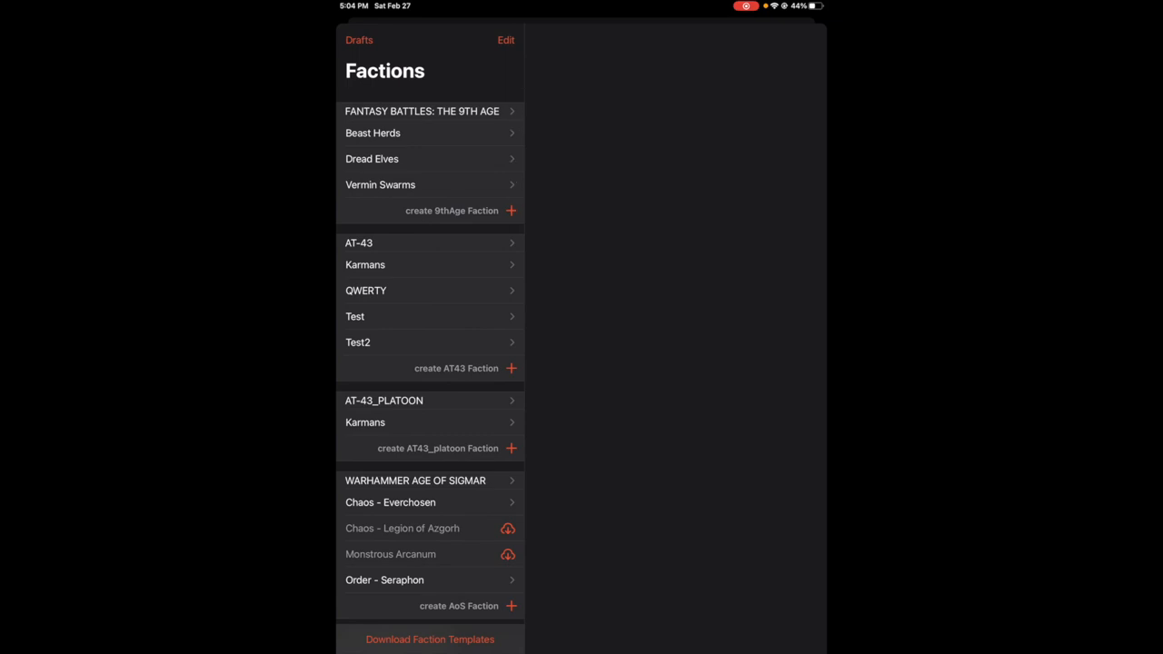
pyautogui.click(358, 243)
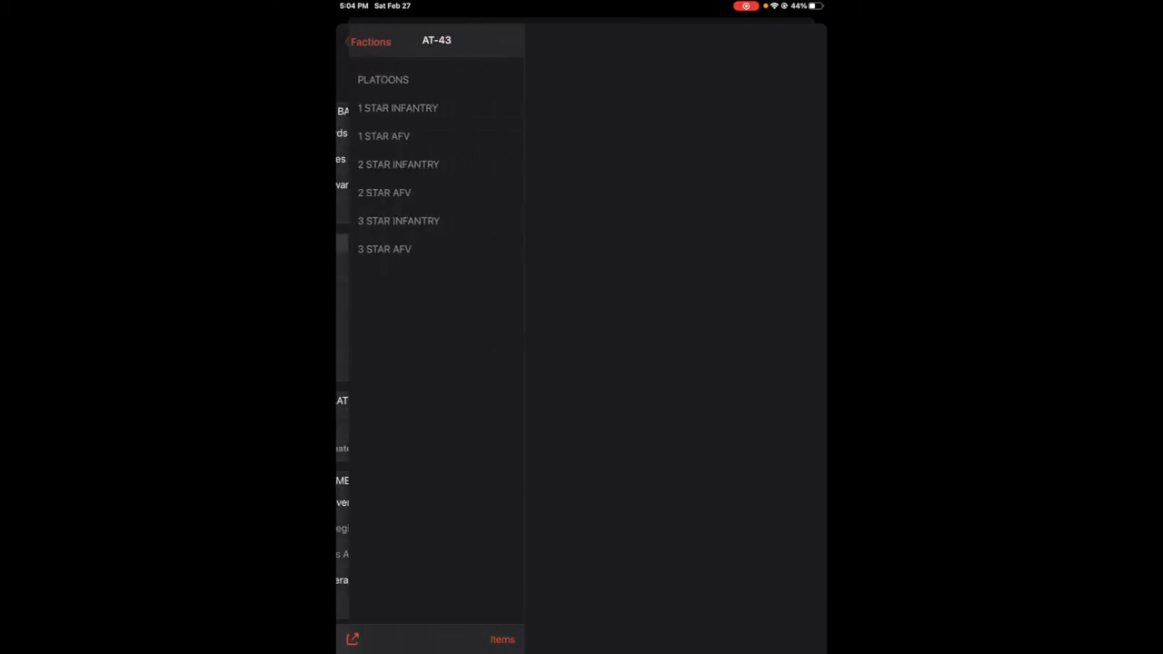
pyautogui.click(503, 639)
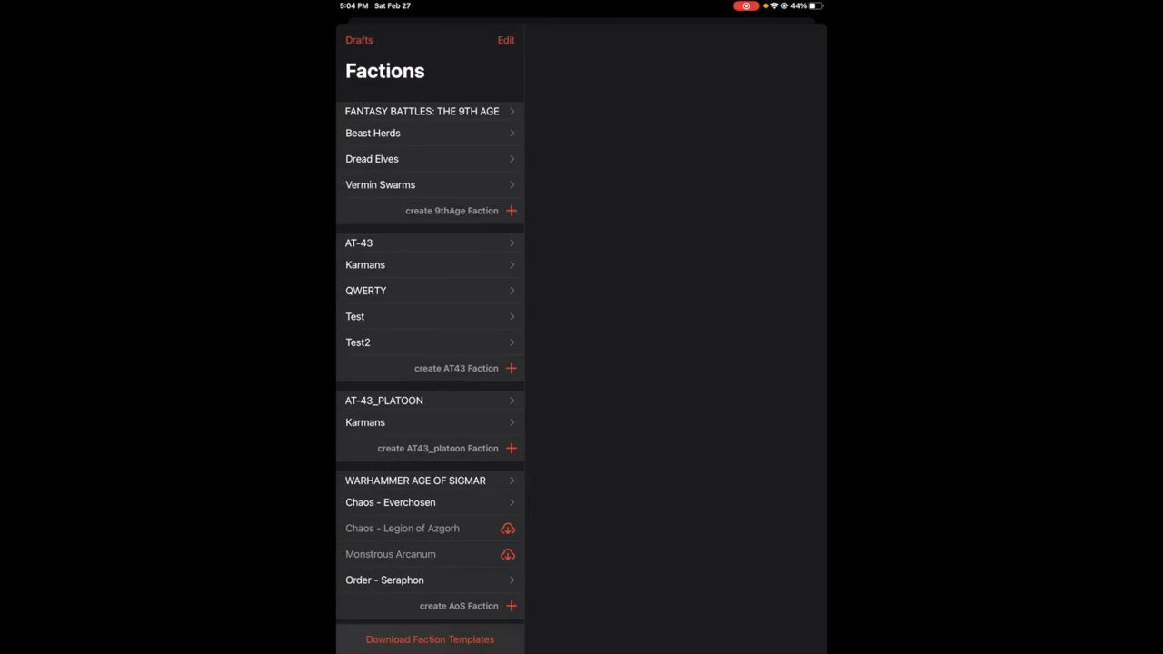
pyautogui.scroll(-3)
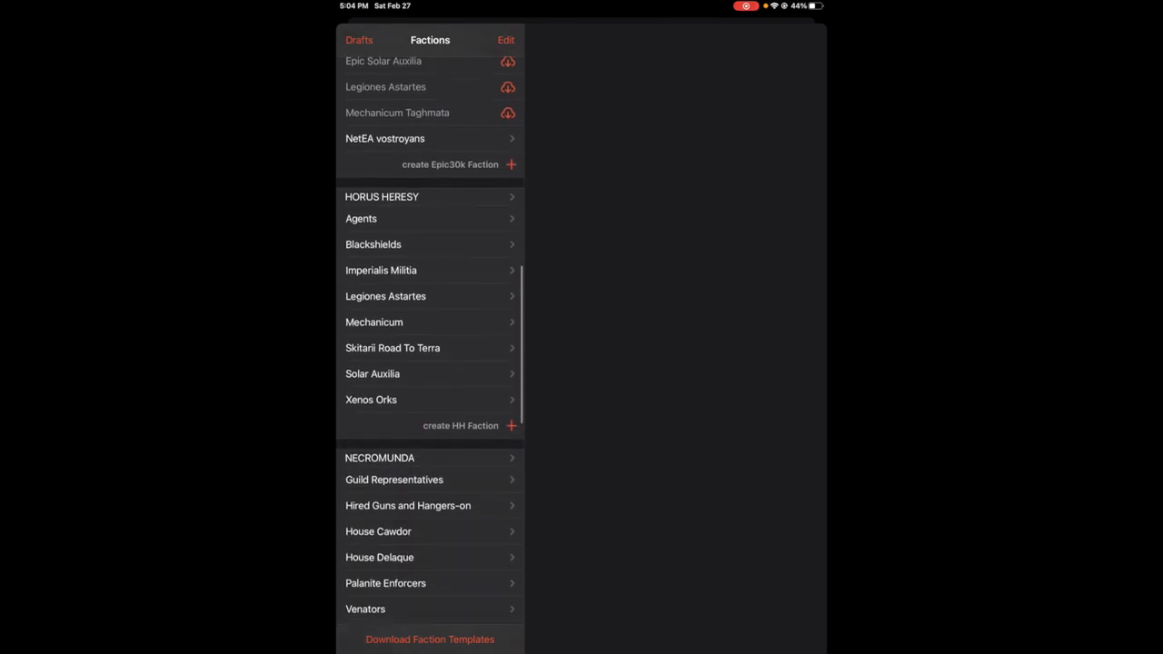
pyautogui.scroll(-3)
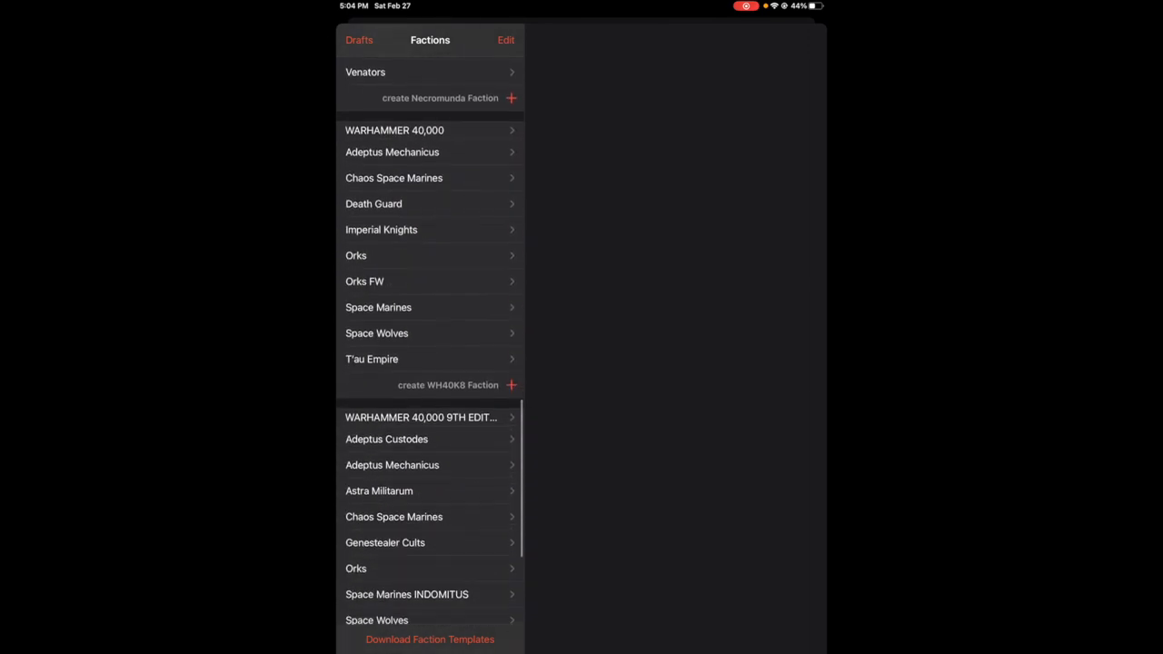
pyautogui.scroll(-3)
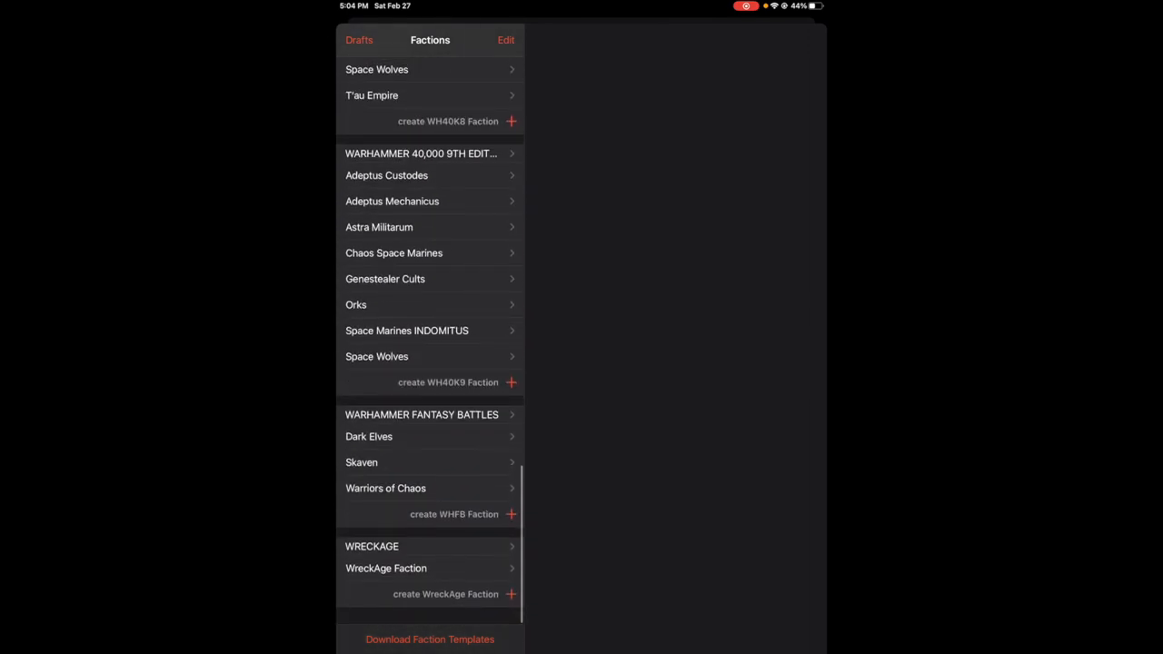
pyautogui.click(386, 567)
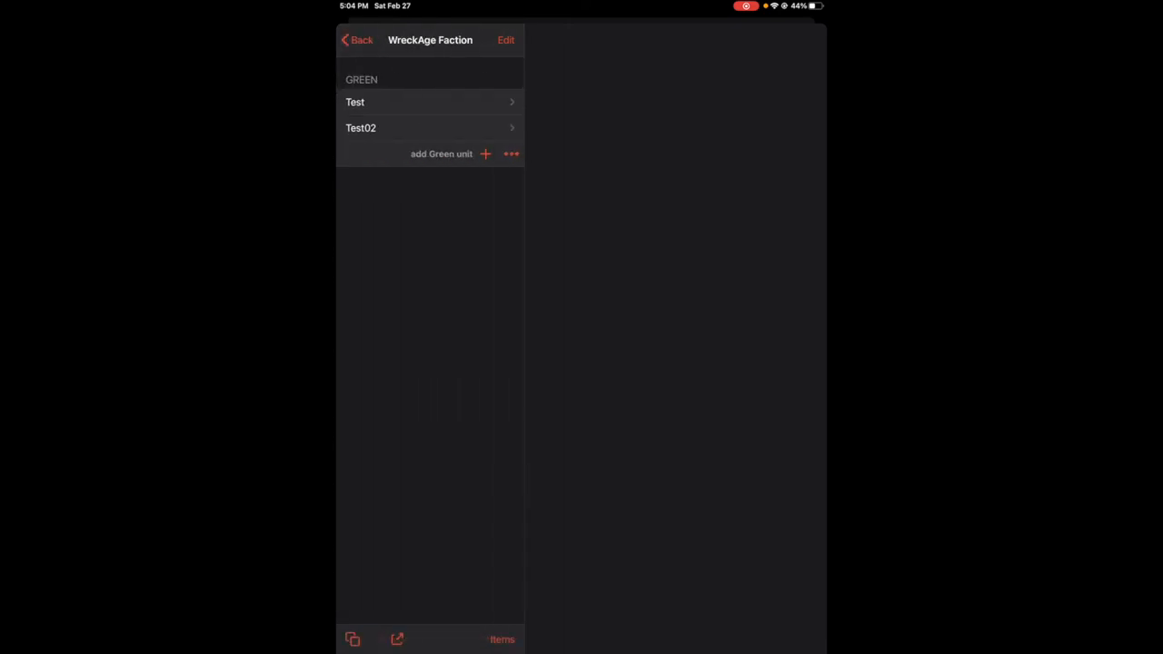
pyautogui.click(357, 39)
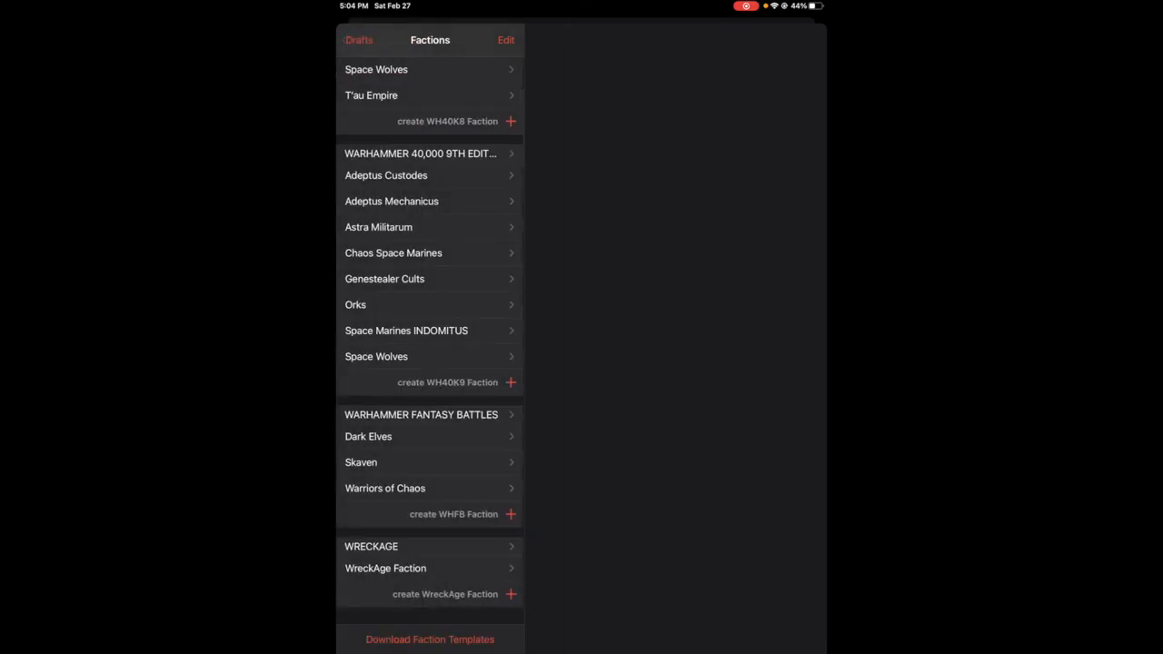